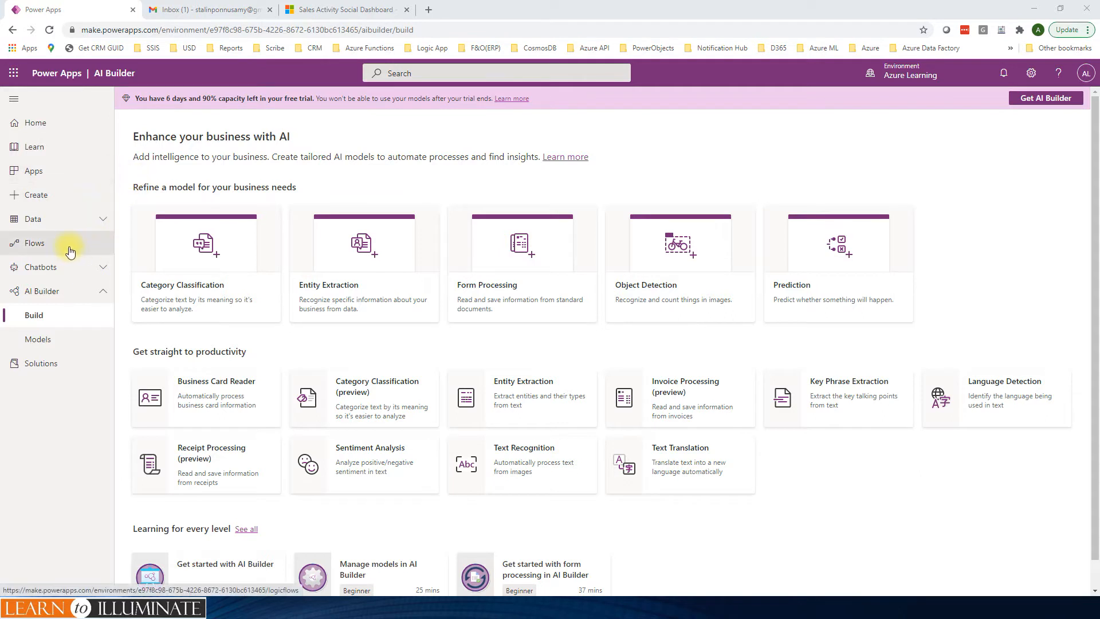
Go to the cloud Flows list and bring up the + New flow options
{"action": "left_click", "coordinate": [34, 243]}
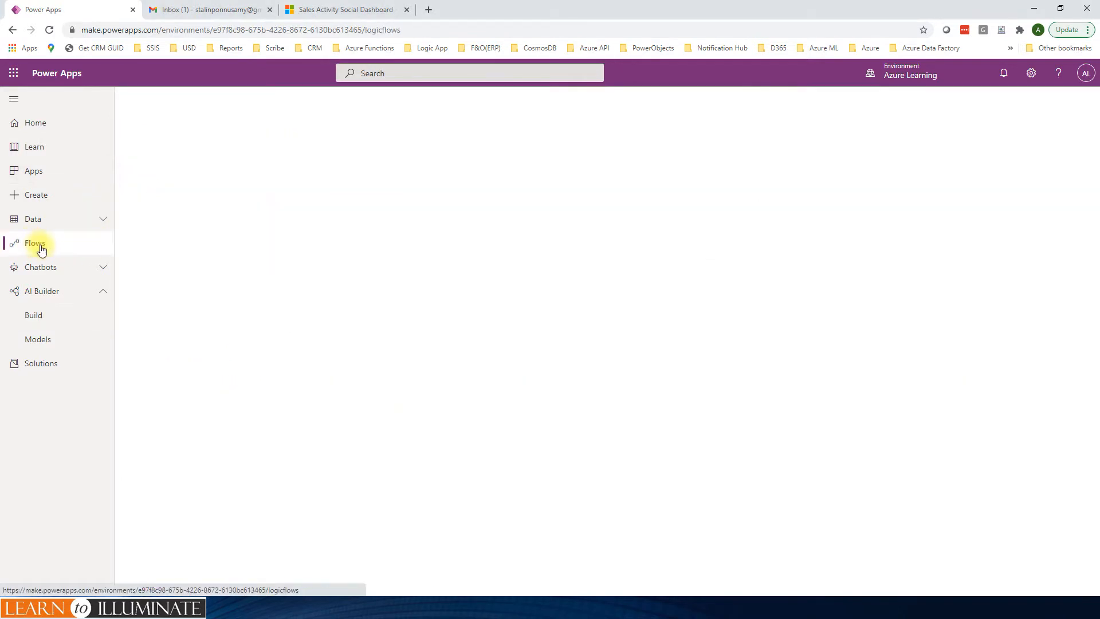
{"action": "left_click", "coordinate": [35, 243]}
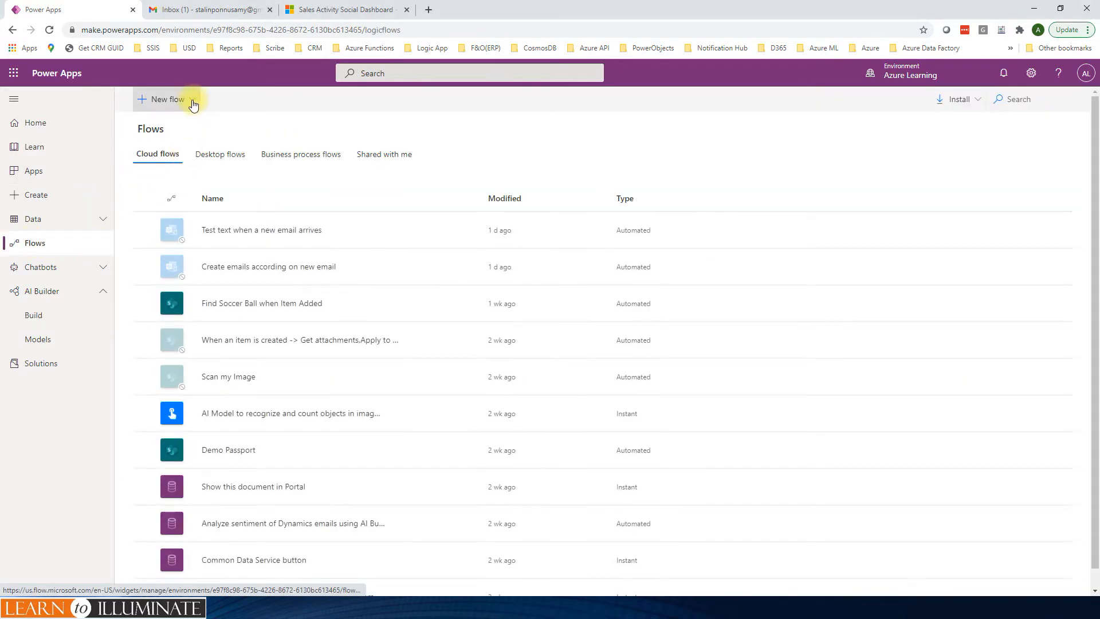
{"action": "left_click", "coordinate": [166, 99]}
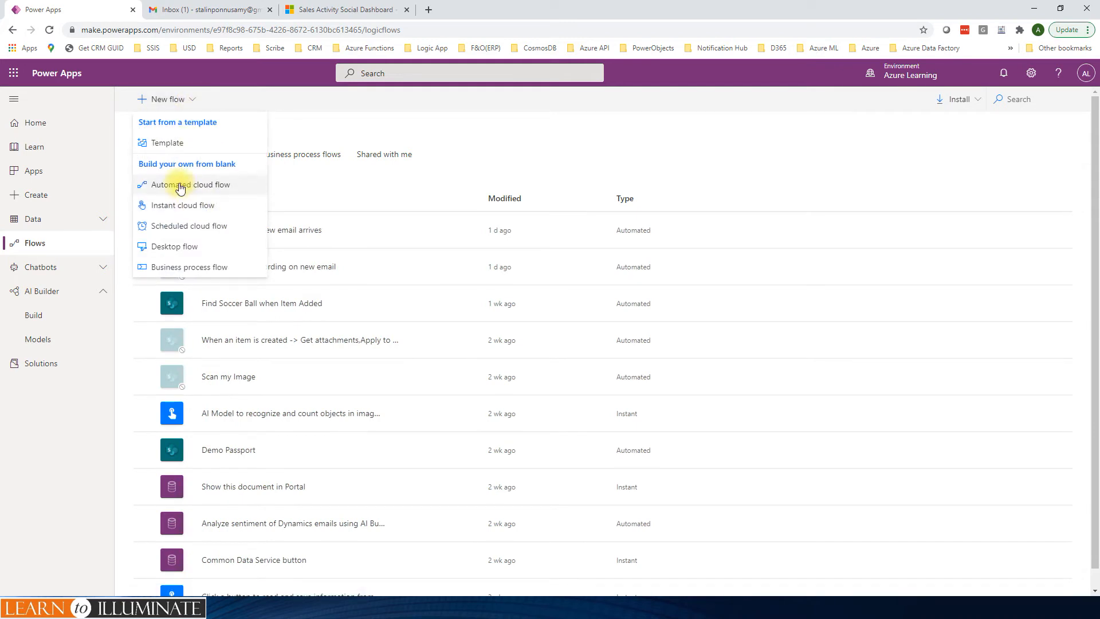
Start an automated cloud flow named 'Categorize when a new email arrives'
{"action": "left_click", "coordinate": [191, 184]}
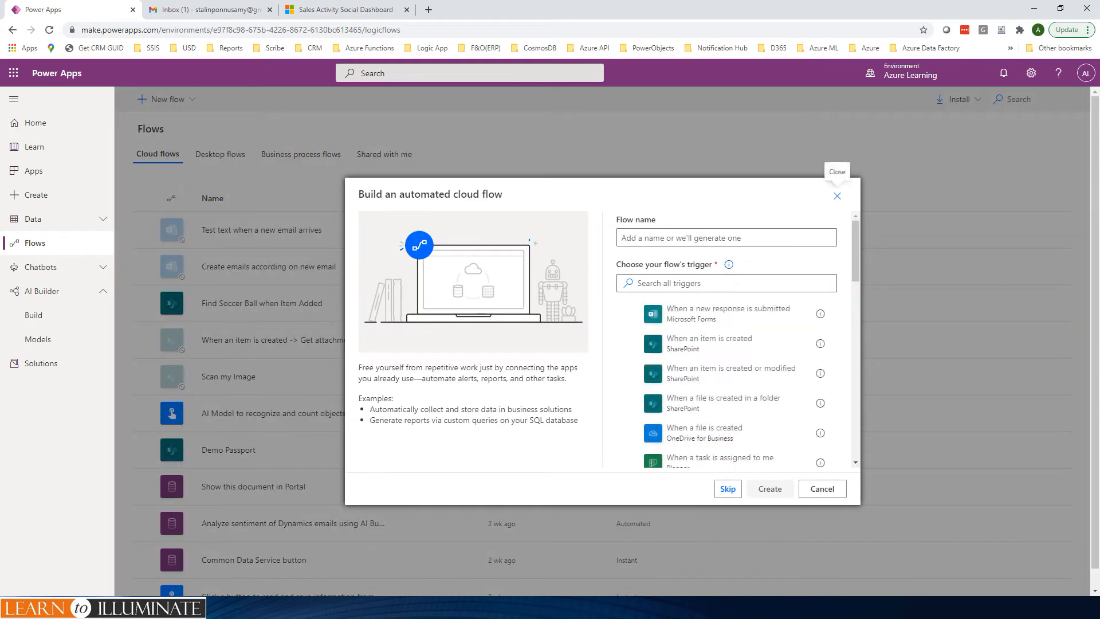
{"action": "left_click", "coordinate": [725, 237]}
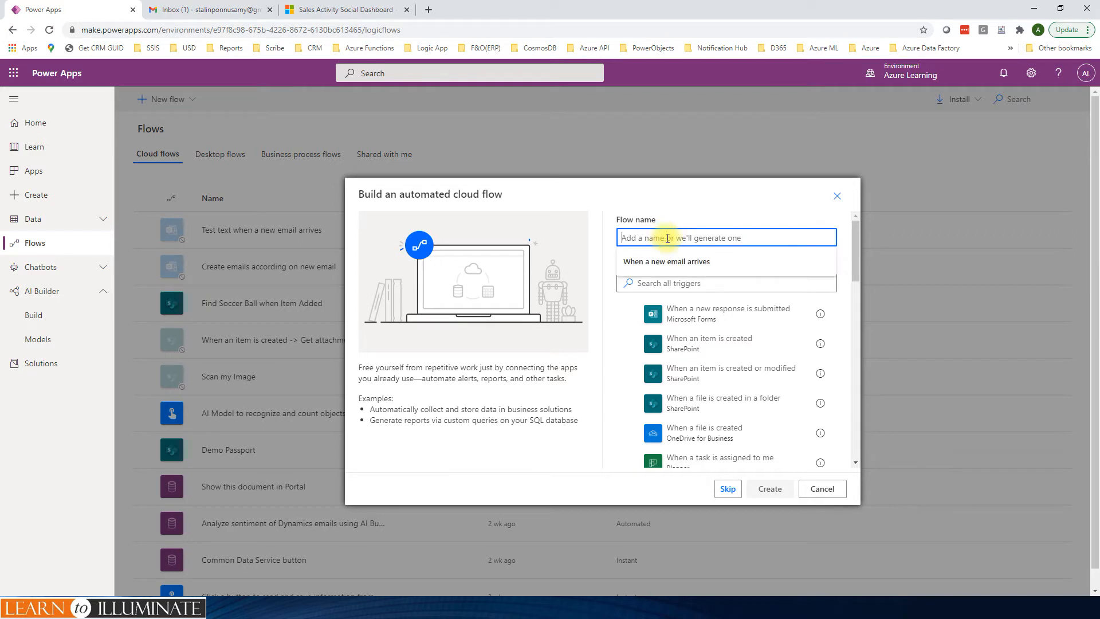
{"action": "type", "text": "Categorize"}
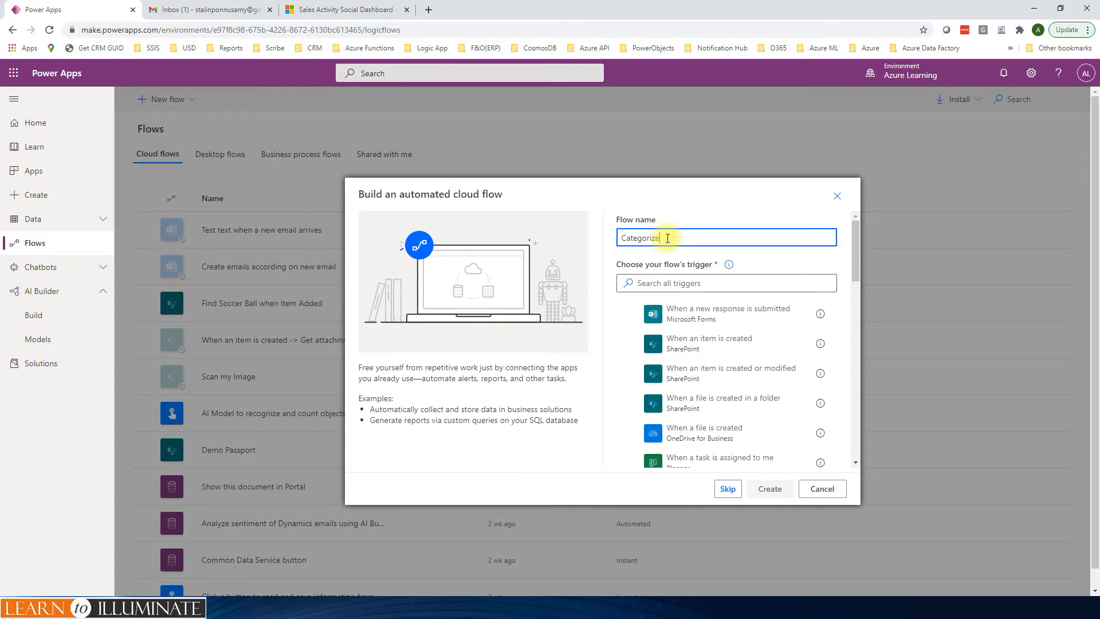
{"action": "type", "text": "when"}
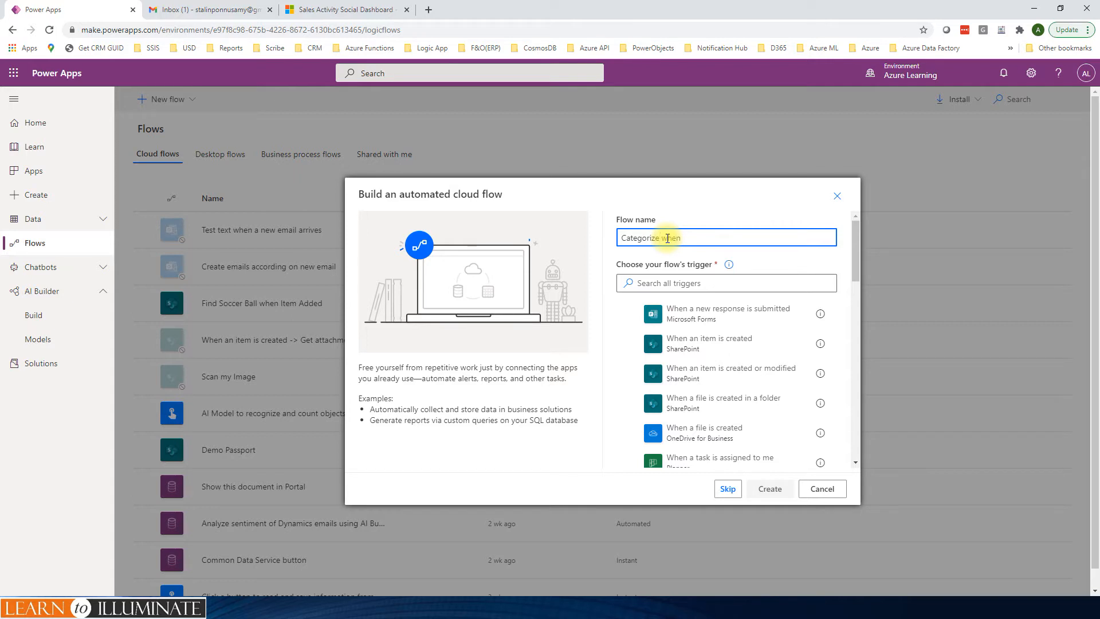
{"action": "type", "text": "a new email"}
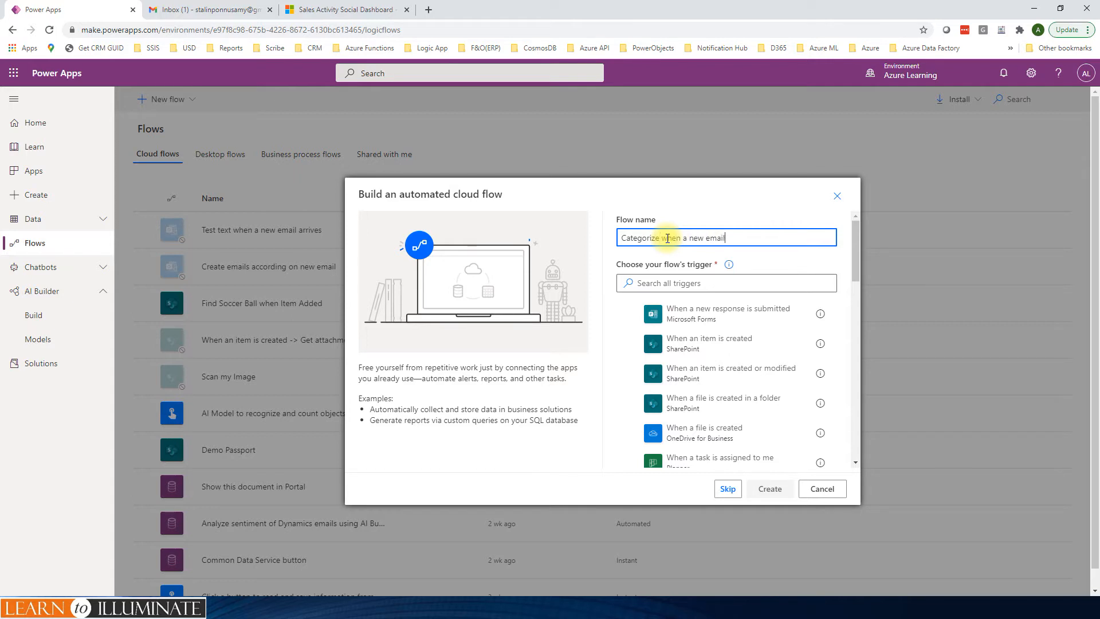
{"action": "type", "text": "arrives"}
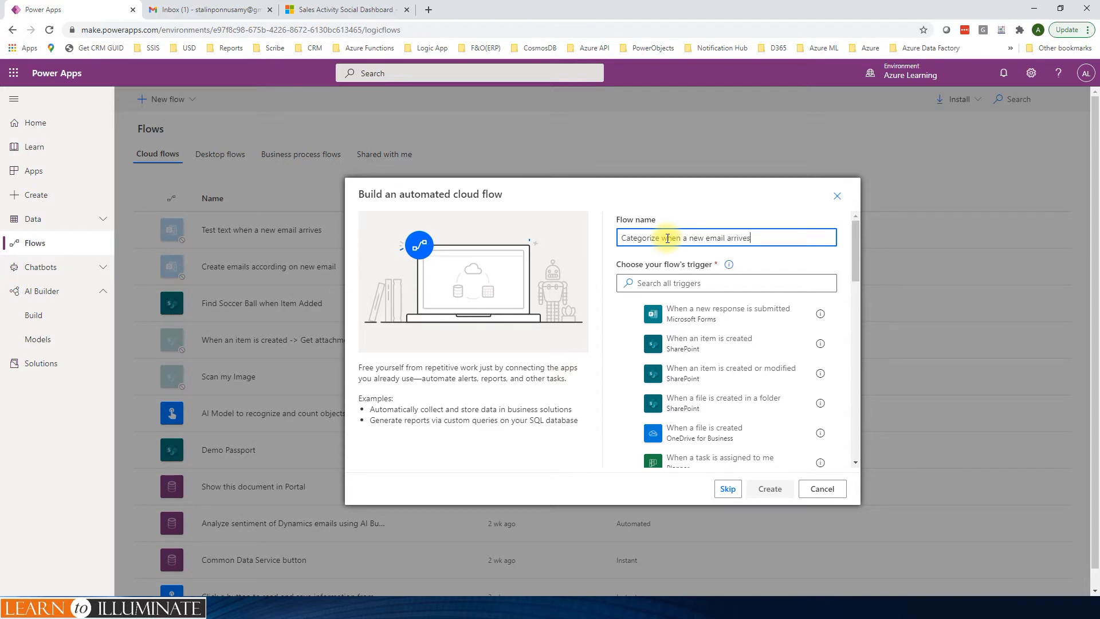
Search for and select the When a new email arrives (V3) trigger, then create the flow
{"action": "left_click", "coordinate": [725, 283]}
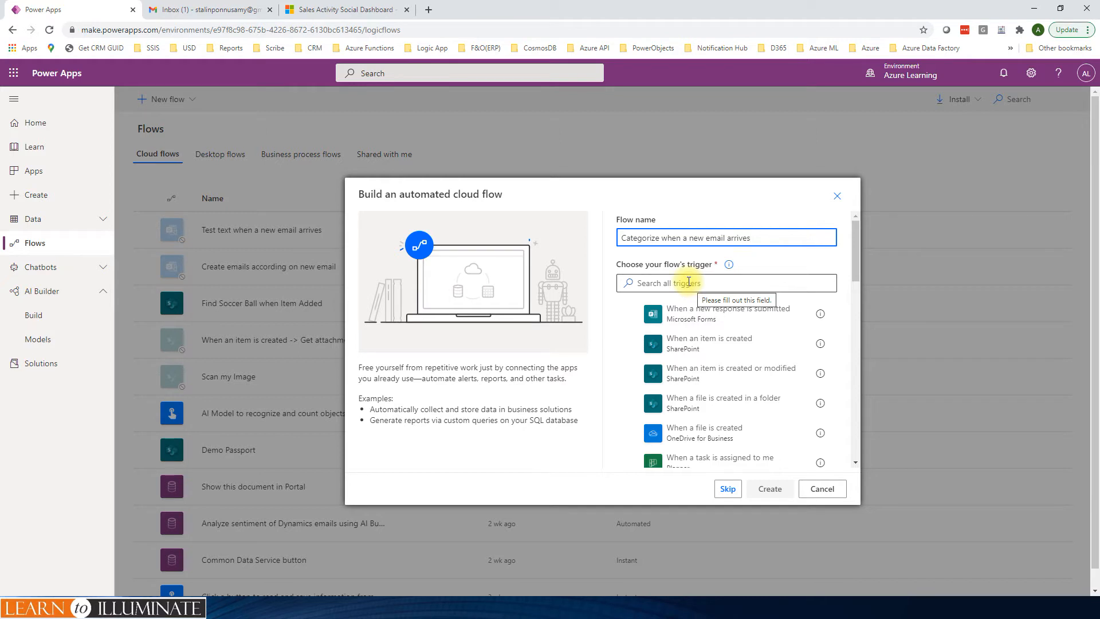
{"action": "type", "text": "when a new email"}
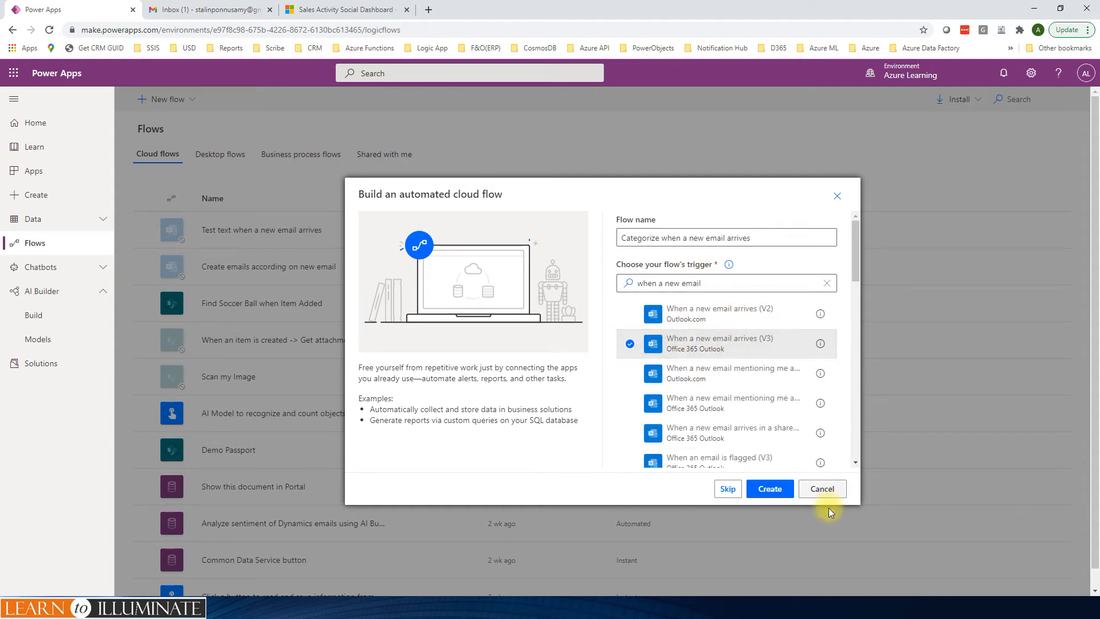
{"action": "left_click", "coordinate": [770, 488]}
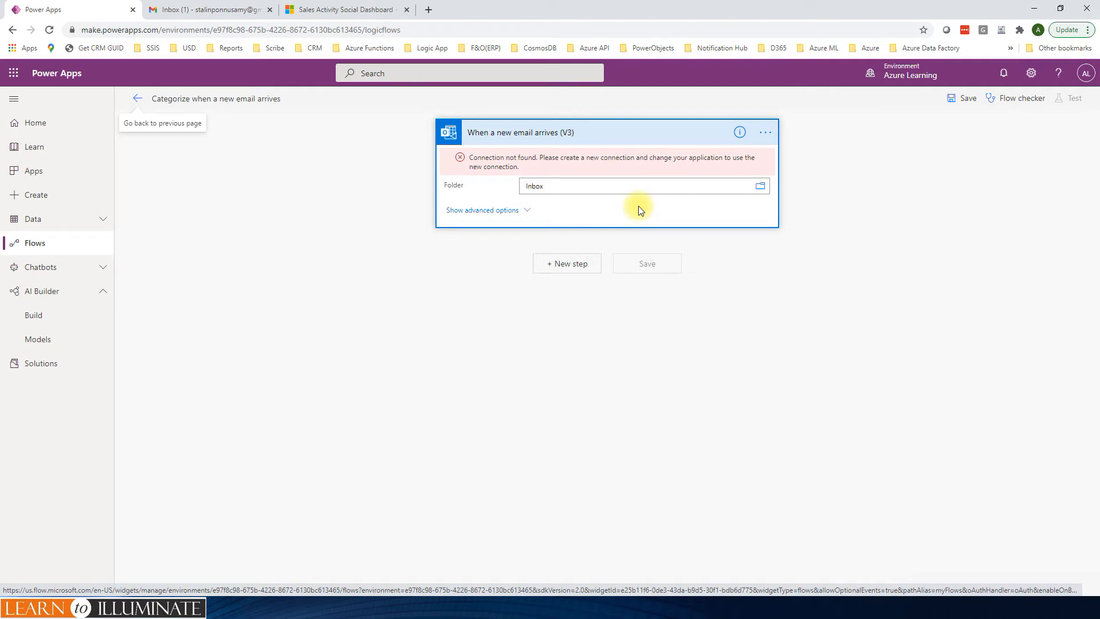
{"action": "mouse_move", "coordinate": [765, 132]}
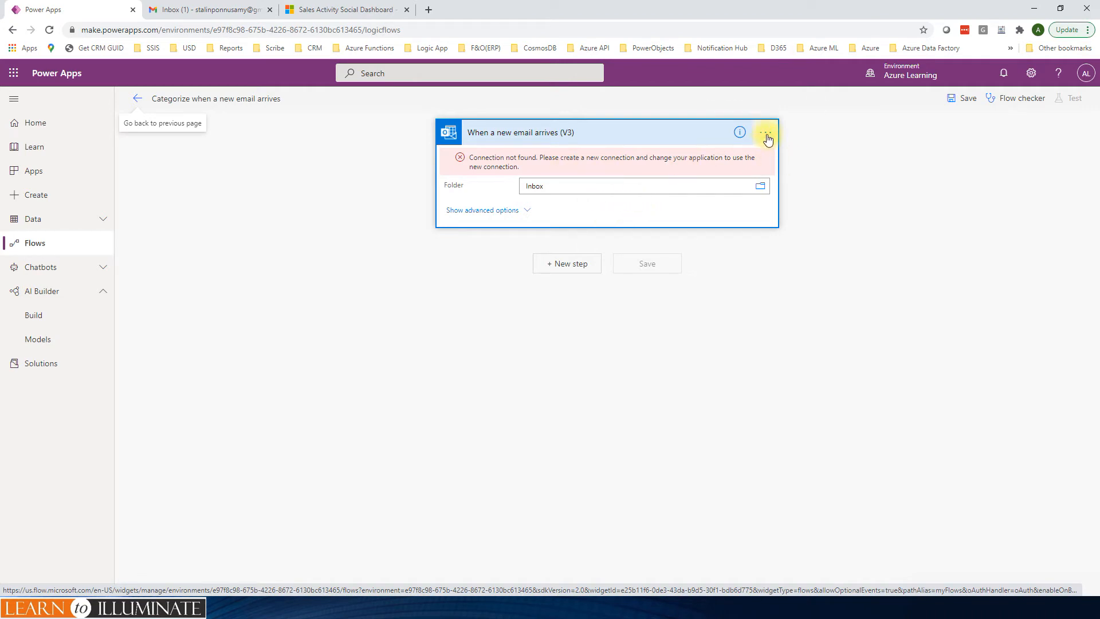
{"action": "mouse_move", "coordinate": [556, 230]}
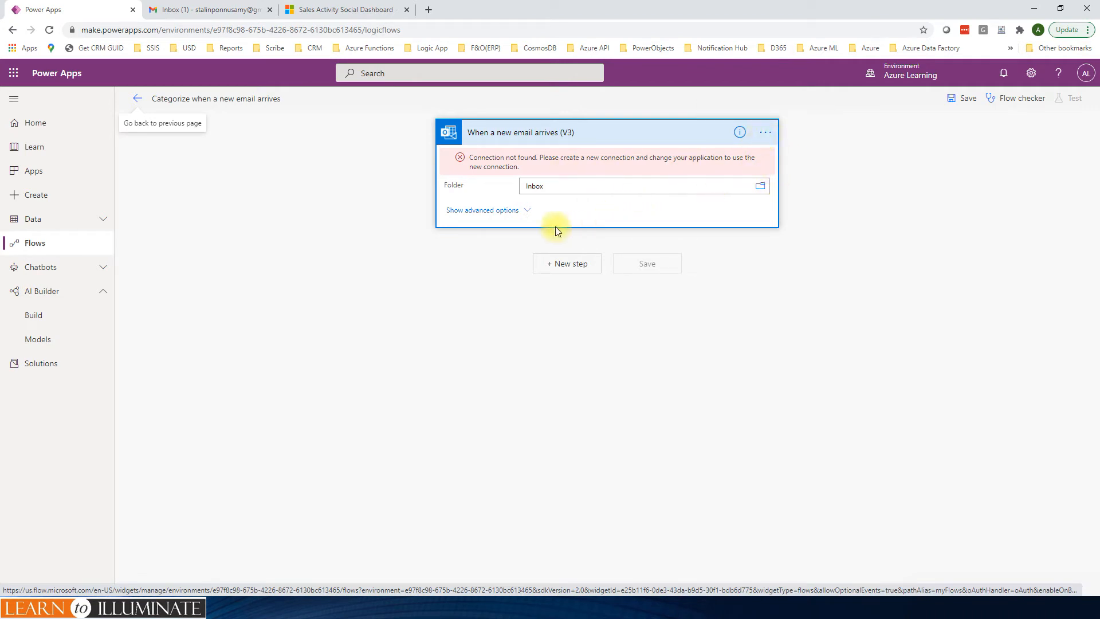
Review the new-email trigger's advanced options, with Folder as Inbox, then collapse the trigger card
{"action": "left_click", "coordinate": [481, 210]}
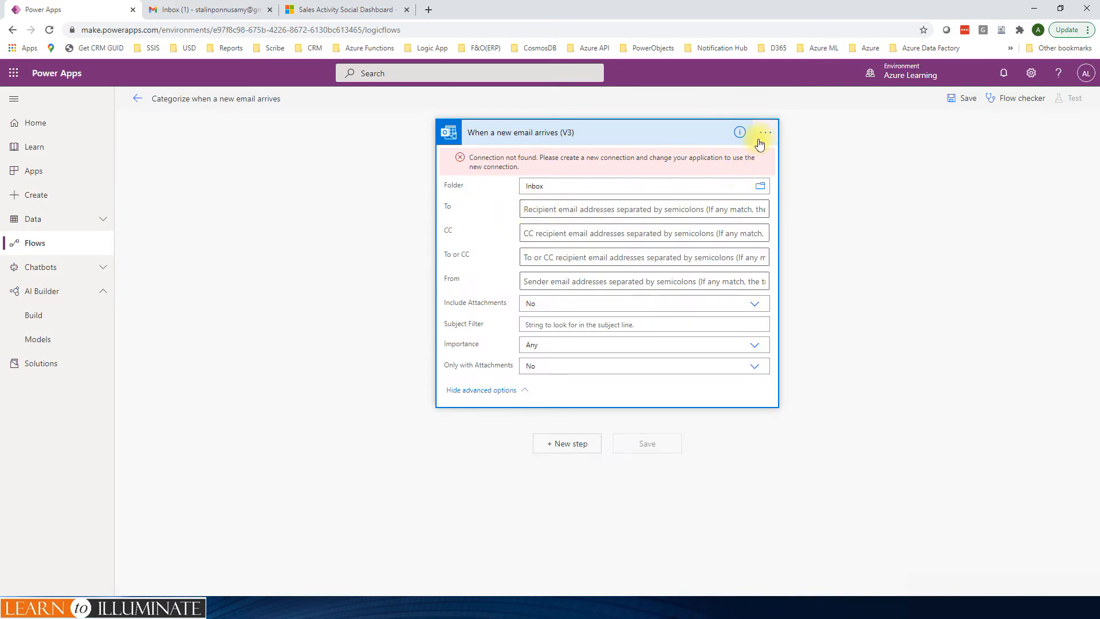
{"action": "left_click", "coordinate": [764, 132]}
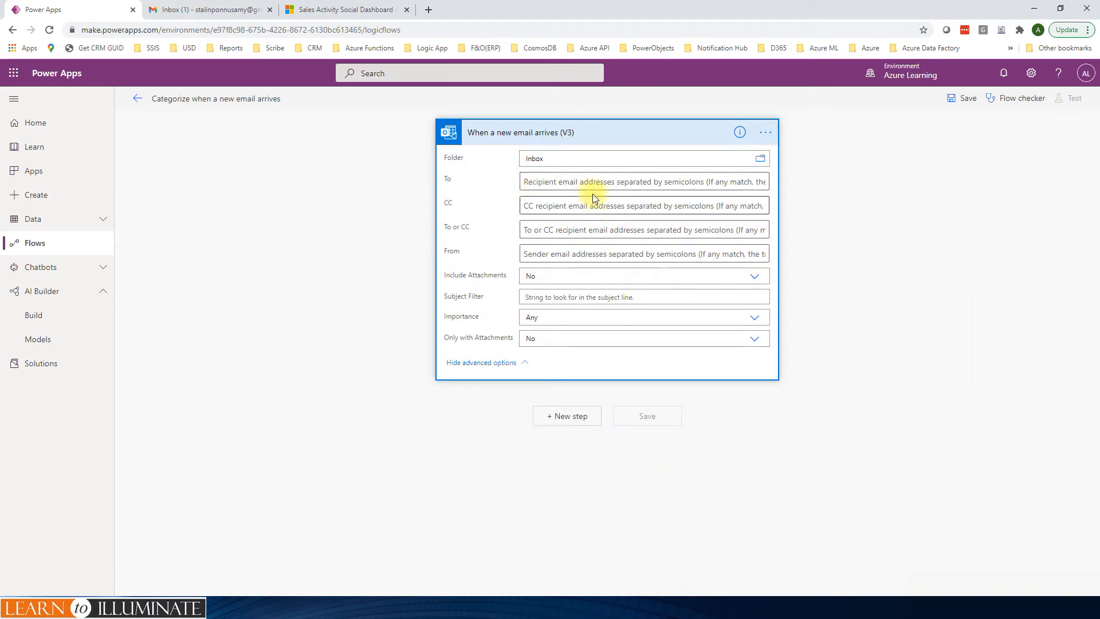
{"action": "left_click", "coordinate": [569, 132]}
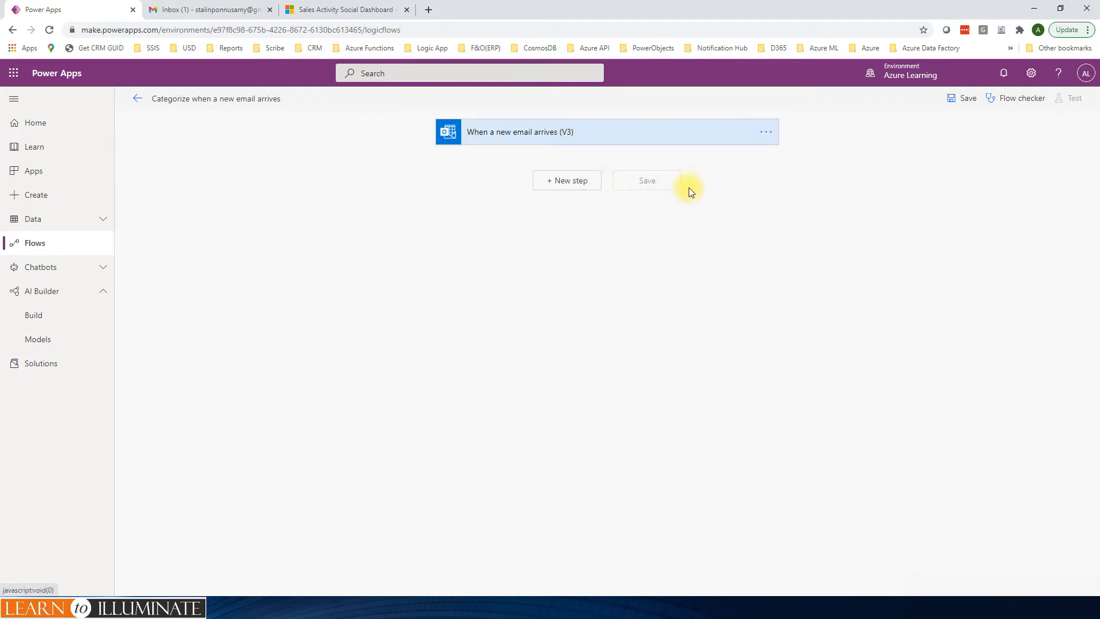
{"action": "mouse_move", "coordinate": [628, 231]}
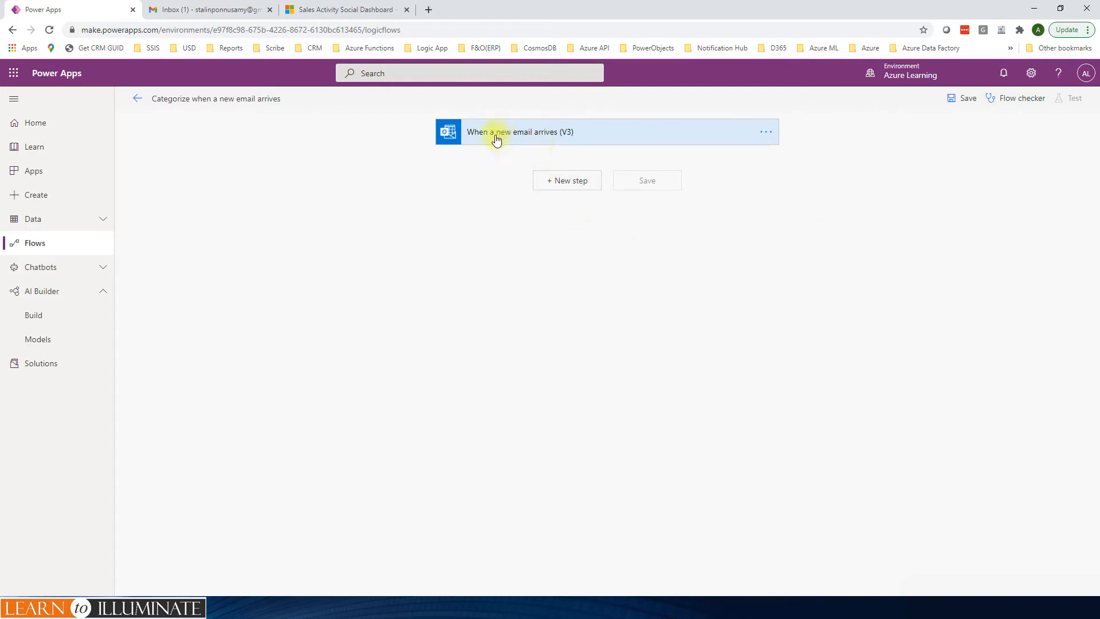
{"action": "mouse_move", "coordinate": [503, 141]}
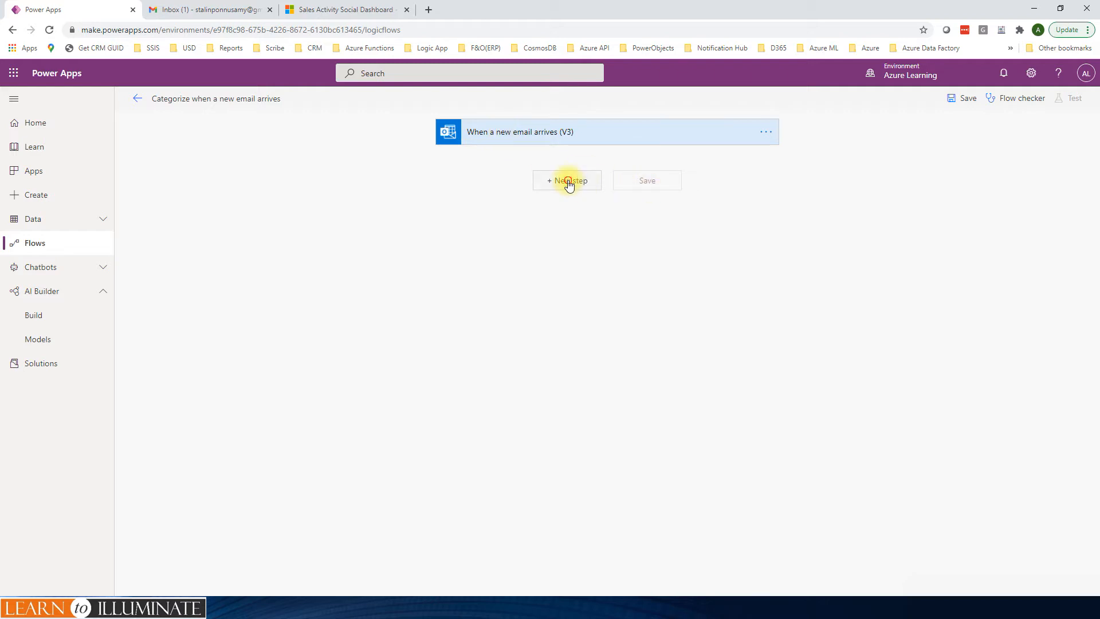
Add an Html to text content conversion step that converts the email Body
{"action": "left_click", "coordinate": [566, 180]}
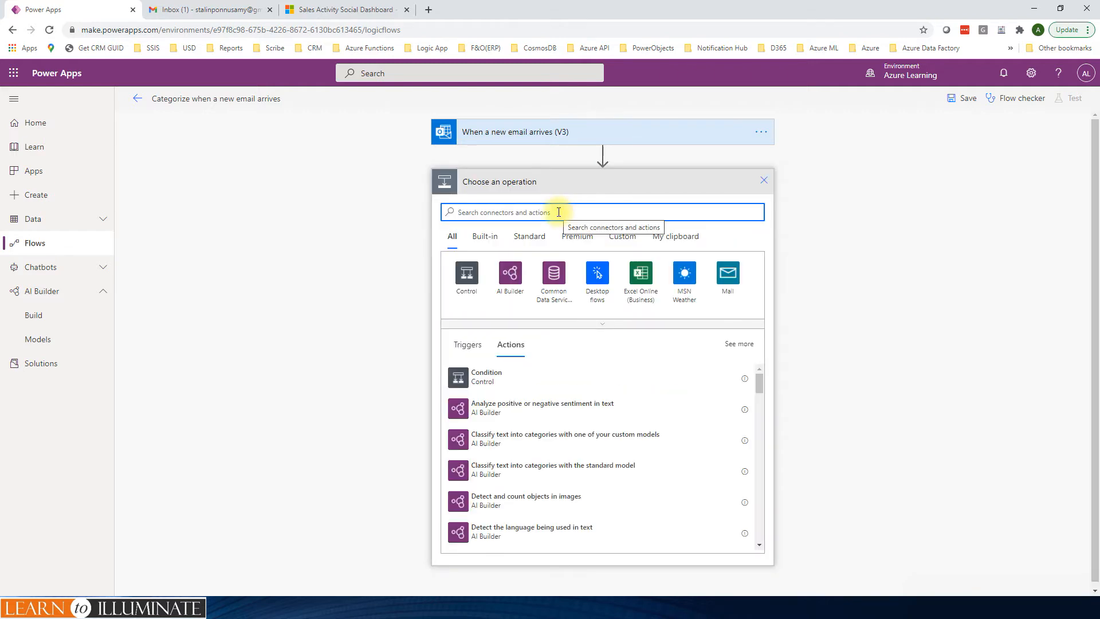
{"action": "type", "text": "content conversion"}
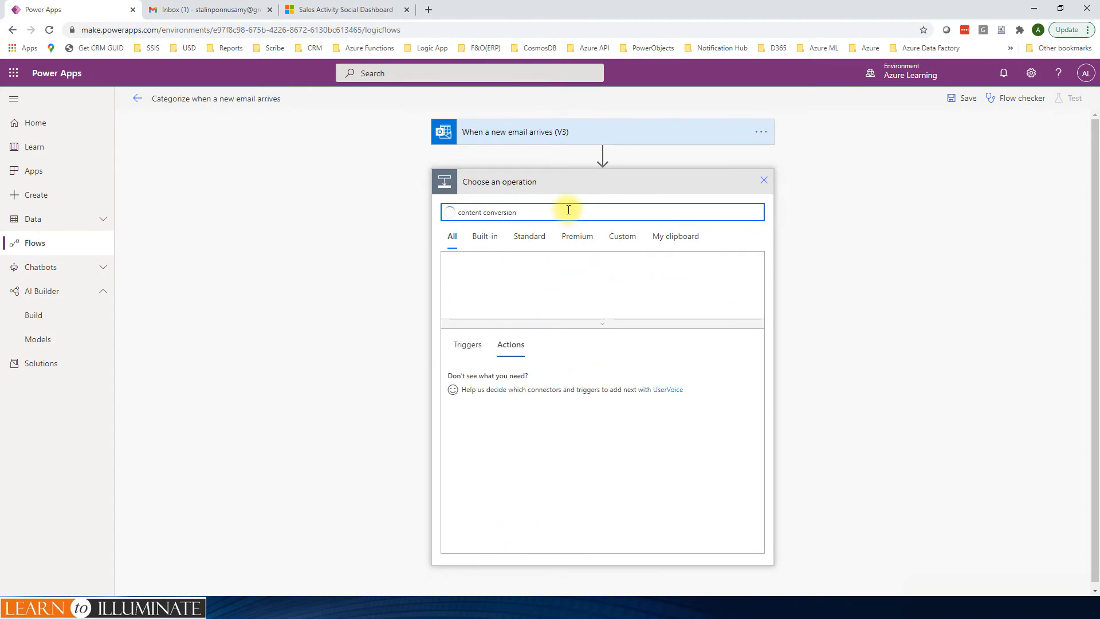
{"action": "type", "text": "content conversion"}
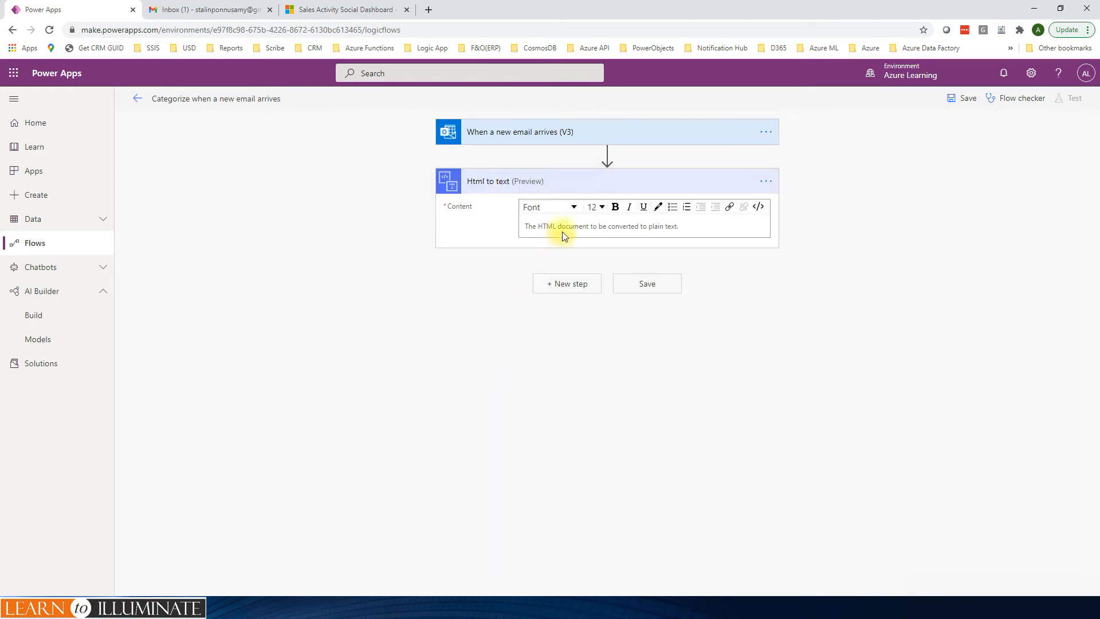
{"action": "left_click", "coordinate": [600, 227]}
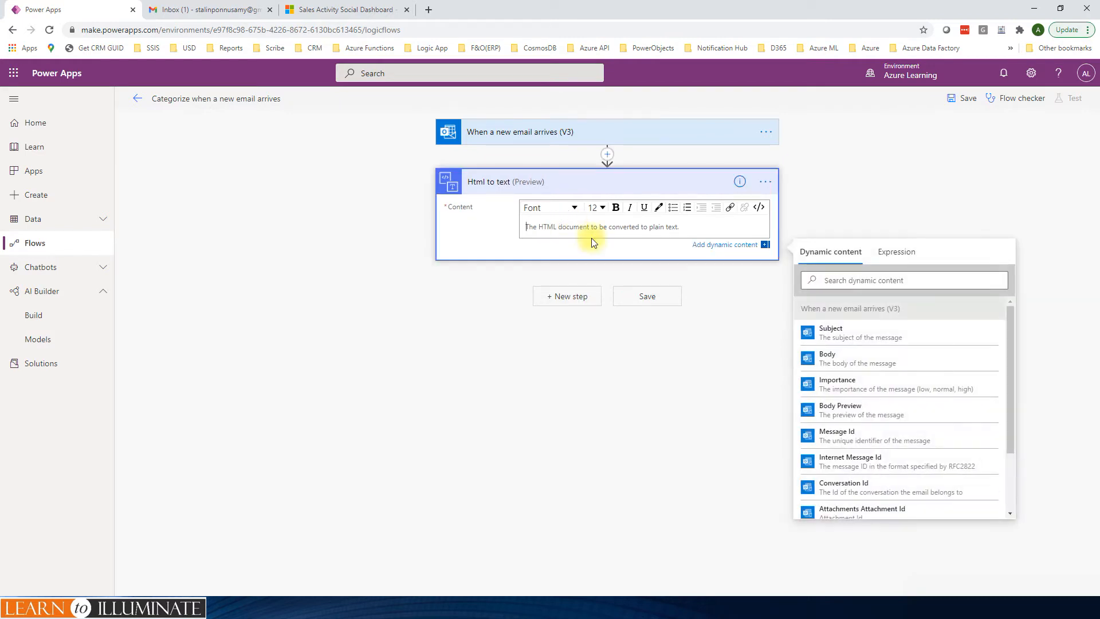
{"action": "left_click", "coordinate": [828, 358]}
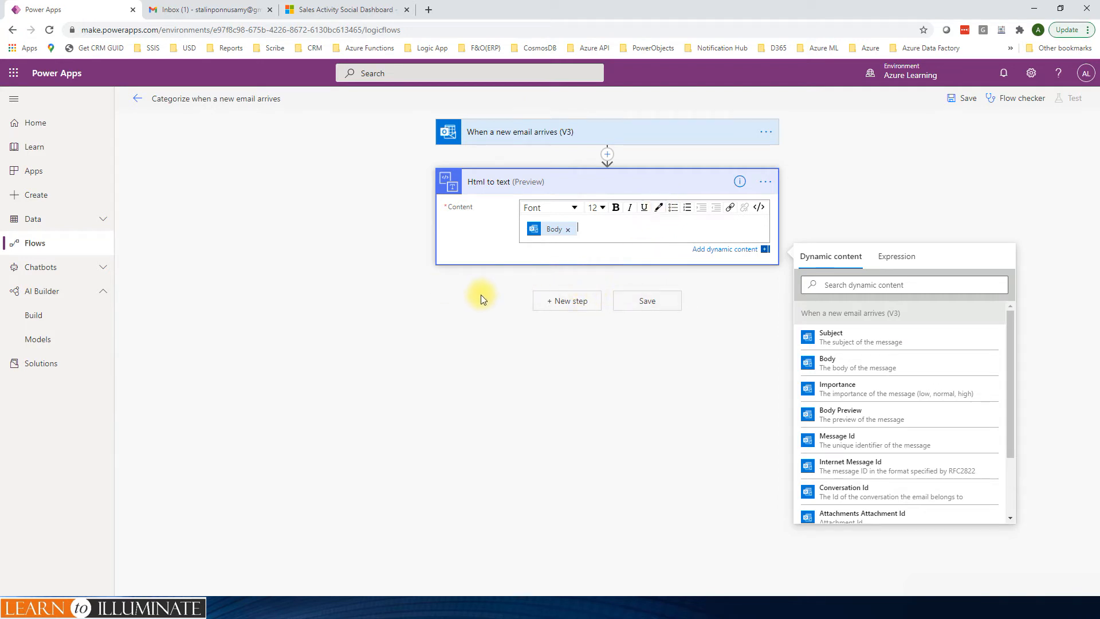
{"action": "mouse_move", "coordinate": [562, 253]}
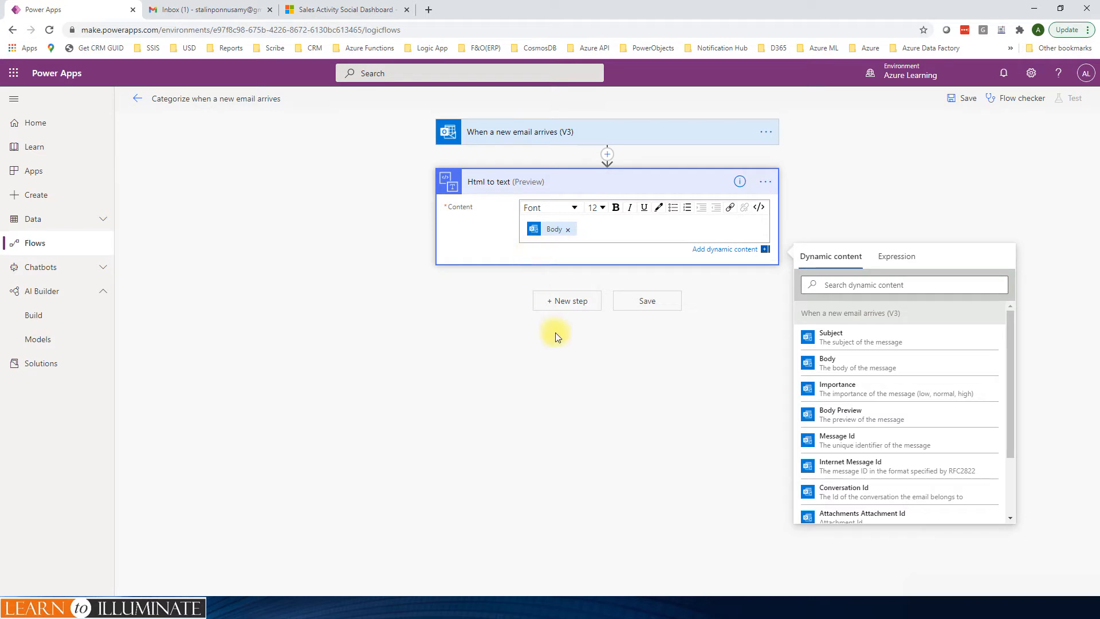
Add AI Builder custom-model classification using Text Classification Demo on the plain text content
{"action": "left_click", "coordinate": [566, 300]}
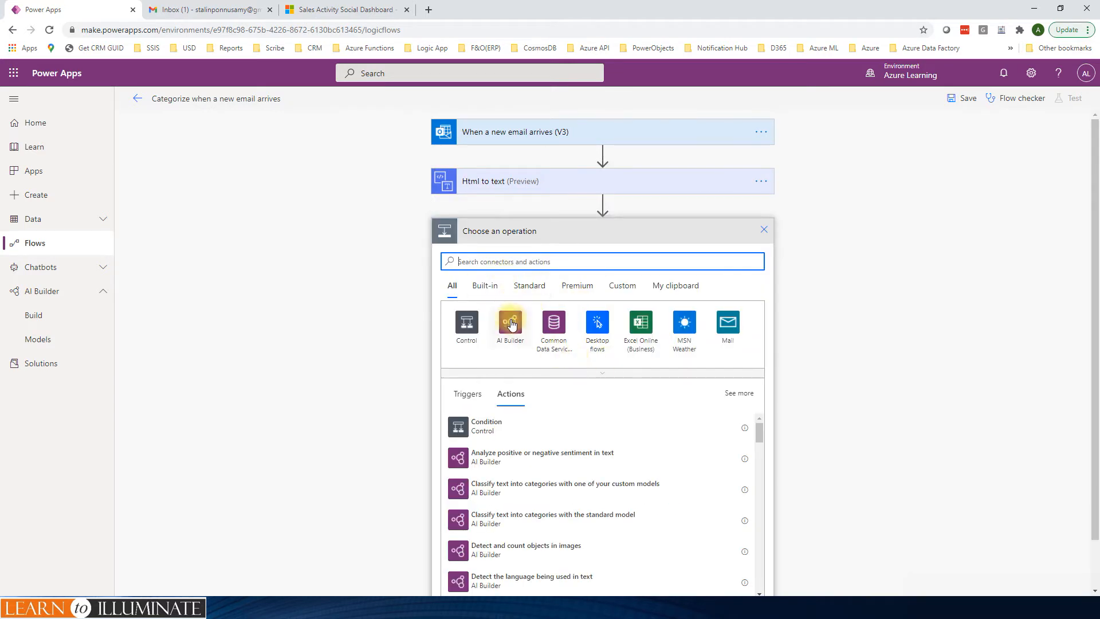
{"action": "left_click", "coordinate": [509, 328]}
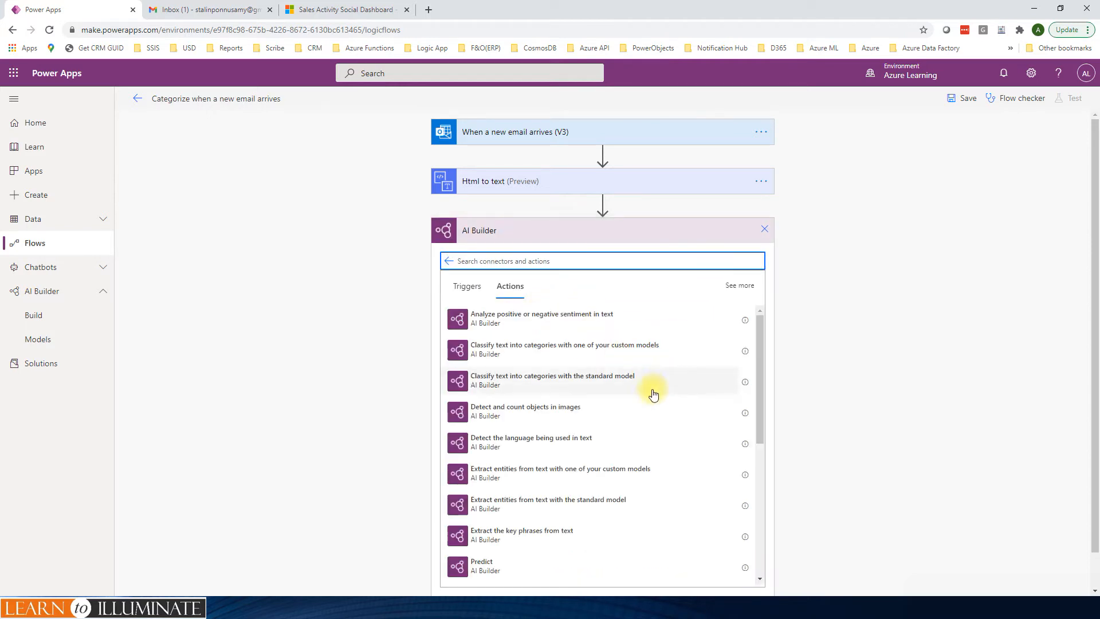
{"action": "mouse_move", "coordinate": [519, 385]}
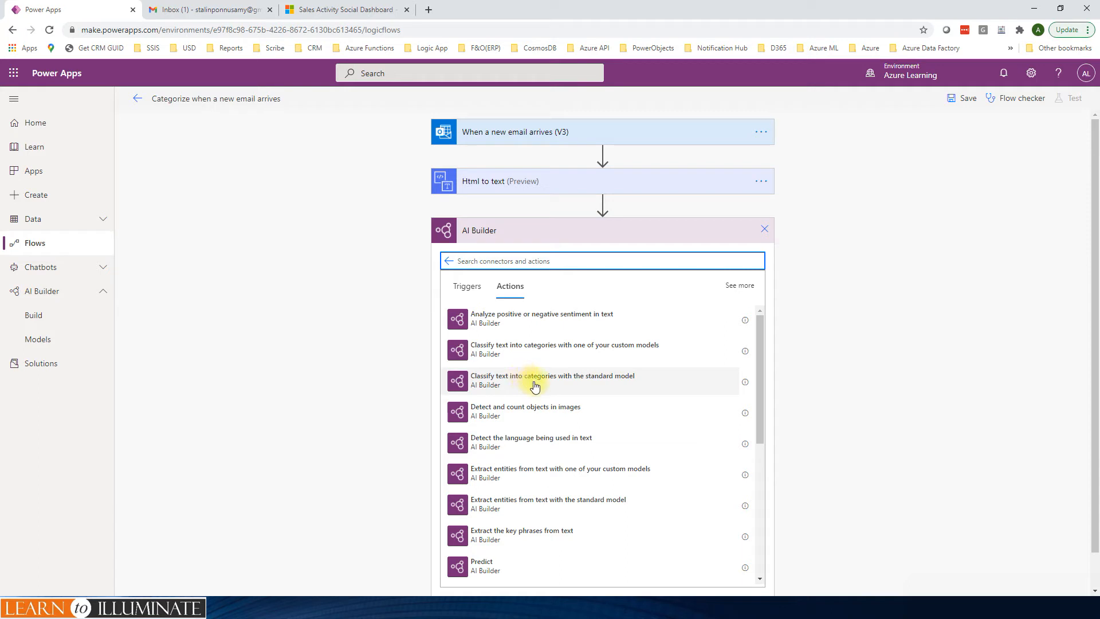
{"action": "mouse_move", "coordinate": [615, 354]}
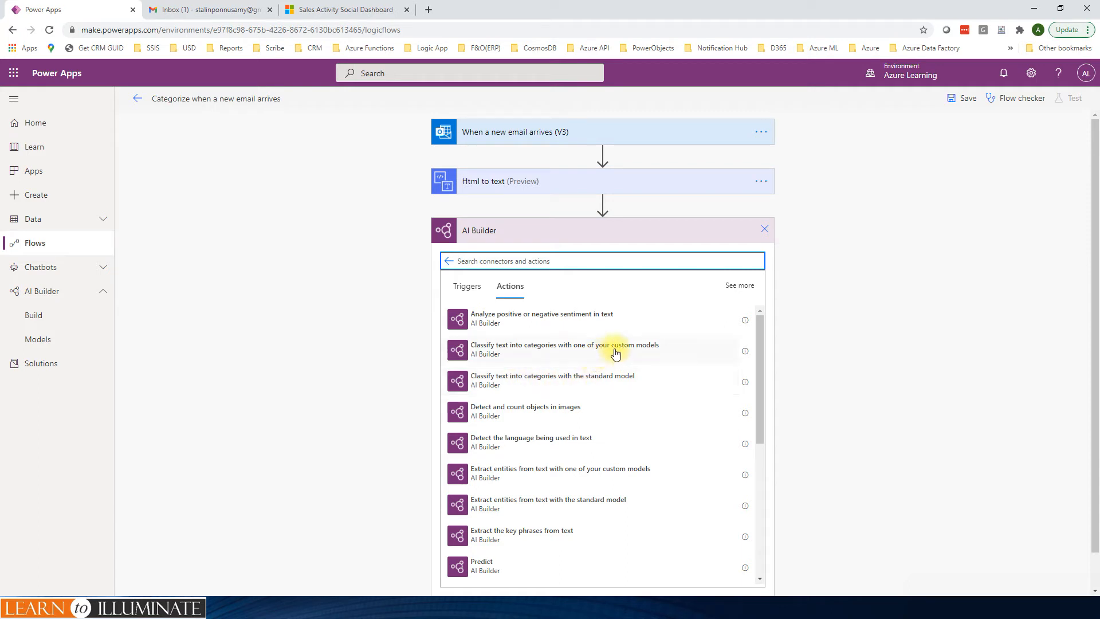
{"action": "mouse_move", "coordinate": [579, 354]}
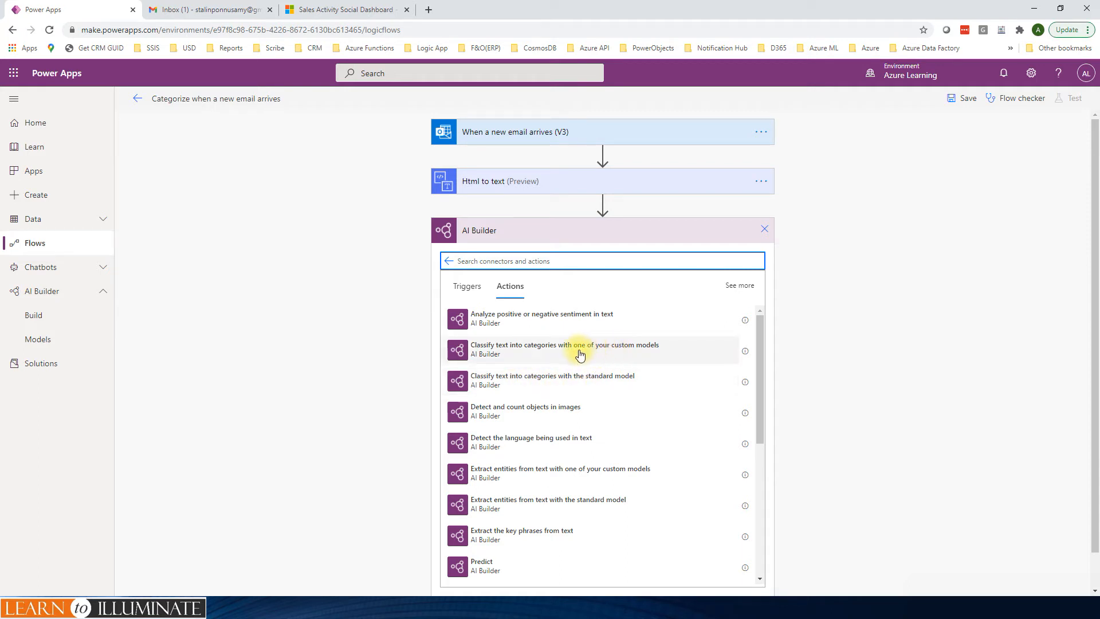
{"action": "left_click", "coordinate": [565, 349]}
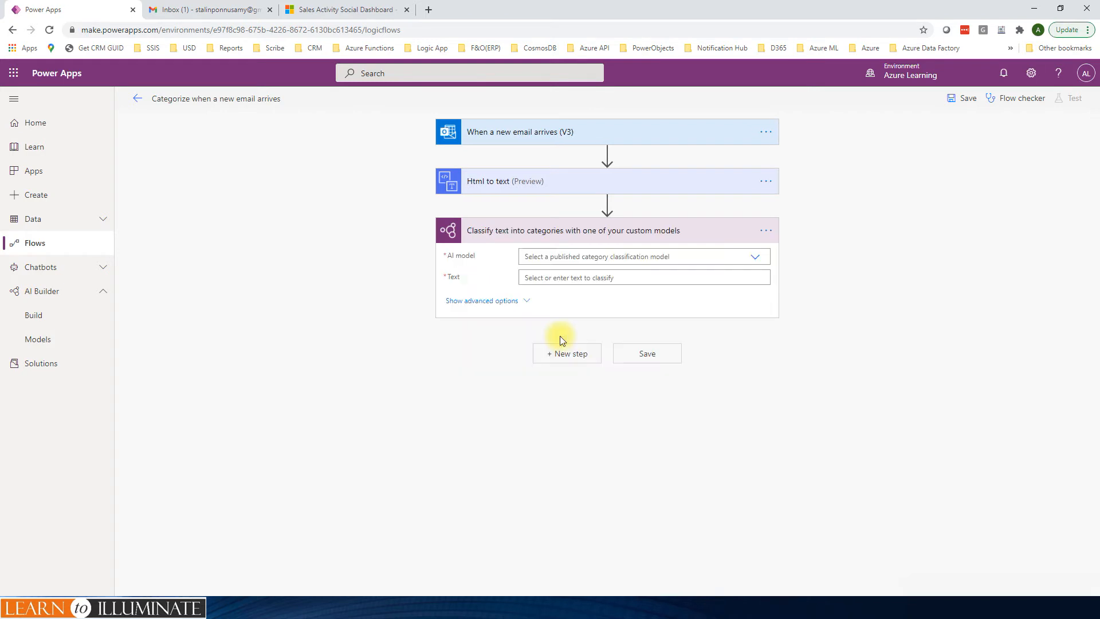
{"action": "mouse_move", "coordinate": [756, 256]}
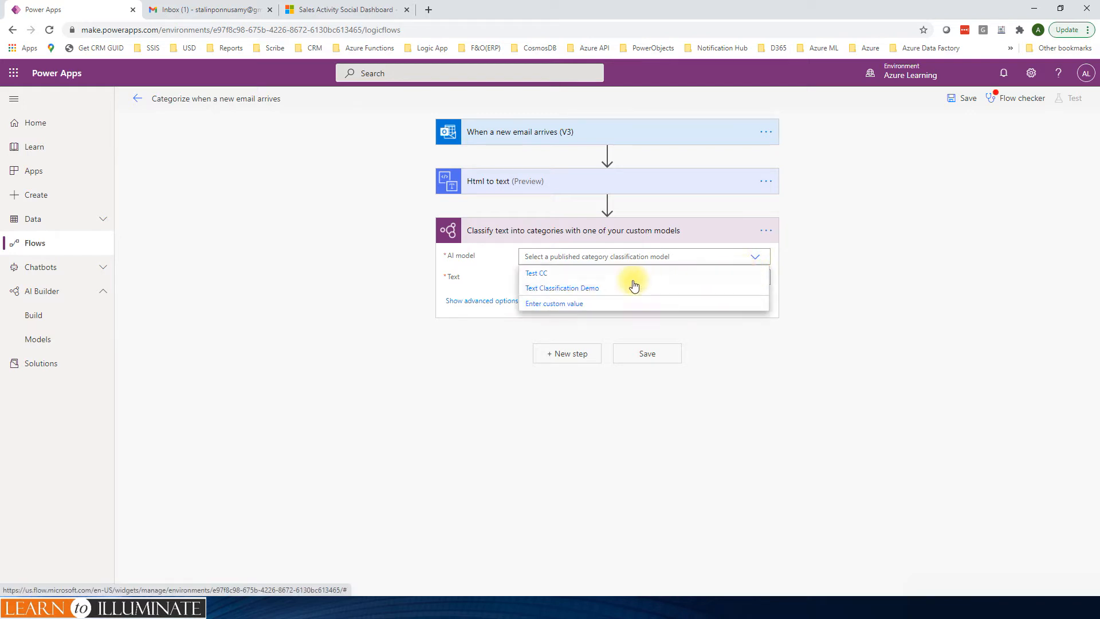
{"action": "mouse_move", "coordinate": [561, 288]}
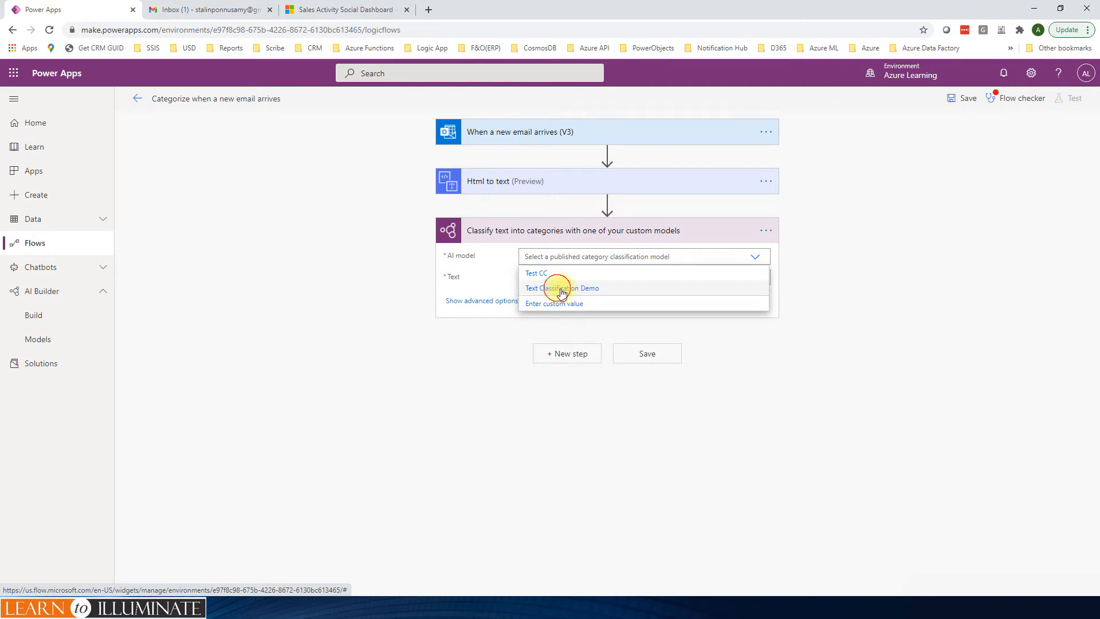
{"action": "left_click", "coordinate": [562, 288]}
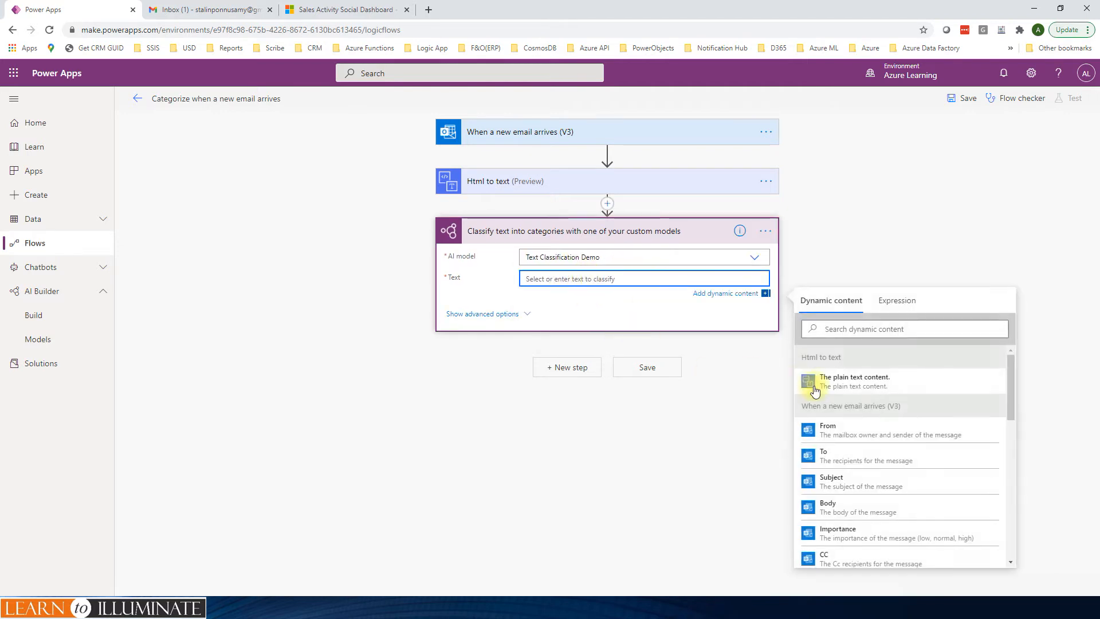
{"action": "left_click", "coordinate": [854, 381]}
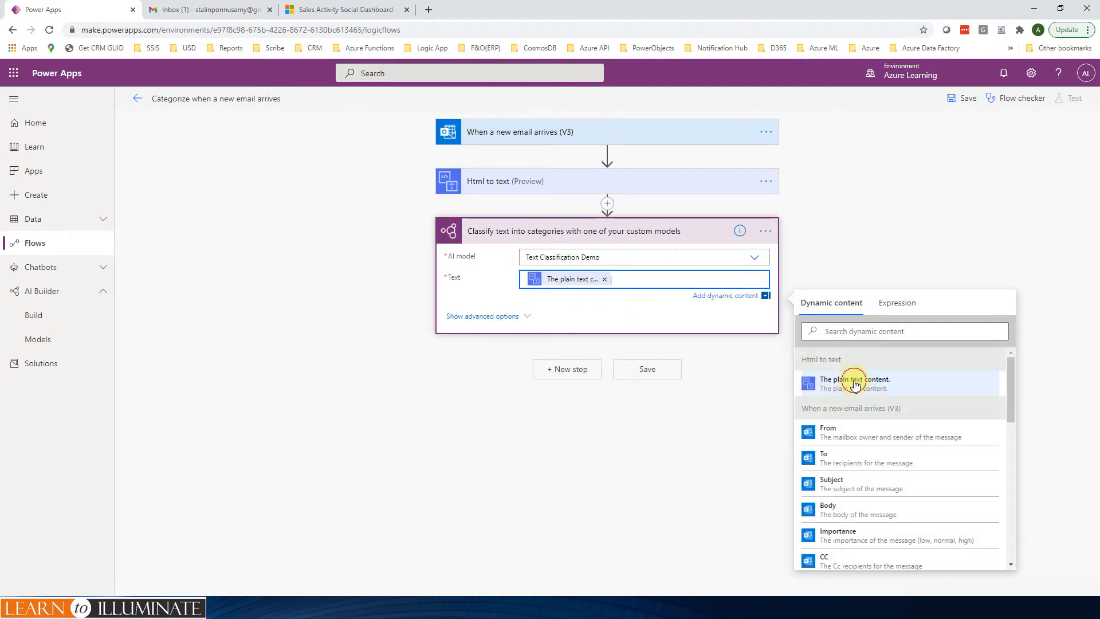
{"action": "mouse_move", "coordinate": [507, 194]}
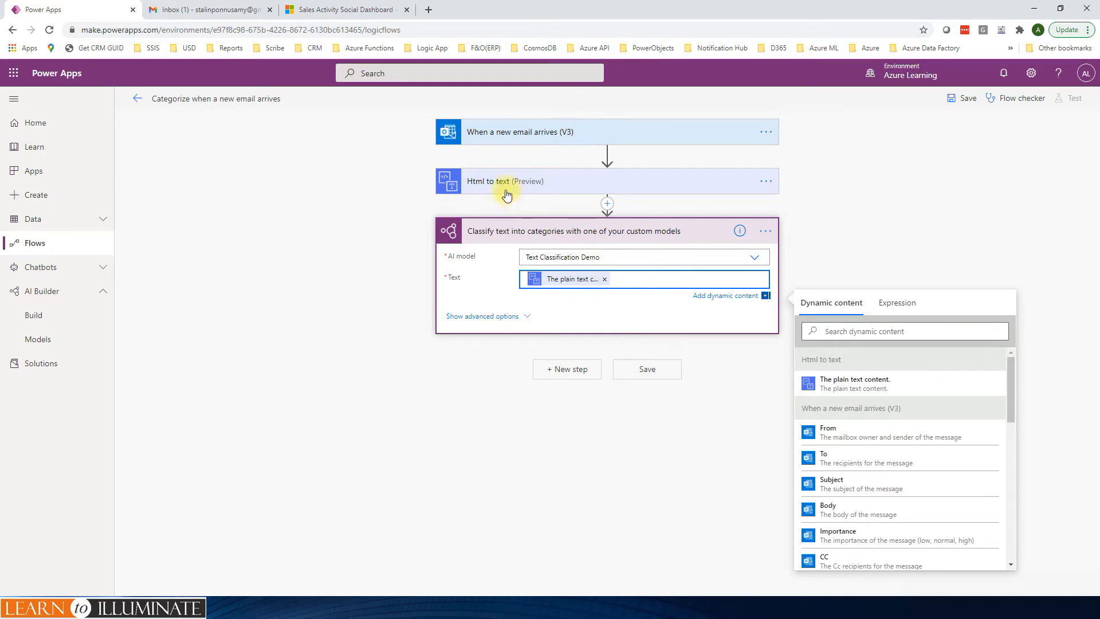
{"action": "mouse_move", "coordinate": [529, 378]}
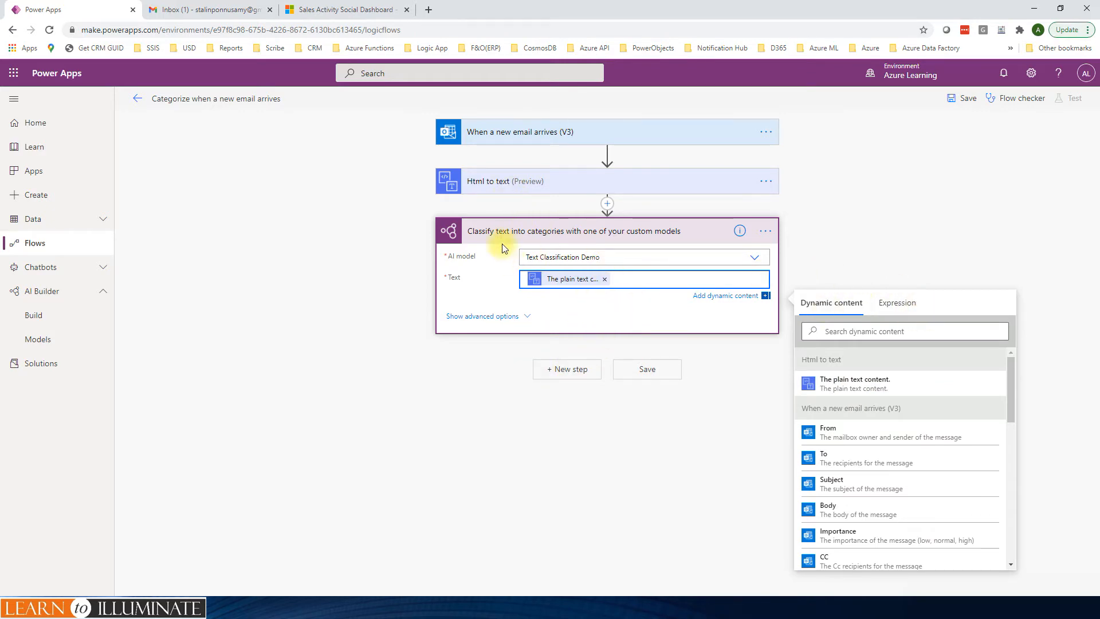
{"action": "mouse_move", "coordinate": [596, 320]}
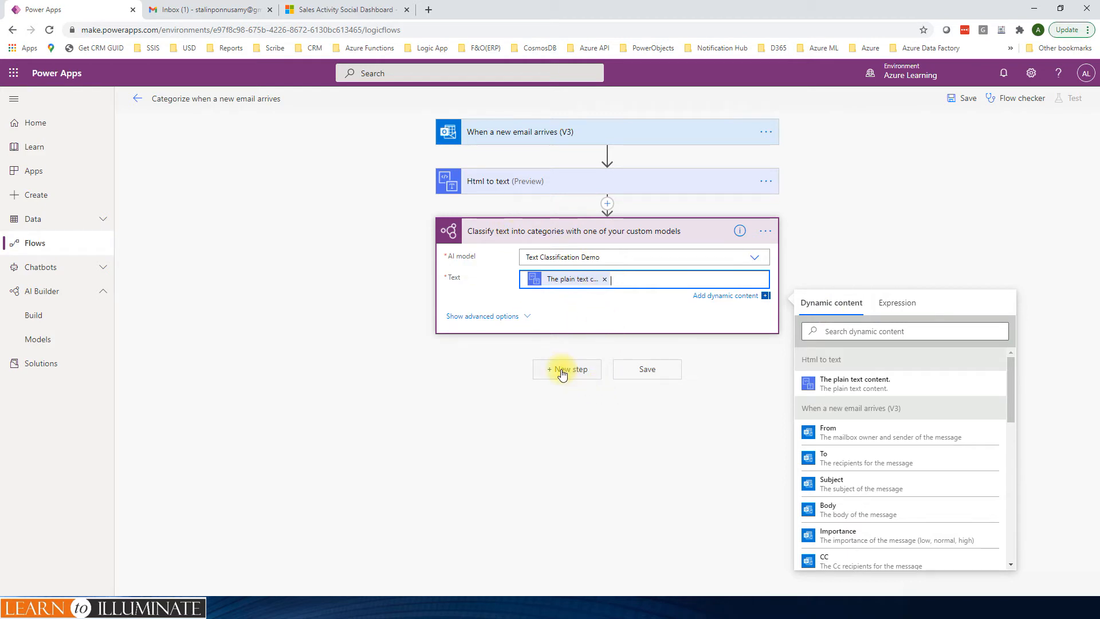
Add an Apply to each loop over the classification model's results
{"action": "left_click", "coordinate": [565, 369]}
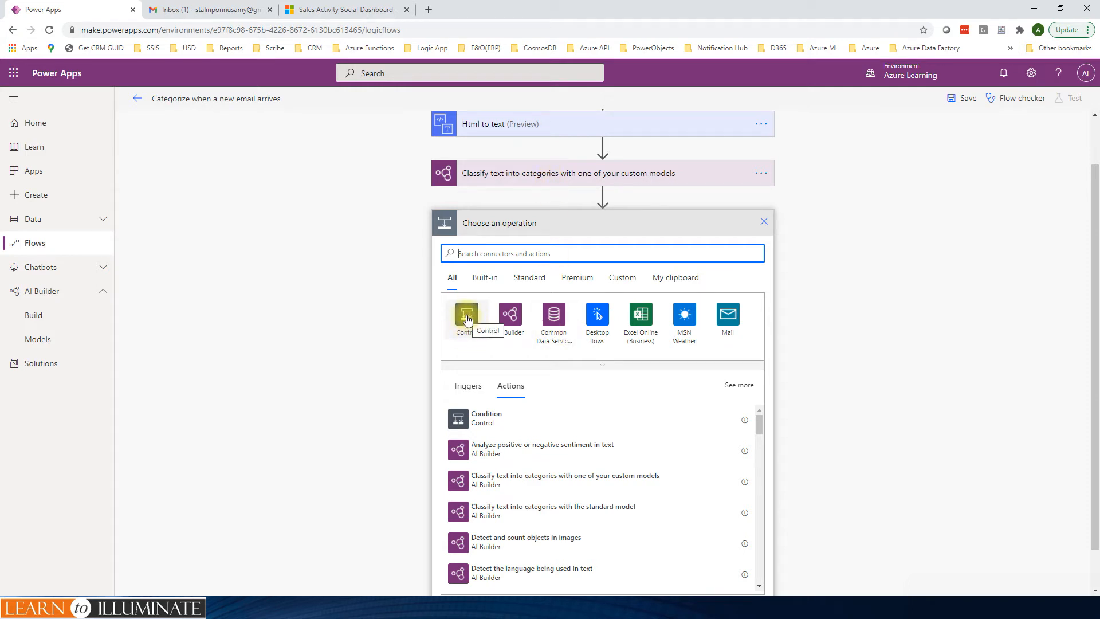
{"action": "left_click", "coordinate": [466, 313]}
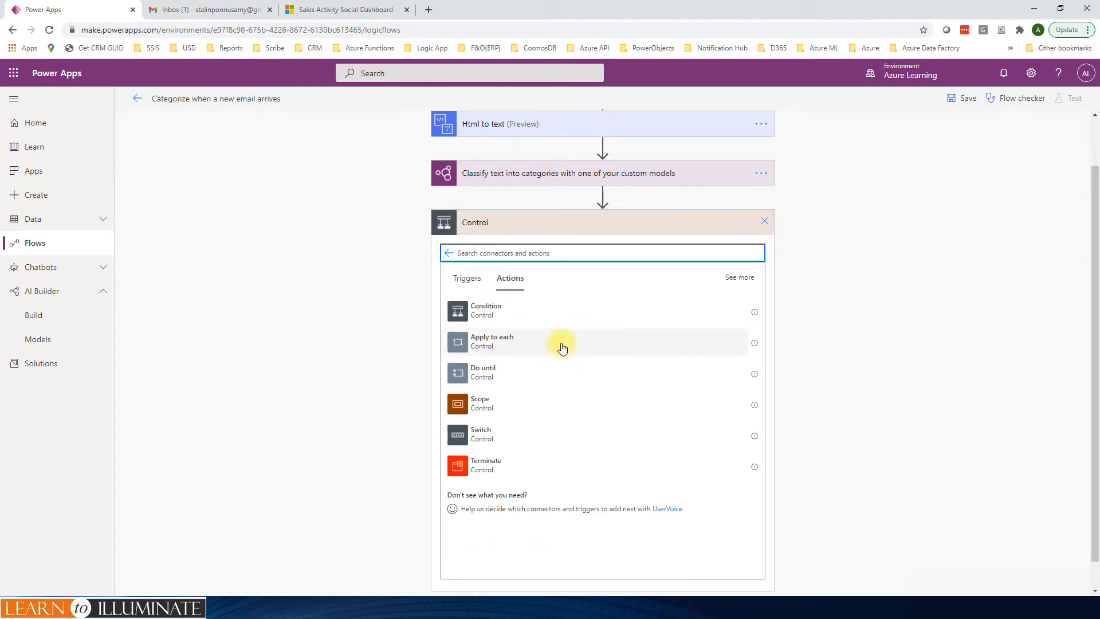
{"action": "left_click", "coordinate": [492, 342]}
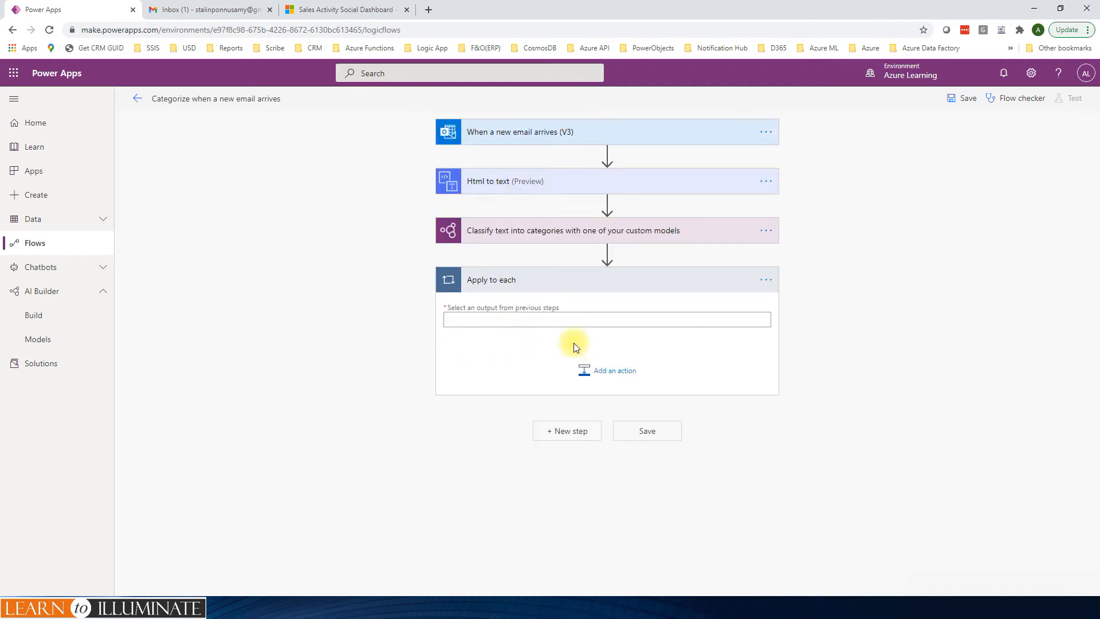
{"action": "left_click", "coordinate": [606, 319]}
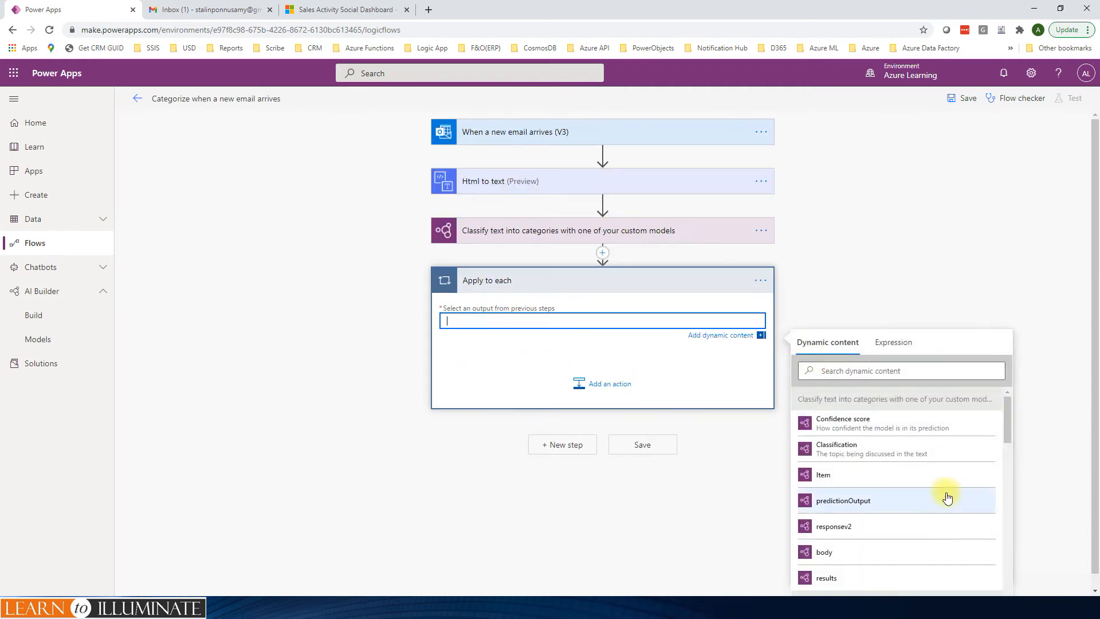
{"action": "left_click", "coordinate": [825, 577]}
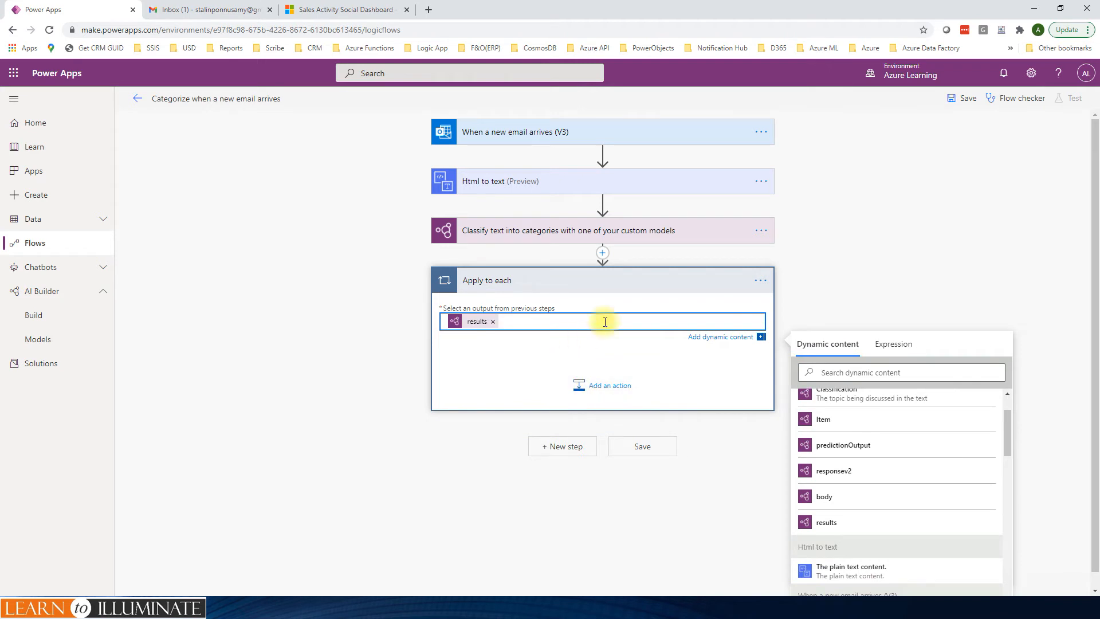
{"action": "mouse_move", "coordinate": [588, 370]}
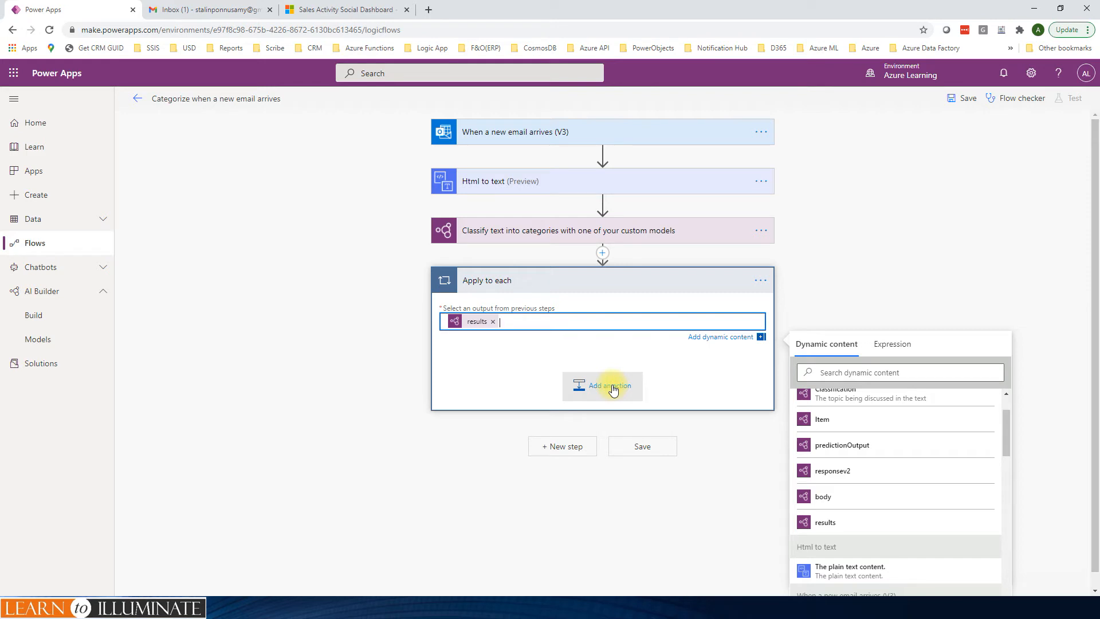
Insert a Switch inside the loop that evaluates the predicted Classification
{"action": "left_click", "coordinate": [602, 385]}
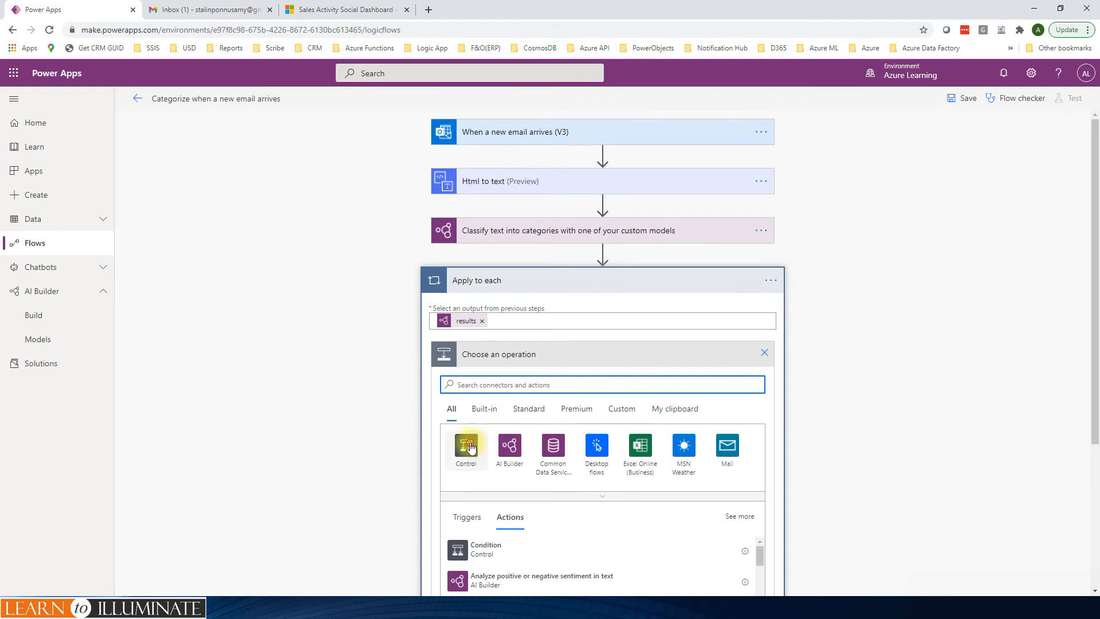
{"action": "left_click", "coordinate": [465, 449]}
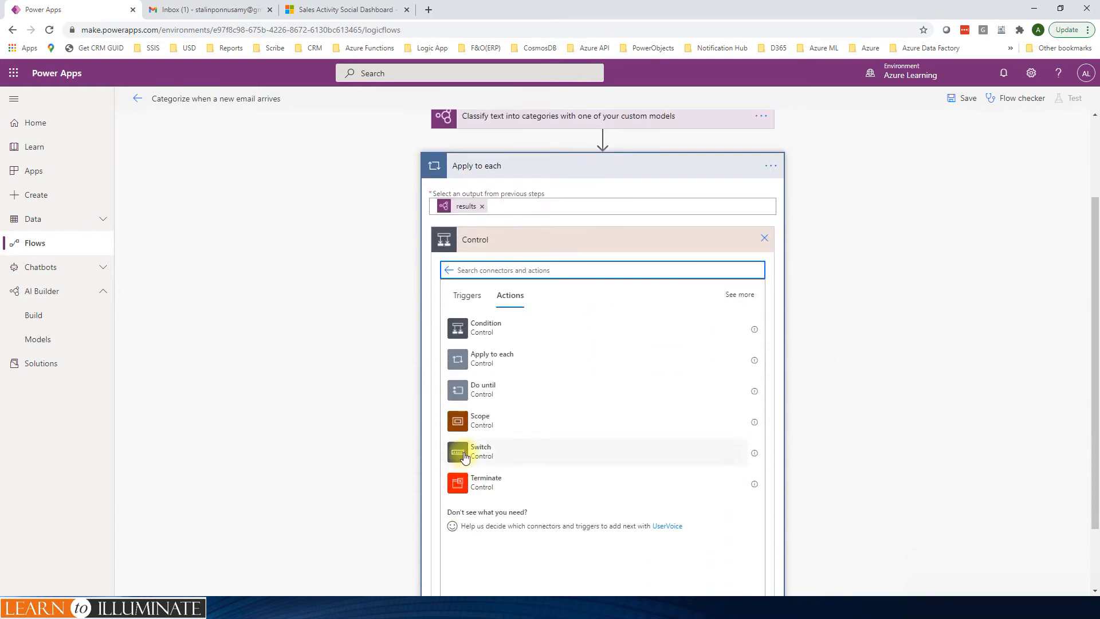
{"action": "left_click", "coordinate": [480, 451]}
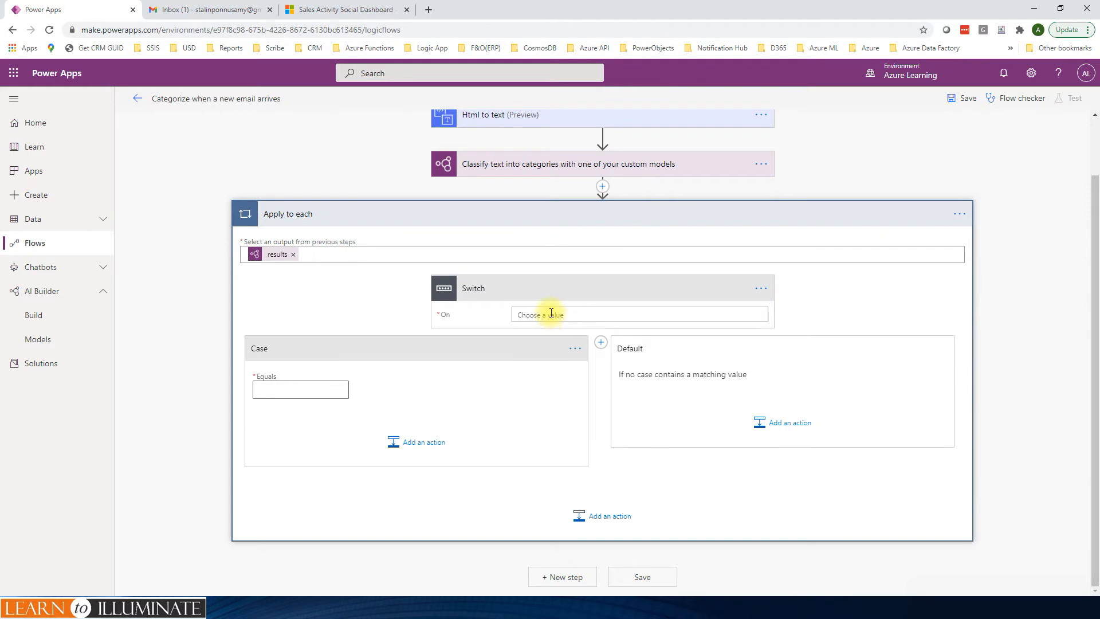
{"action": "left_click", "coordinate": [638, 313]}
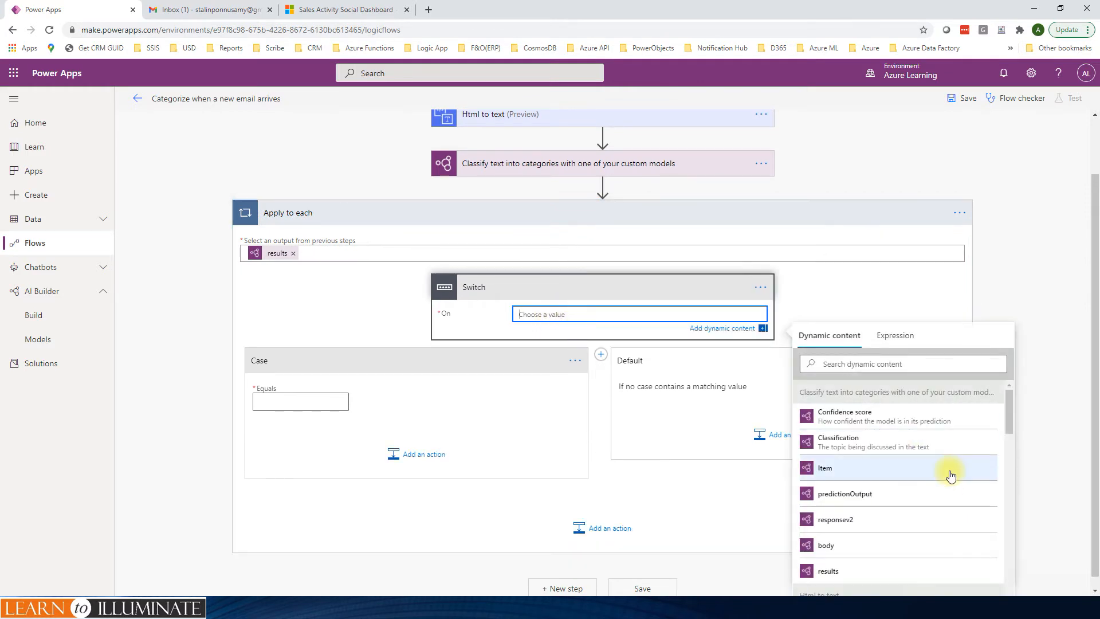
{"action": "mouse_move", "coordinate": [859, 442]}
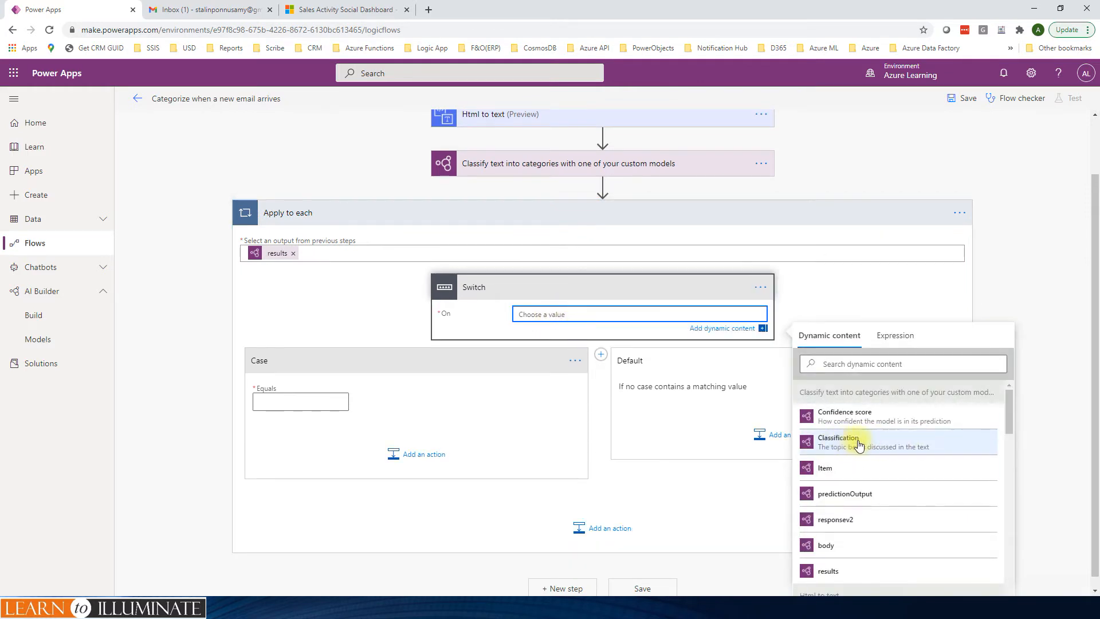
{"action": "left_click", "coordinate": [836, 442]}
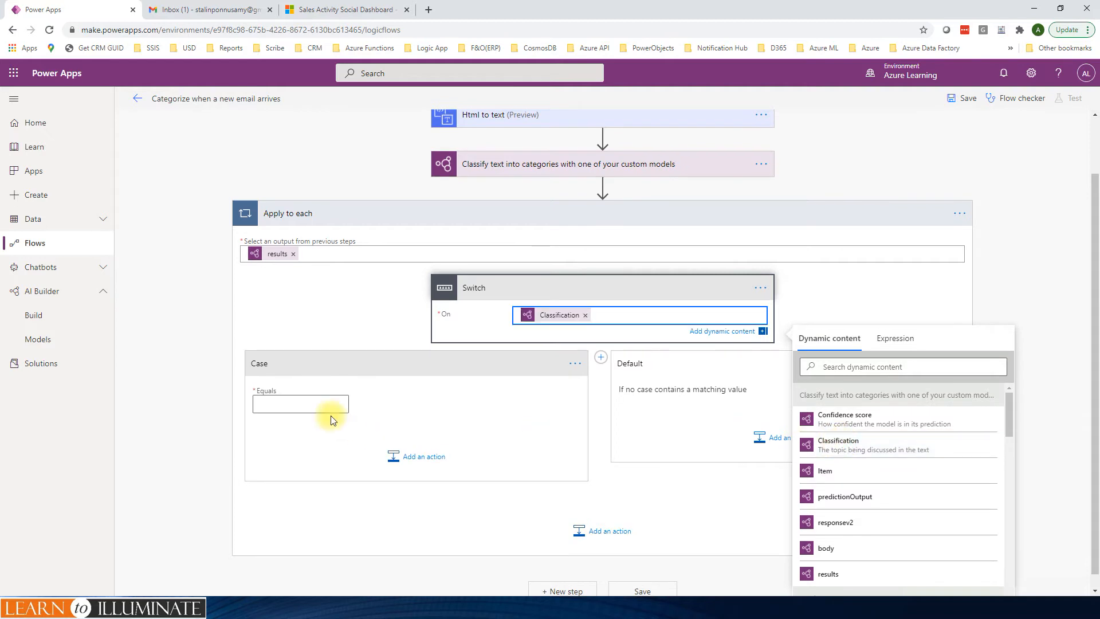
Set the first case to 'Care' and give it a Common Data Service 'Add a new row' action
{"action": "left_click", "coordinate": [300, 403]}
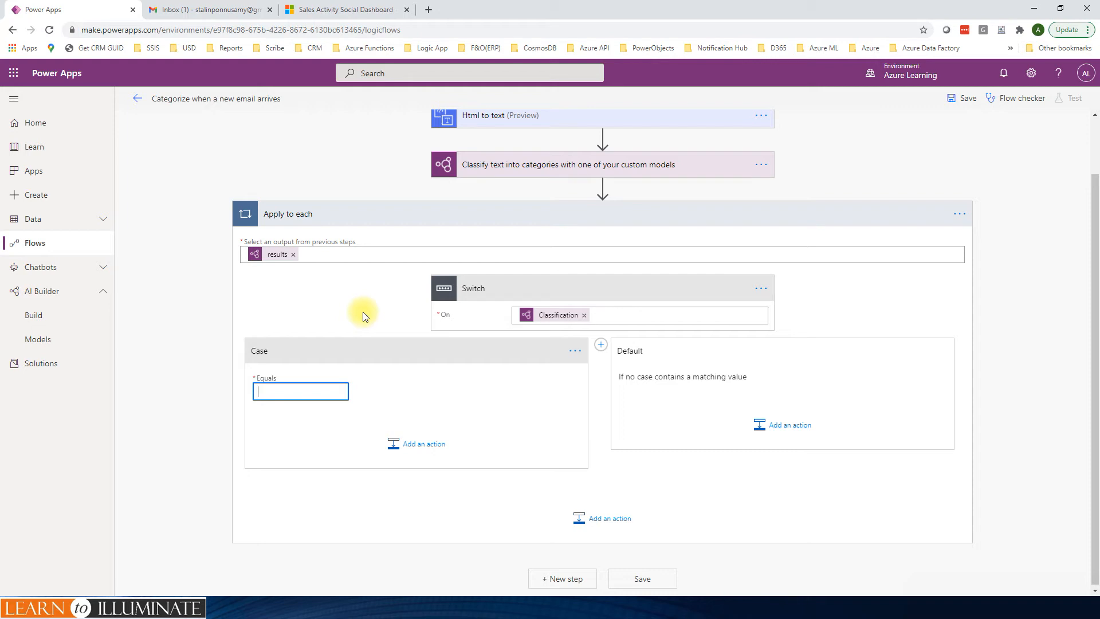
{"action": "mouse_move", "coordinate": [333, 430]}
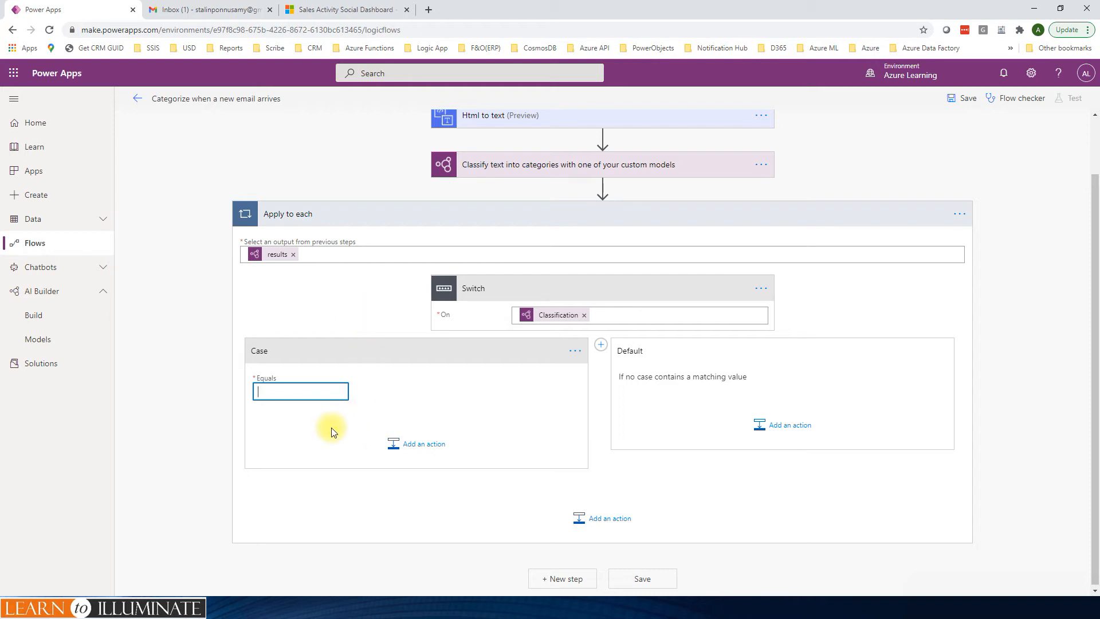
{"action": "type", "text": "Care"}
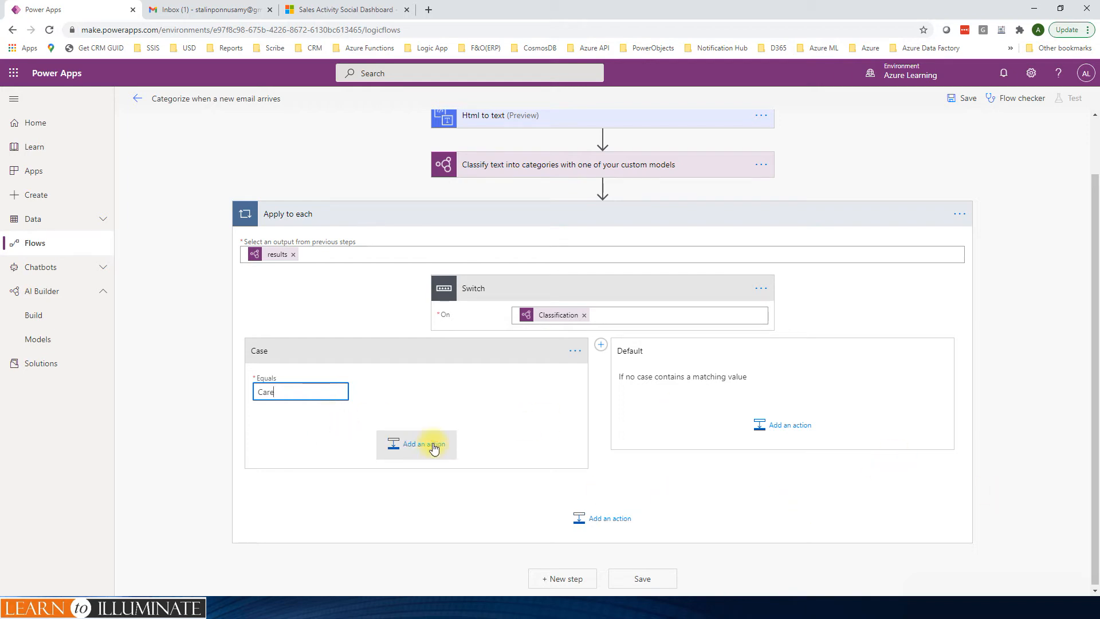
{"action": "left_click", "coordinate": [416, 445]}
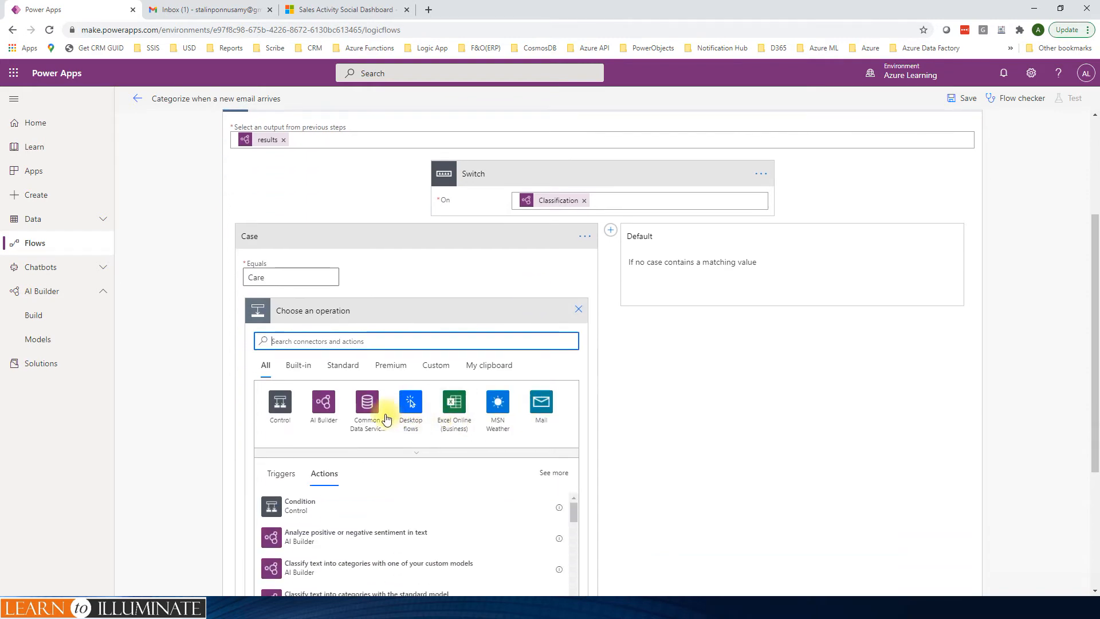
{"action": "mouse_move", "coordinate": [366, 403]}
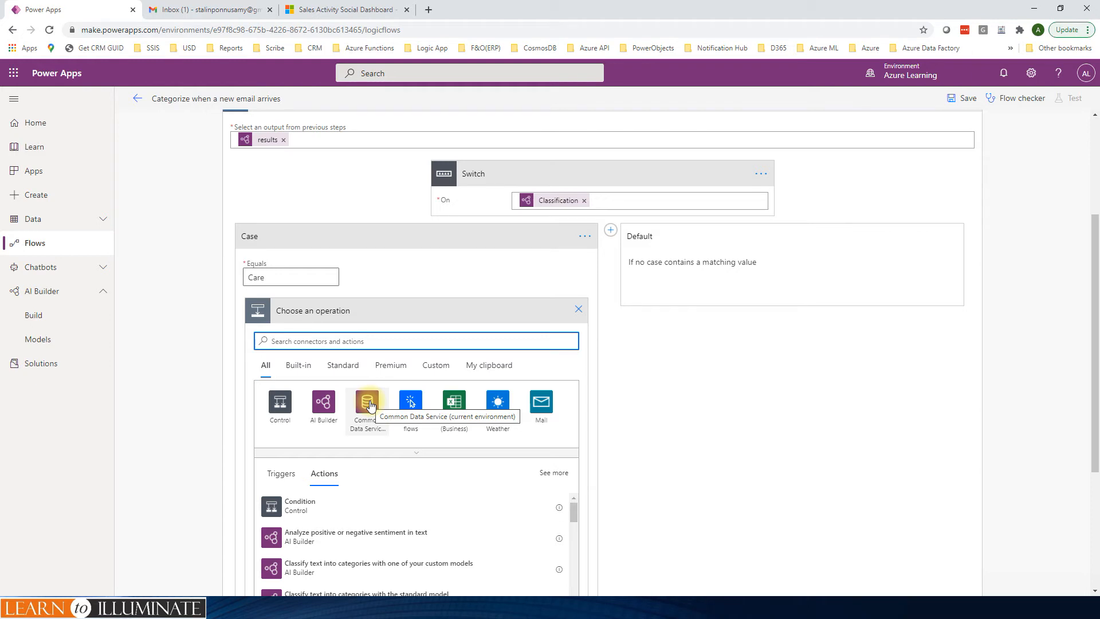
{"action": "left_click", "coordinate": [367, 406]}
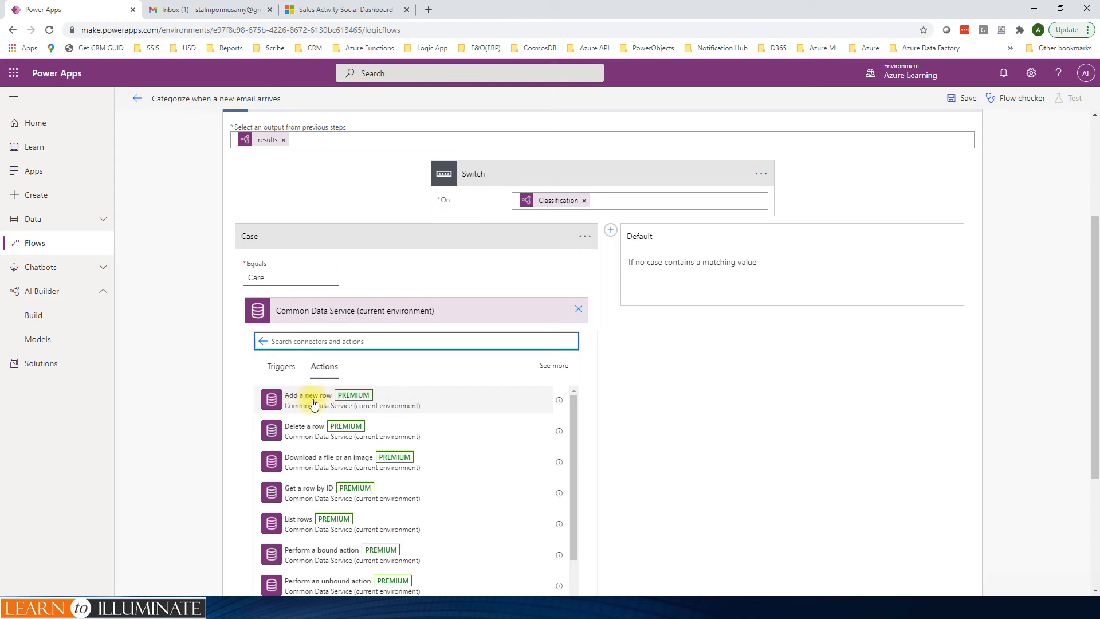
{"action": "left_click", "coordinate": [305, 395]}
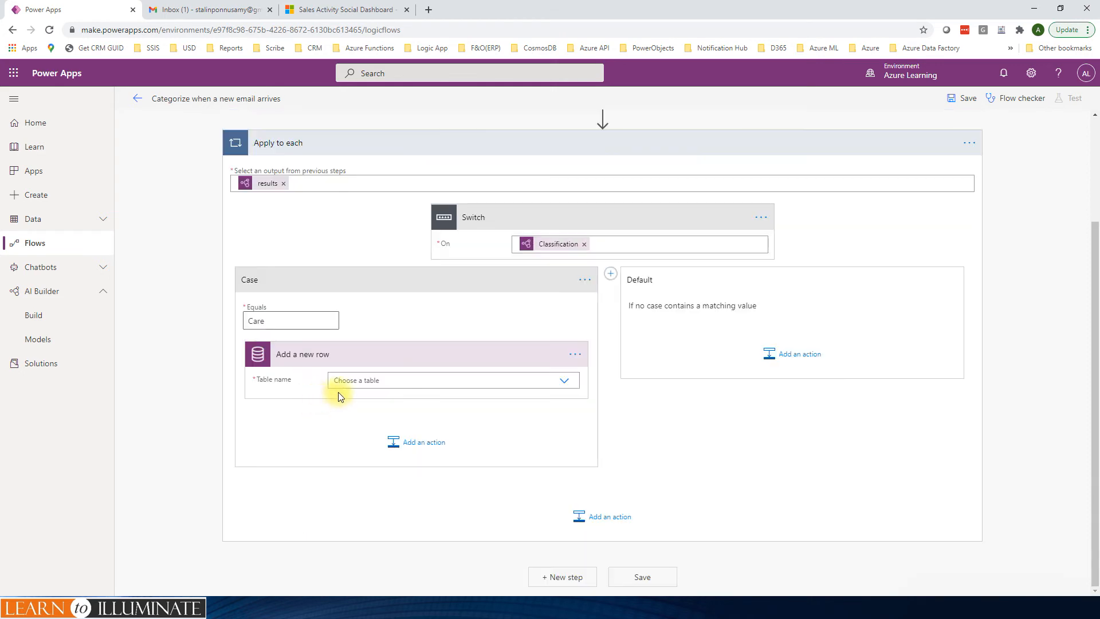
Target the Email Messages table in the Care row action and show its advanced fields
{"action": "left_click", "coordinate": [452, 380]}
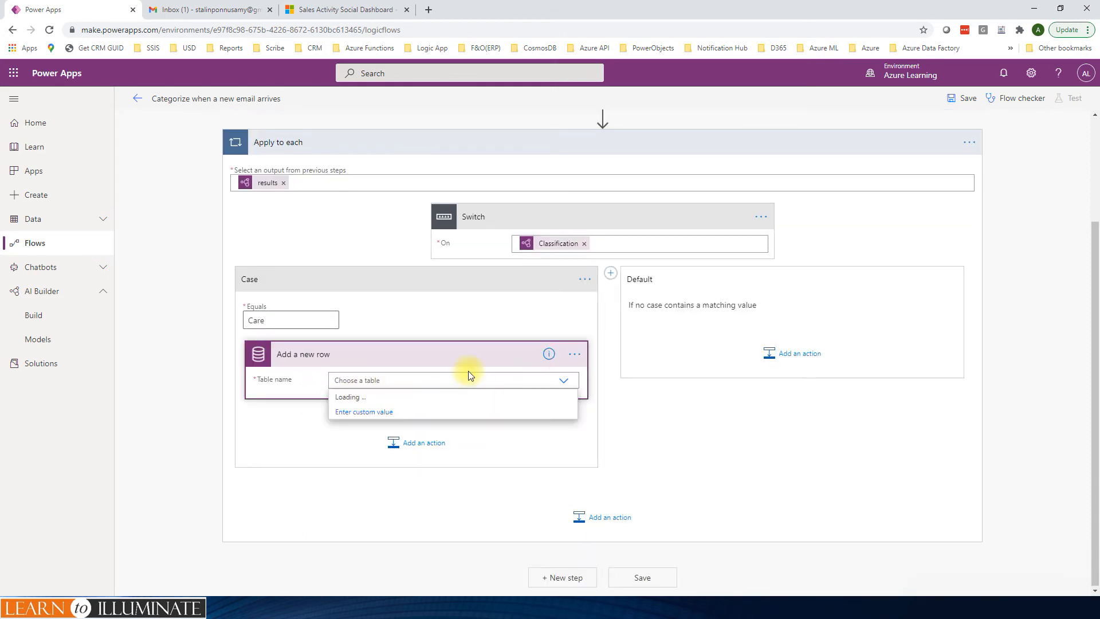
{"action": "type", "text": "email mess"}
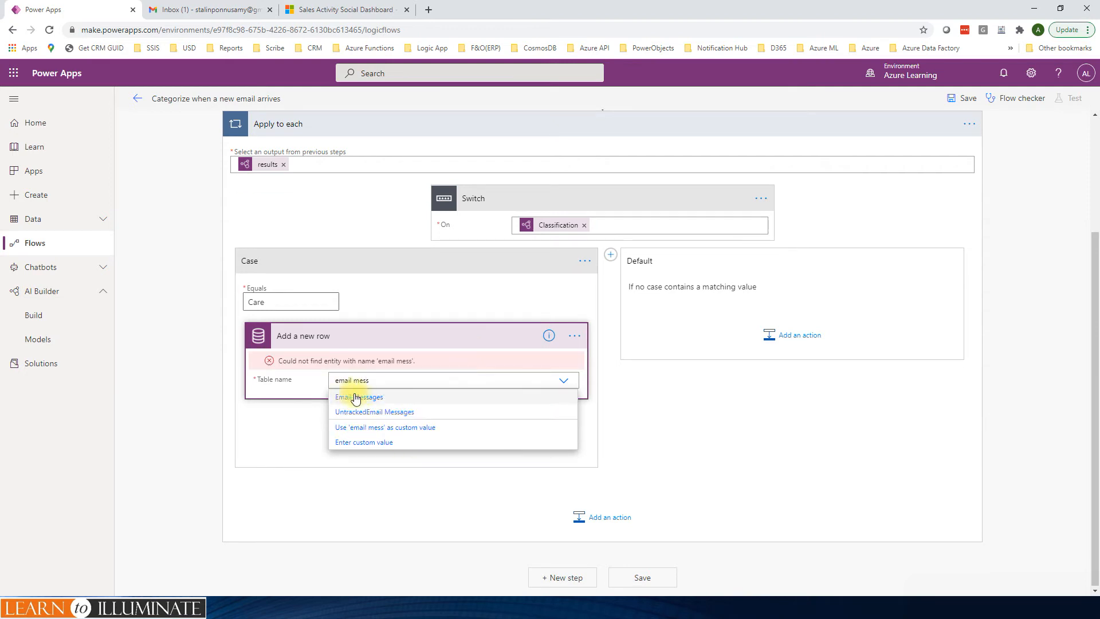
{"action": "left_click", "coordinate": [359, 397]}
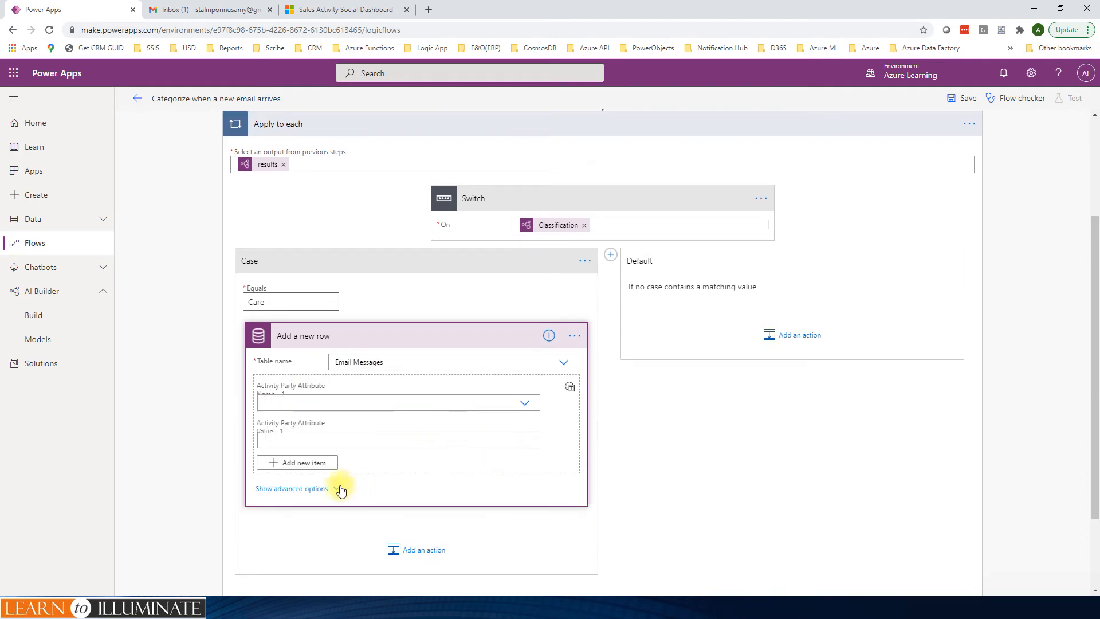
{"action": "left_click", "coordinate": [291, 488]}
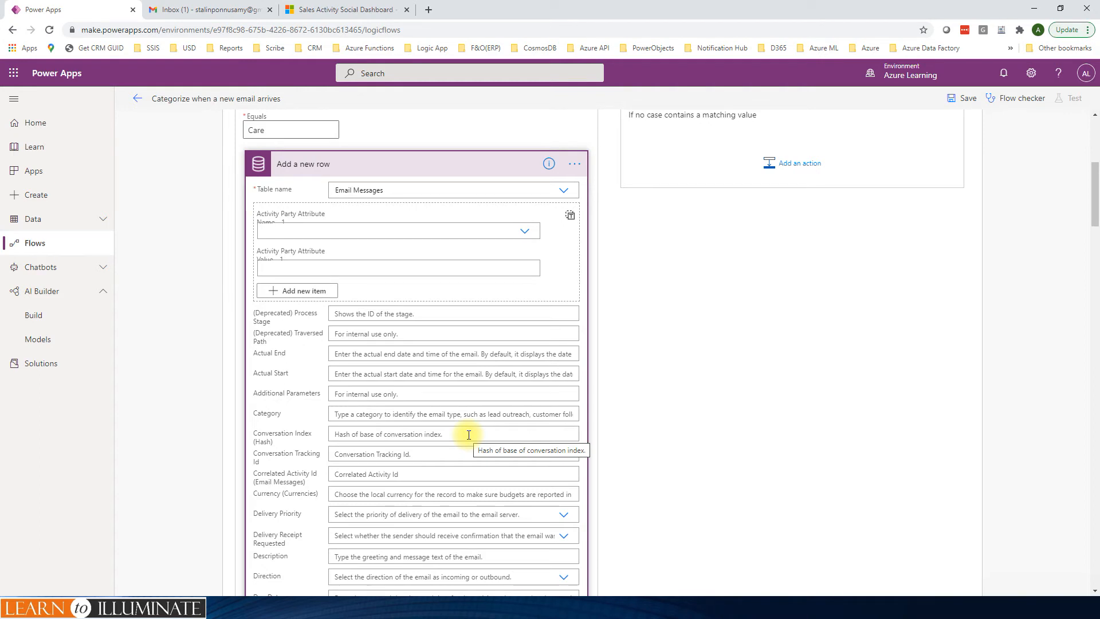
{"action": "left_click", "coordinate": [453, 413]}
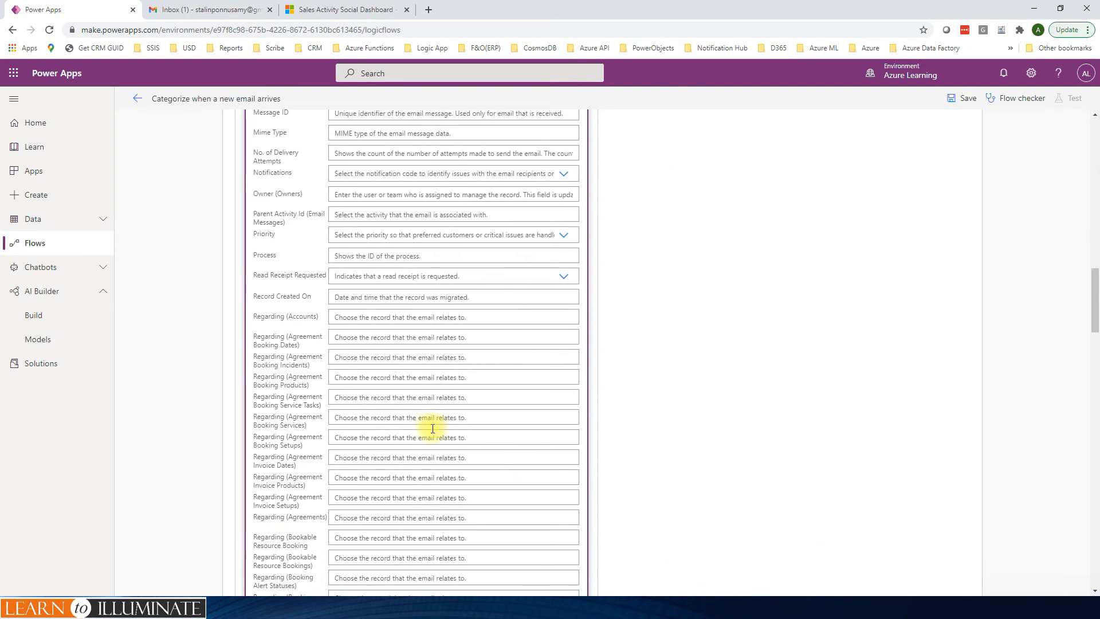
Enter 'Care' in the Email Messages row's Category field, then collapse the Add a new row card
{"action": "scroll", "scroll_direction": "down", "scroll_amount": 3}
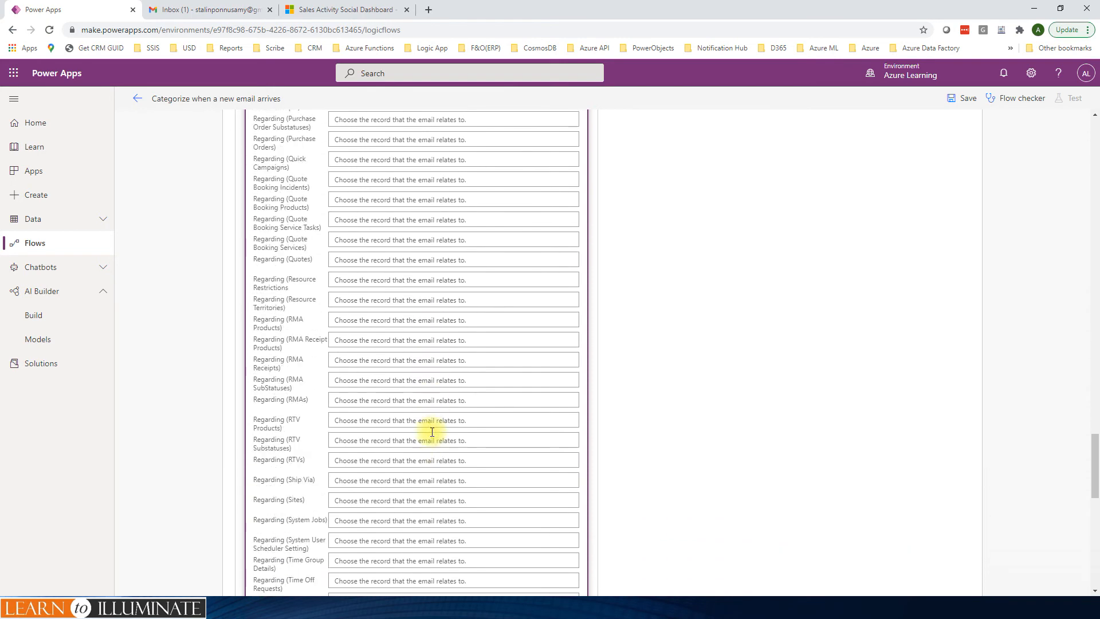
{"action": "scroll", "scroll_direction": "down", "scroll_amount": 3}
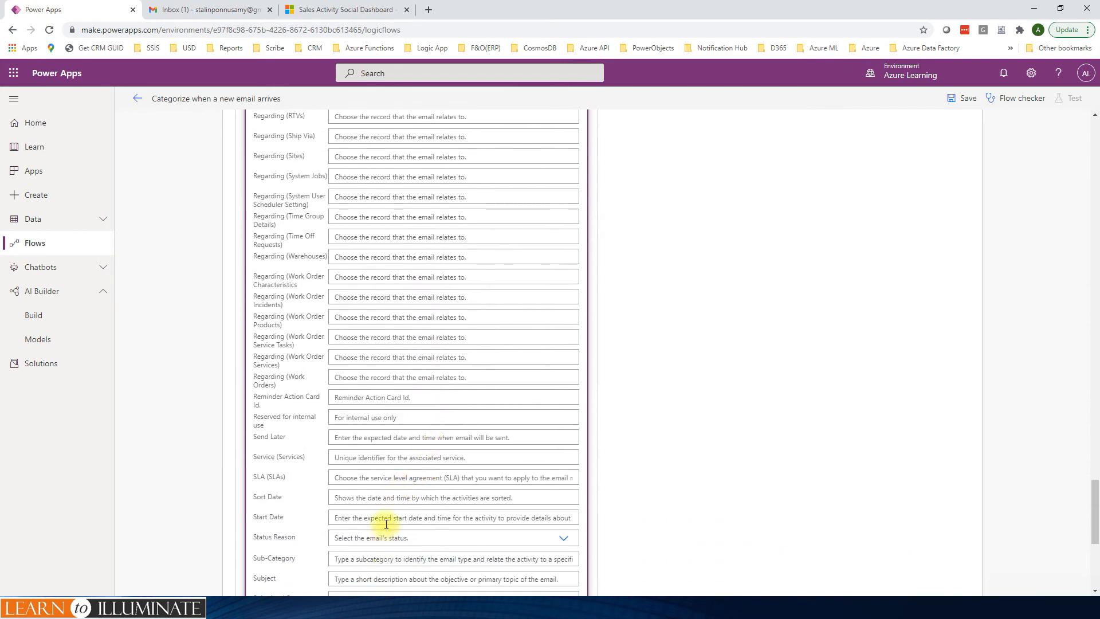
{"action": "scroll", "scroll_direction": "down", "scroll_amount": 3}
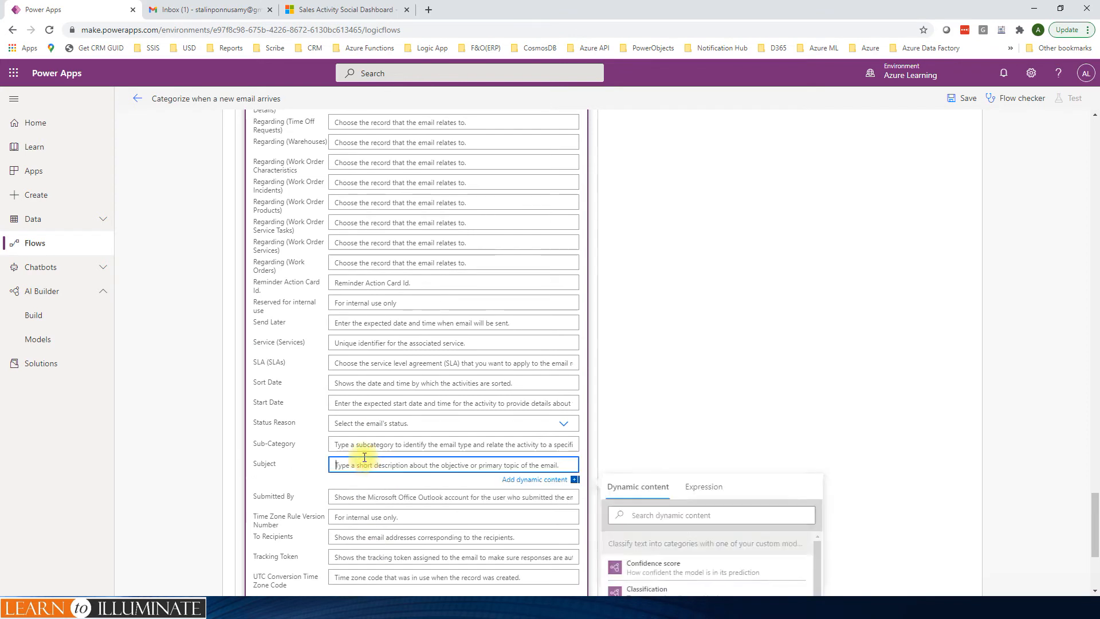
{"action": "type", "text": "Care"}
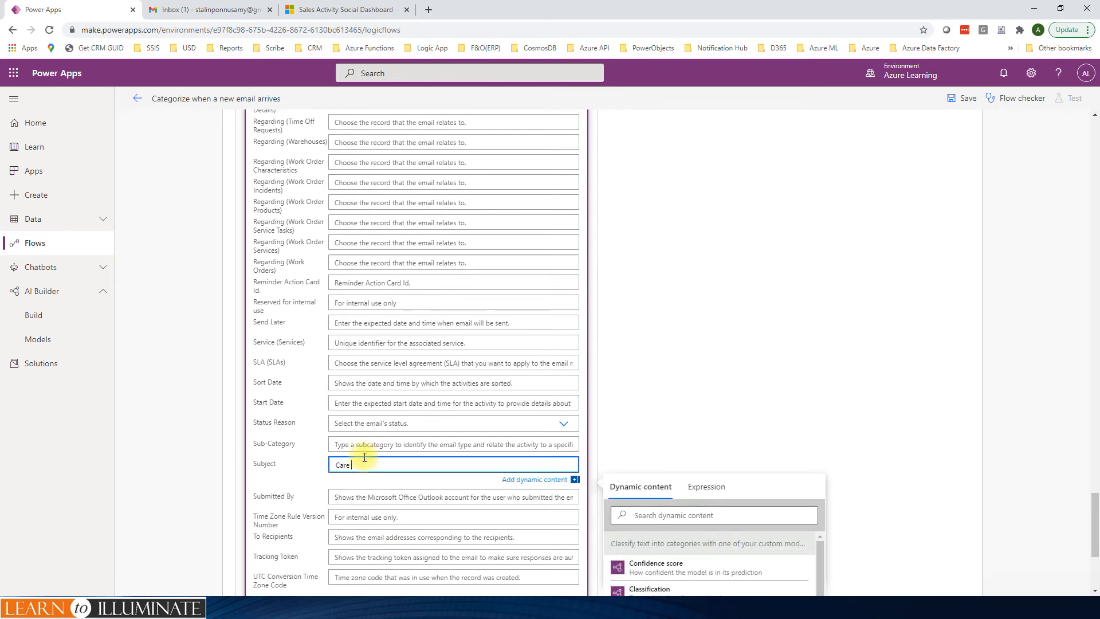
{"action": "type", "text": "Catego"}
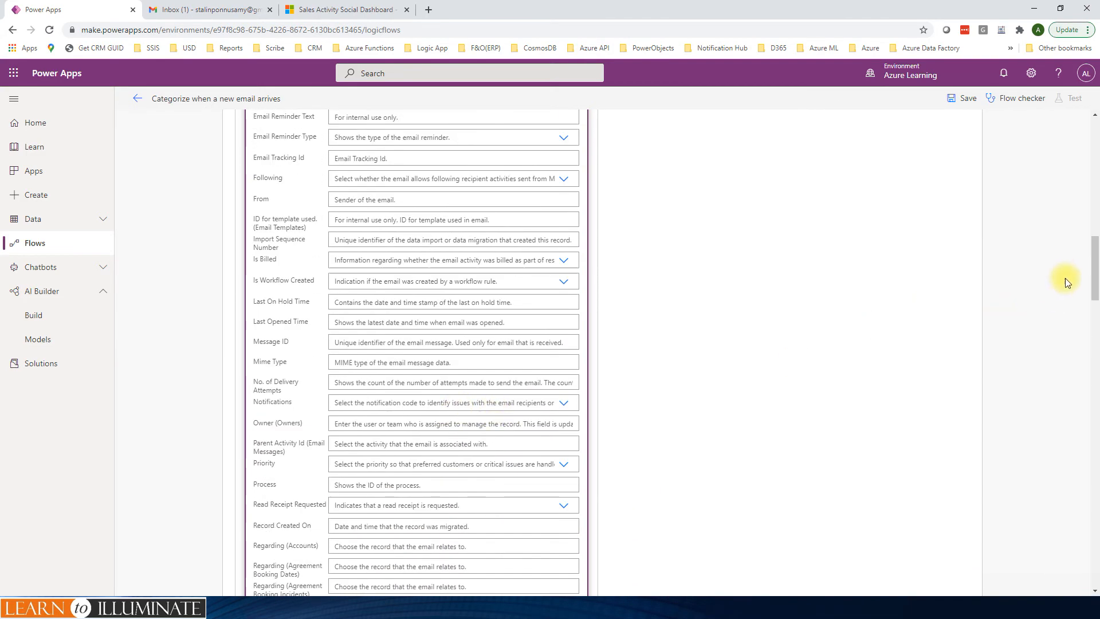
{"action": "scroll", "scroll_direction": "up", "scroll_amount": 3}
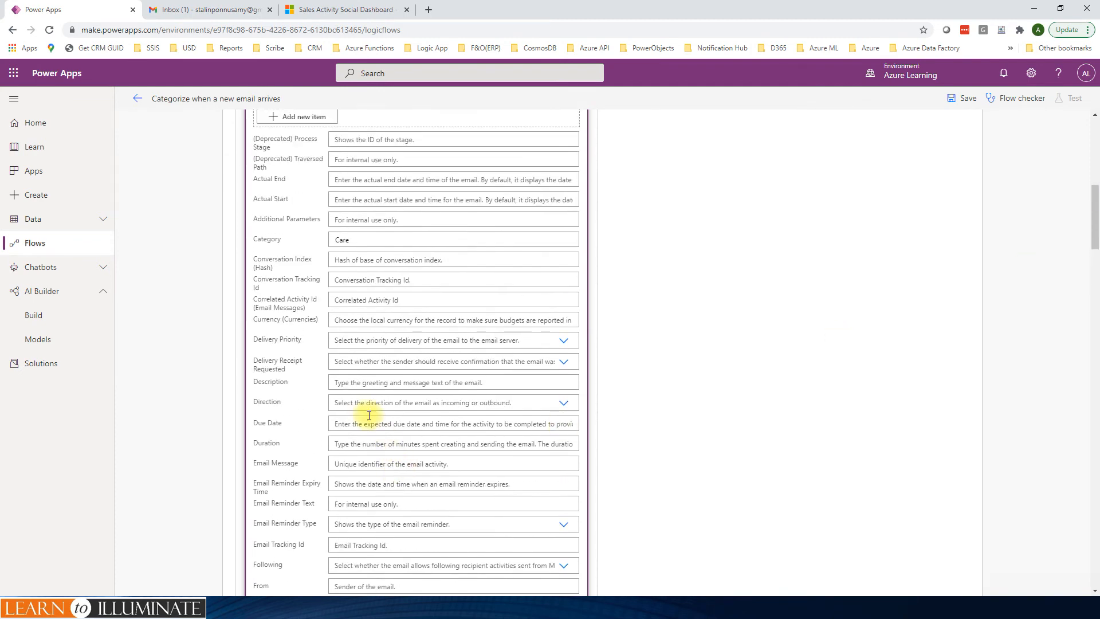
{"action": "mouse_move", "coordinate": [362, 446]}
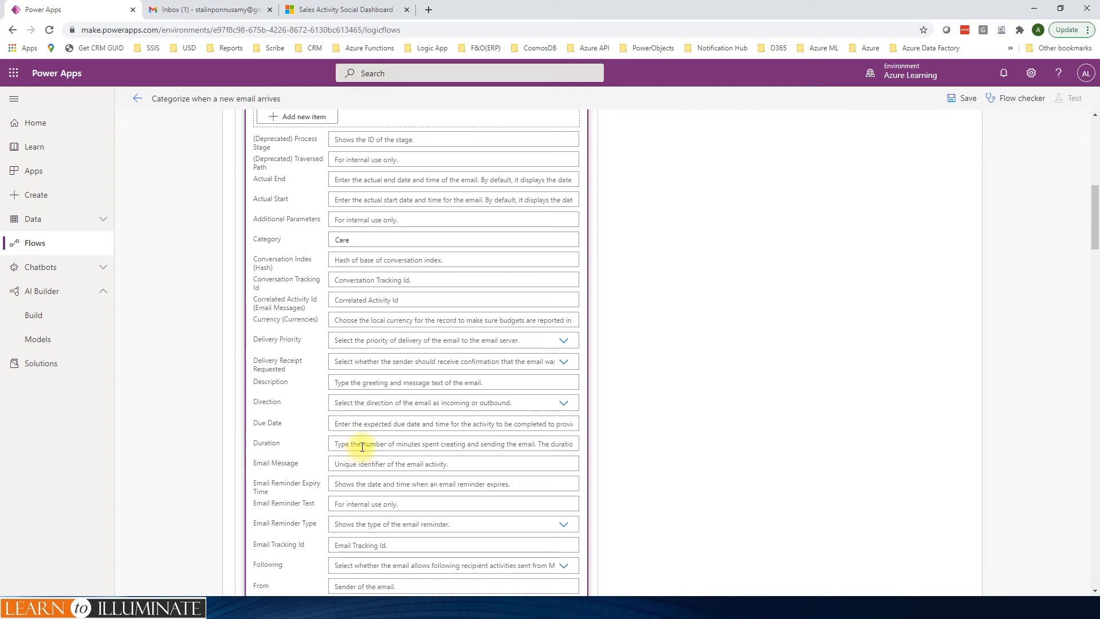
{"action": "left_click", "coordinate": [453, 382]}
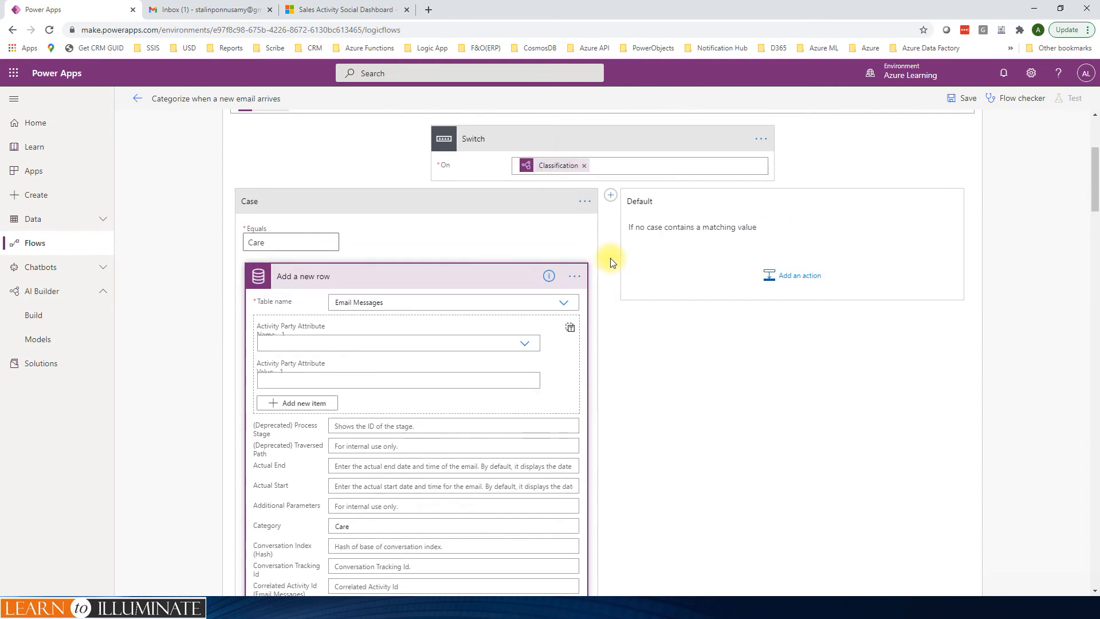
{"action": "mouse_move", "coordinate": [306, 222]}
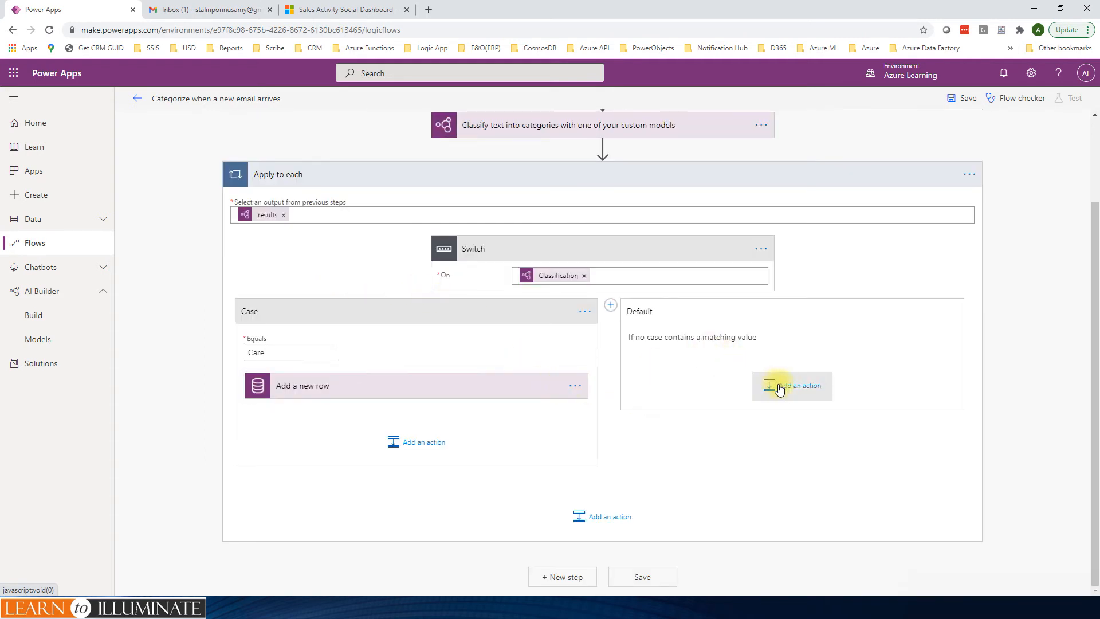
Add a second Switch case equalling Facilities with a Common Data Service 'Add a new row' action
{"action": "left_click", "coordinate": [610, 304]}
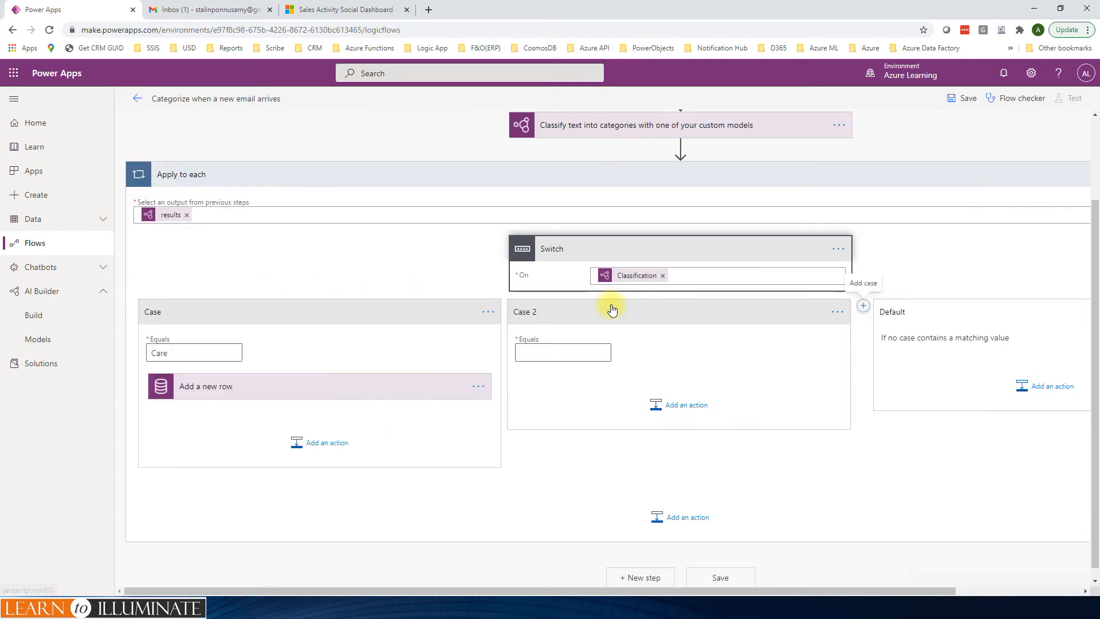
{"action": "left_click", "coordinate": [562, 353]}
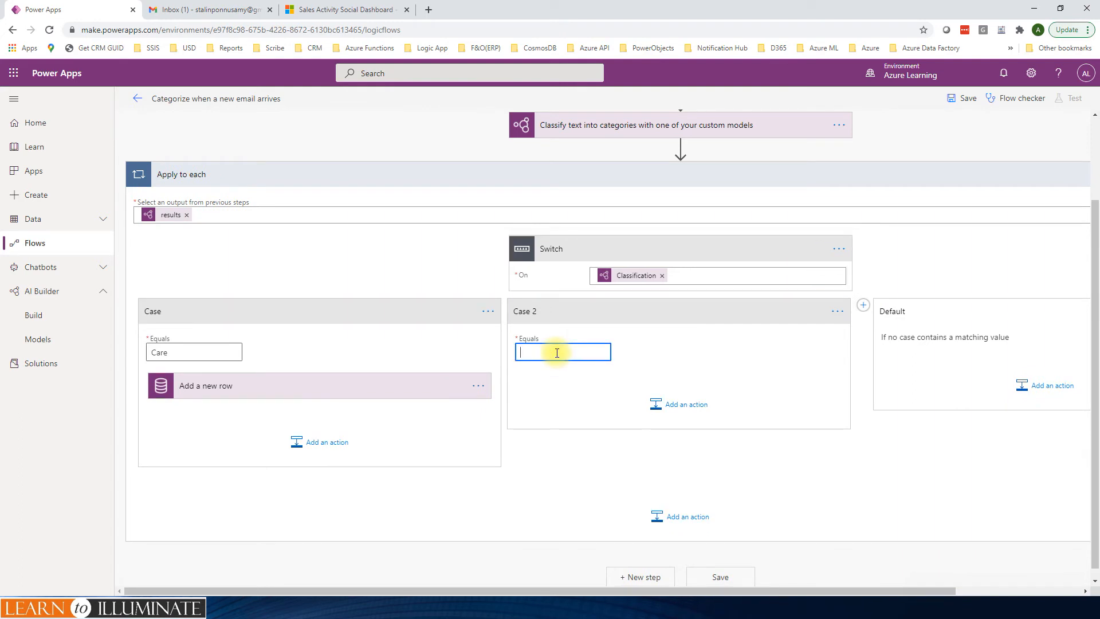
{"action": "type", "text": "Facilities"}
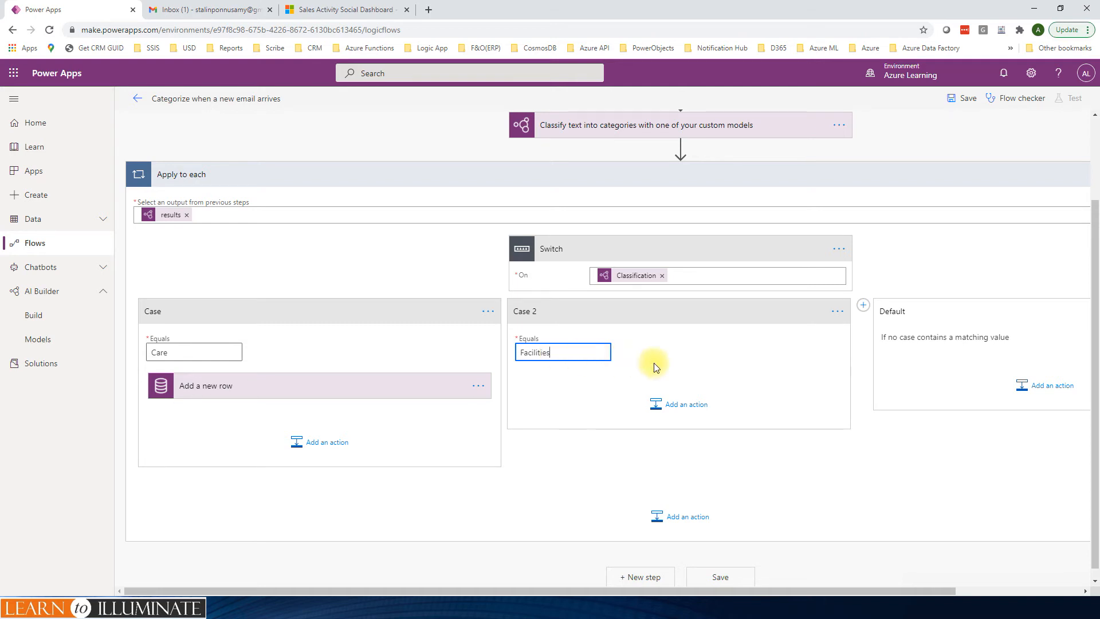
{"action": "left_click", "coordinate": [685, 404]}
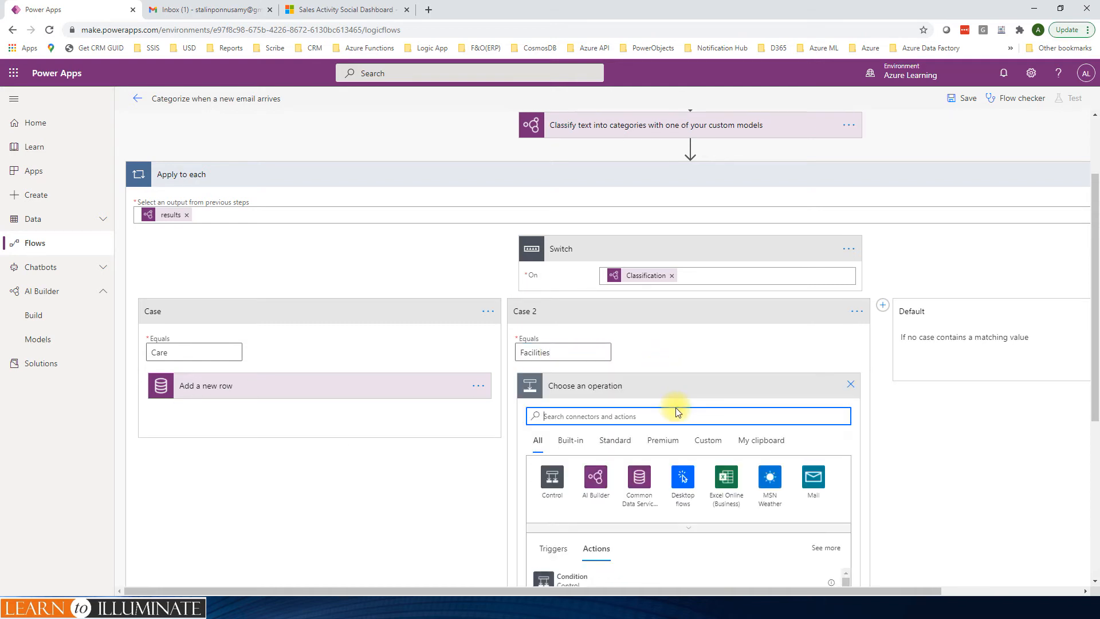
{"action": "left_click", "coordinate": [638, 480]}
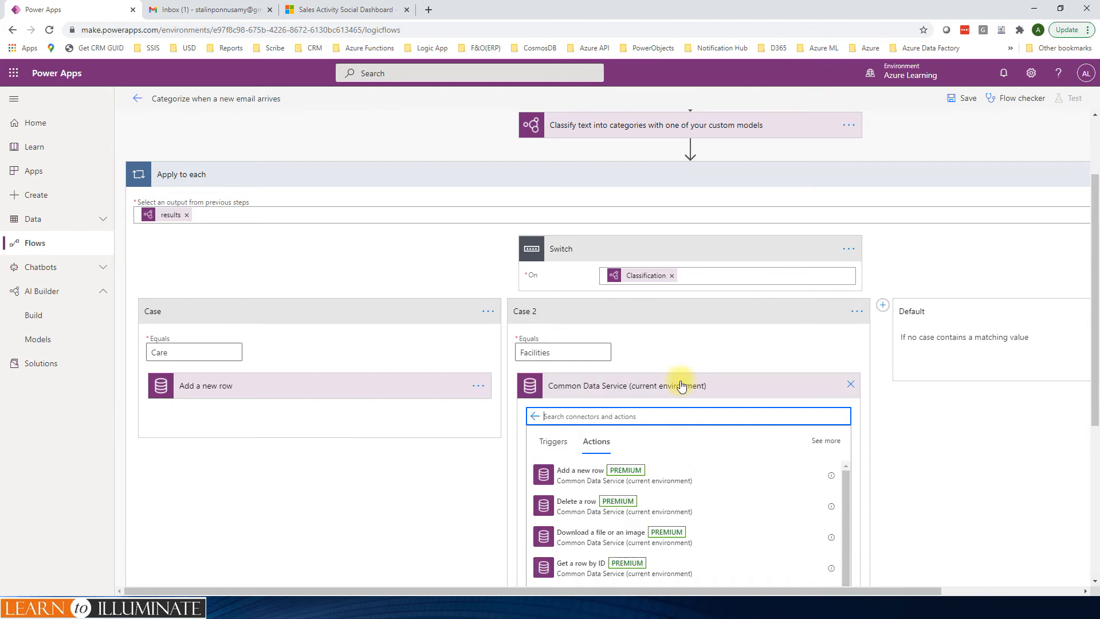
{"action": "left_click", "coordinate": [580, 470]}
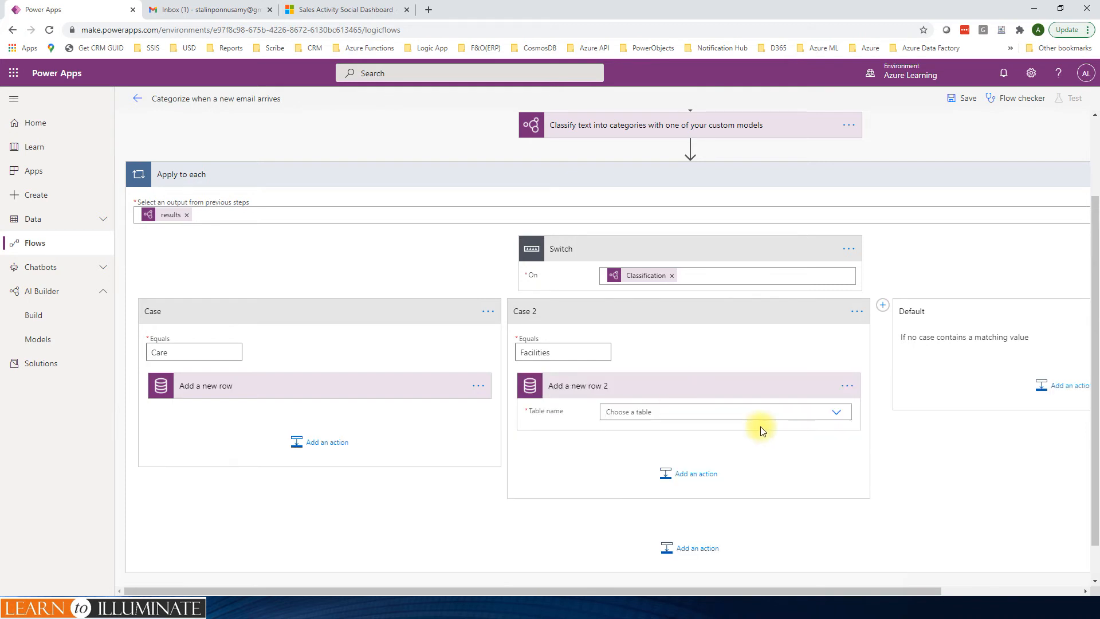
Set the Facilities case's new row action to target the Email Messages table
{"action": "left_click", "coordinate": [725, 412]}
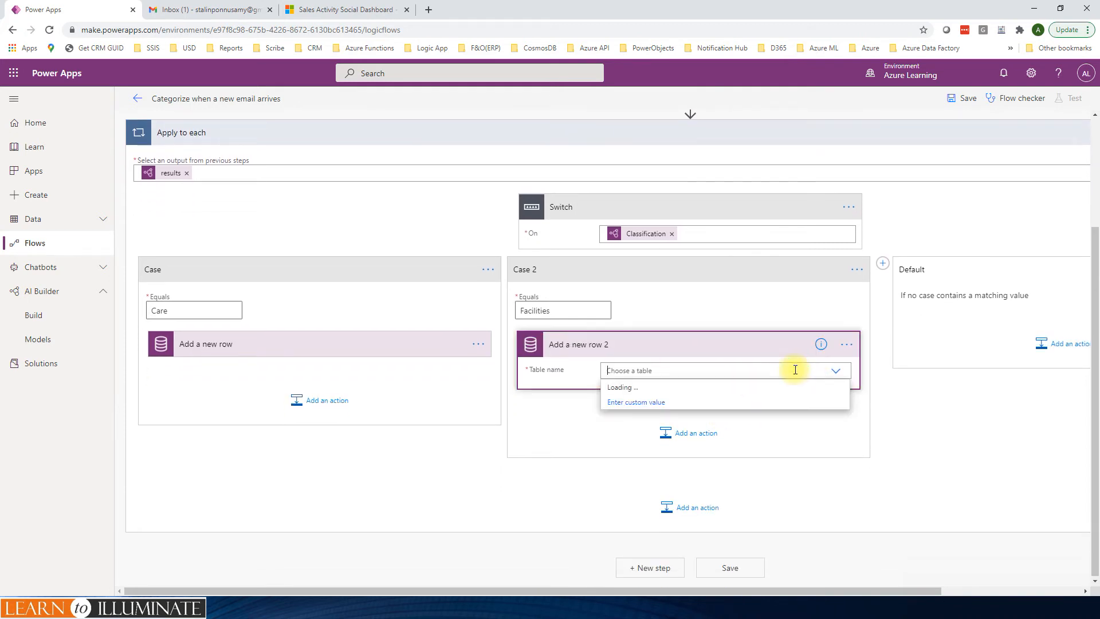
{"action": "type", "text": "email message"}
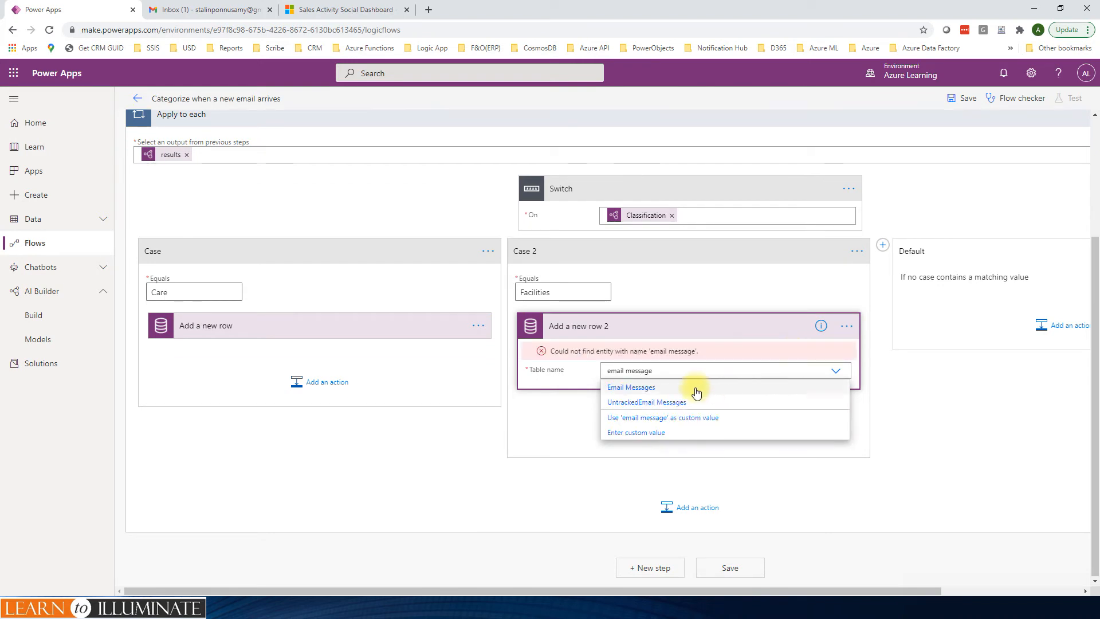
{"action": "left_click", "coordinate": [631, 386]}
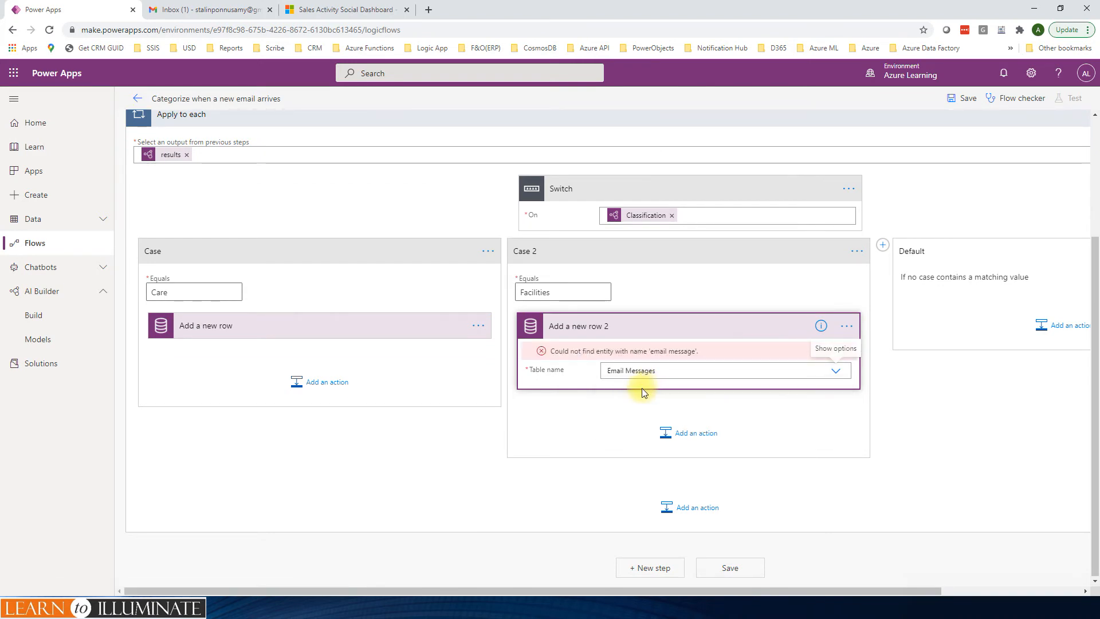
{"action": "left_click", "coordinate": [726, 371]}
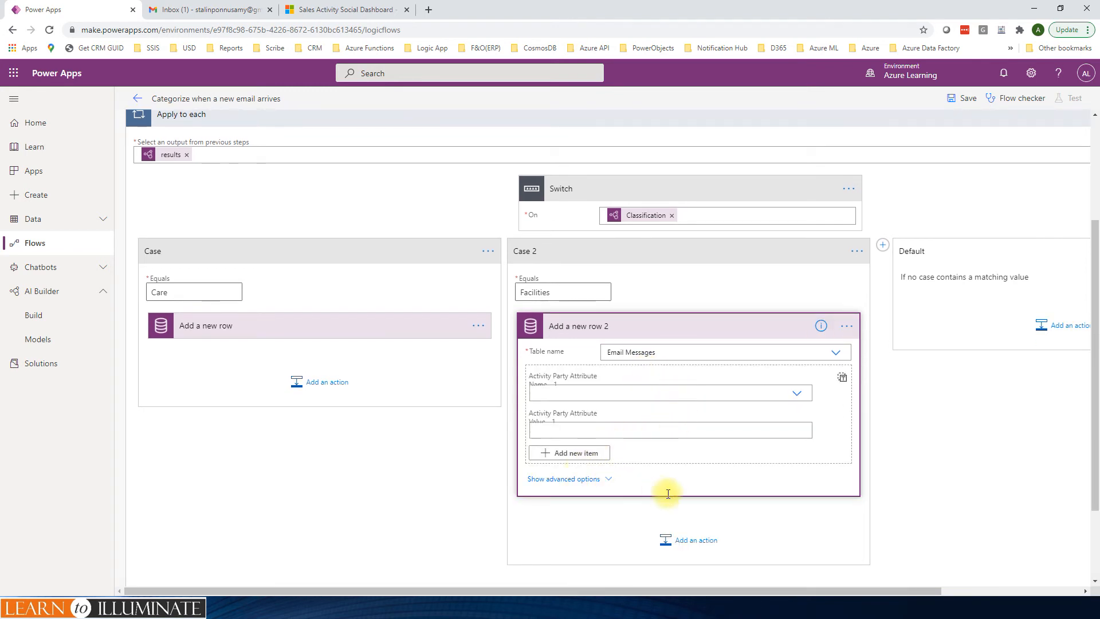
Fill the row's Description with the email's plain text content and Subject with 'Facilities'
{"action": "left_click", "coordinate": [563, 478]}
{"action": "type", "text": "Facilities"}
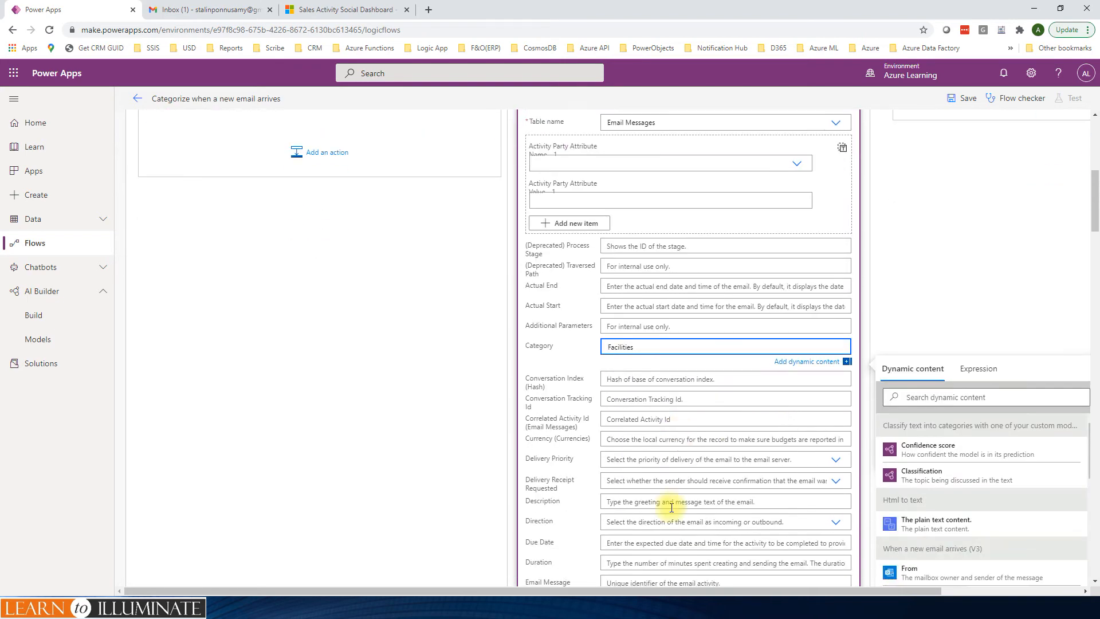
{"action": "scroll", "scroll_direction": "down", "scroll_amount": 3}
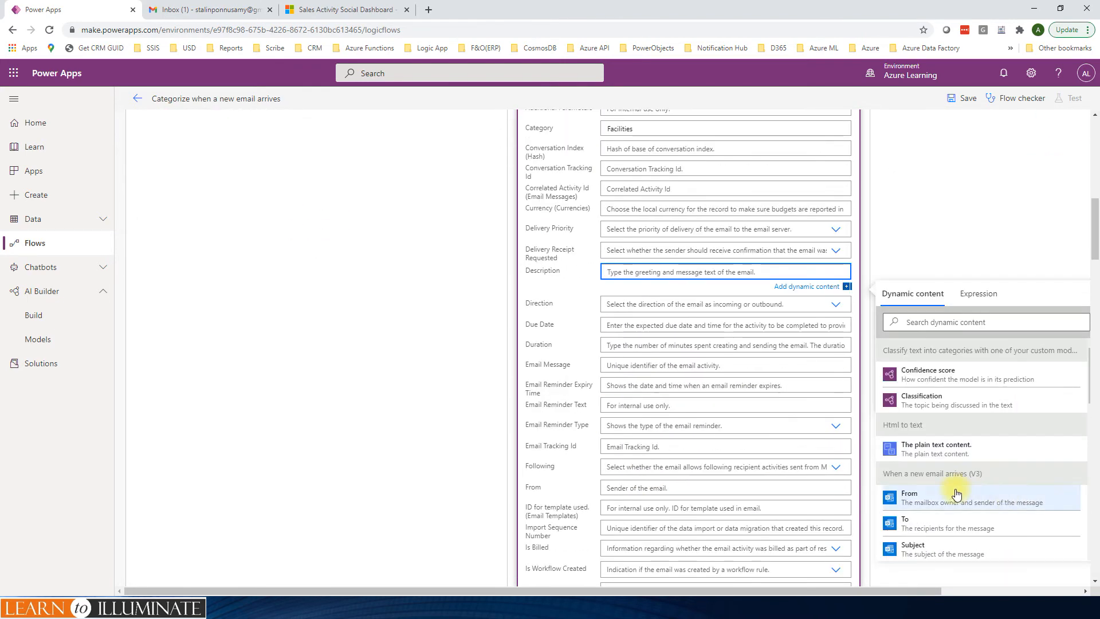
{"action": "left_click", "coordinate": [934, 449]}
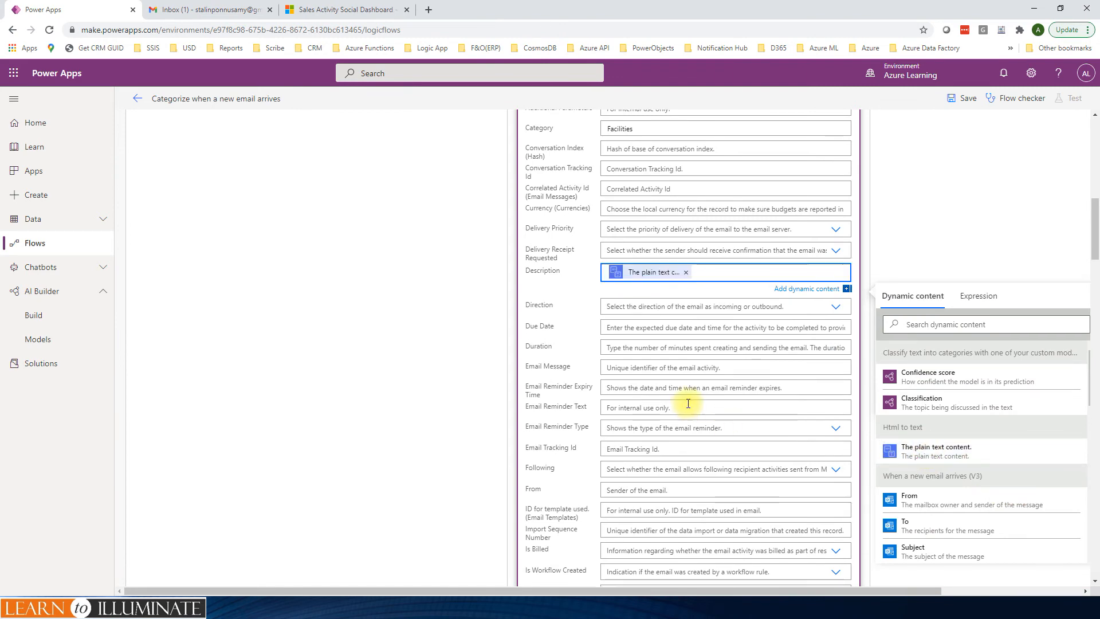
{"action": "scroll", "scroll_direction": "down", "scroll_amount": 3}
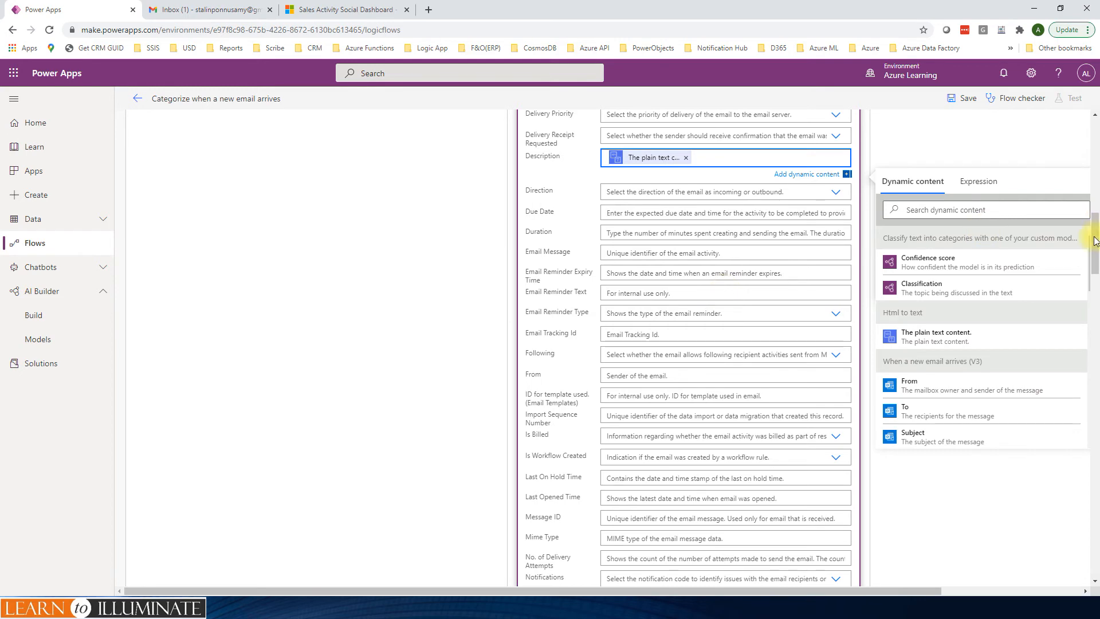
{"action": "scroll", "scroll_direction": "down", "scroll_amount": 3}
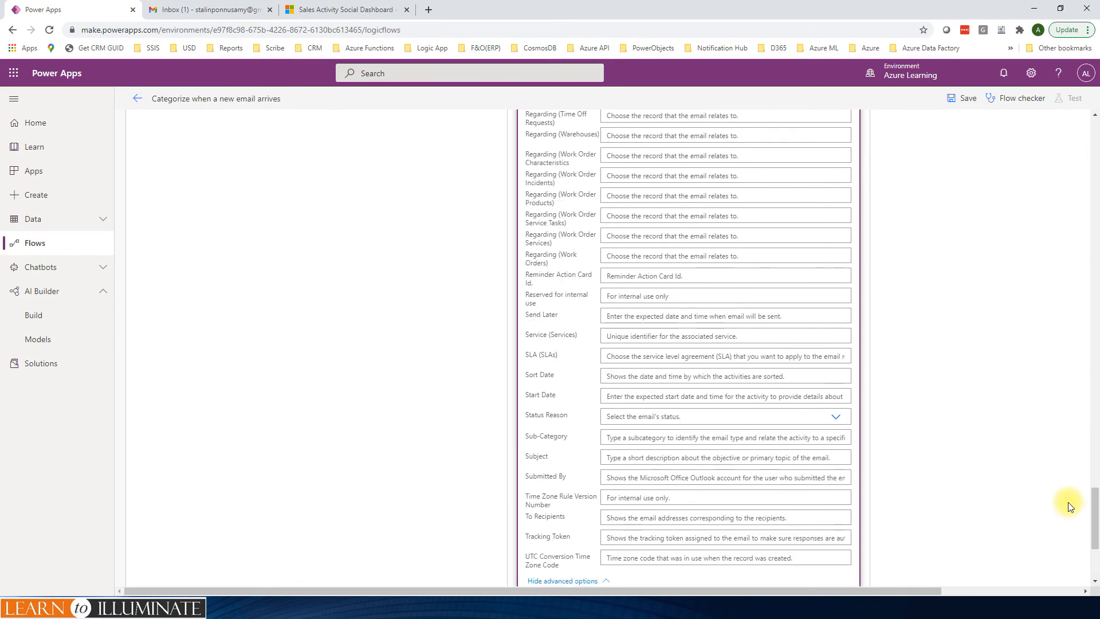
{"action": "left_click", "coordinate": [724, 457]}
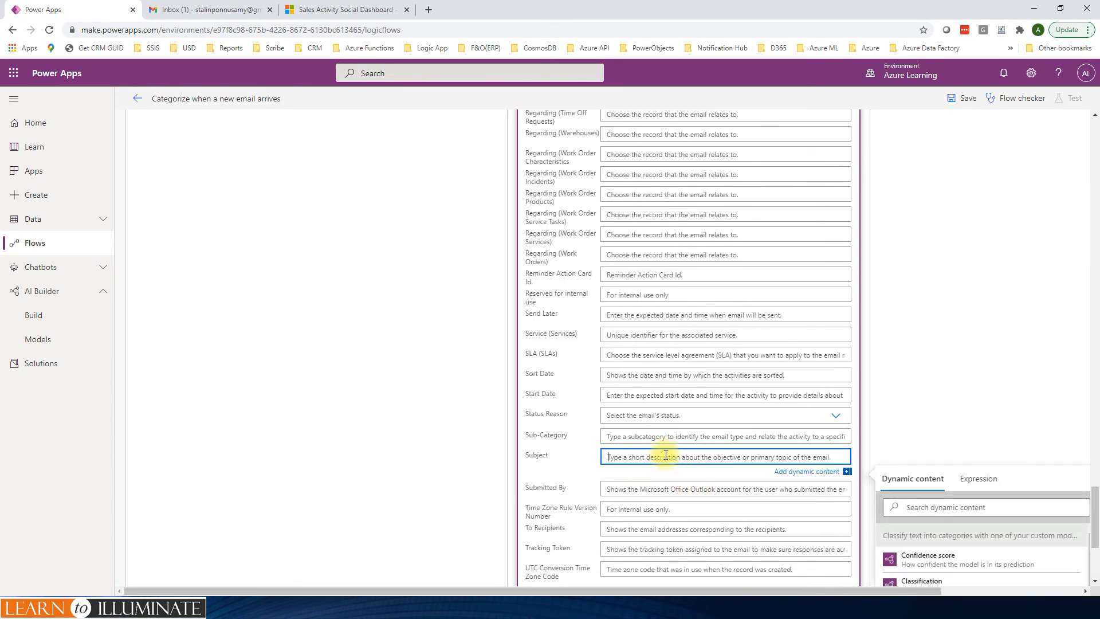
{"action": "type", "text": "Facilities"}
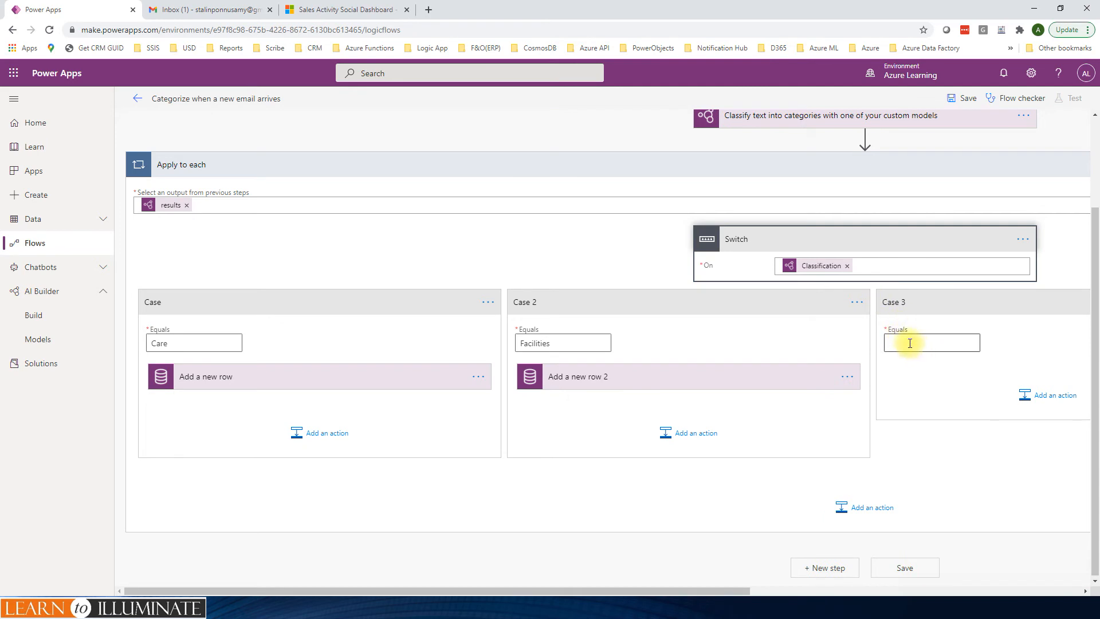
Make the third case match Check-in and add a Common Data Service 'Add a new row' action
{"action": "type", "text": "Check-in"}
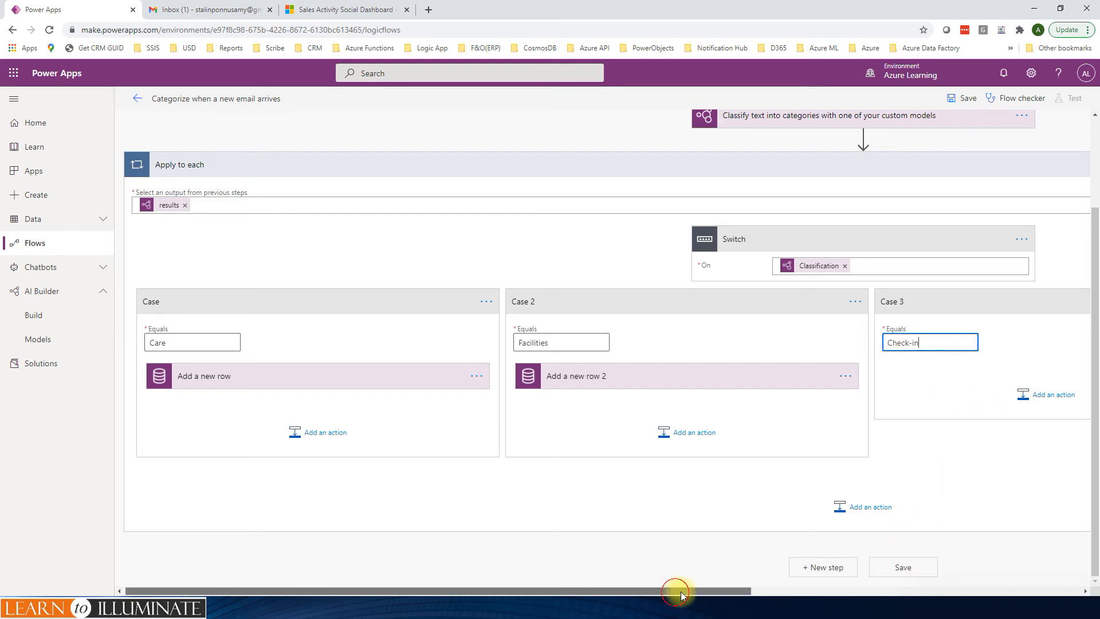
{"action": "left_click", "coordinate": [1052, 394]}
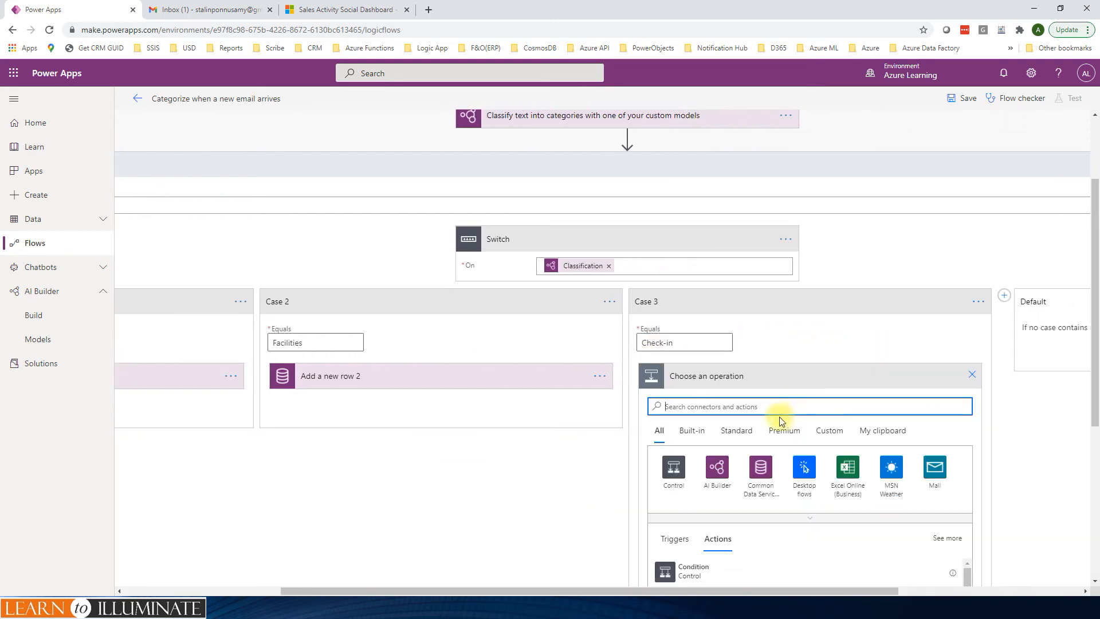
{"action": "left_click", "coordinate": [760, 472]}
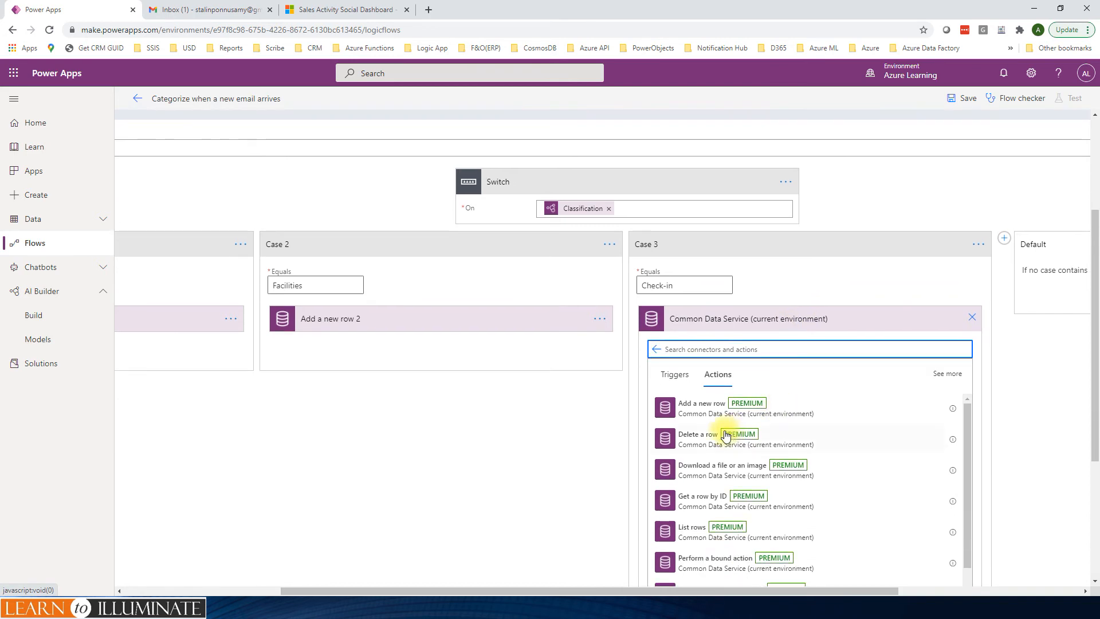
{"action": "left_click", "coordinate": [700, 403]}
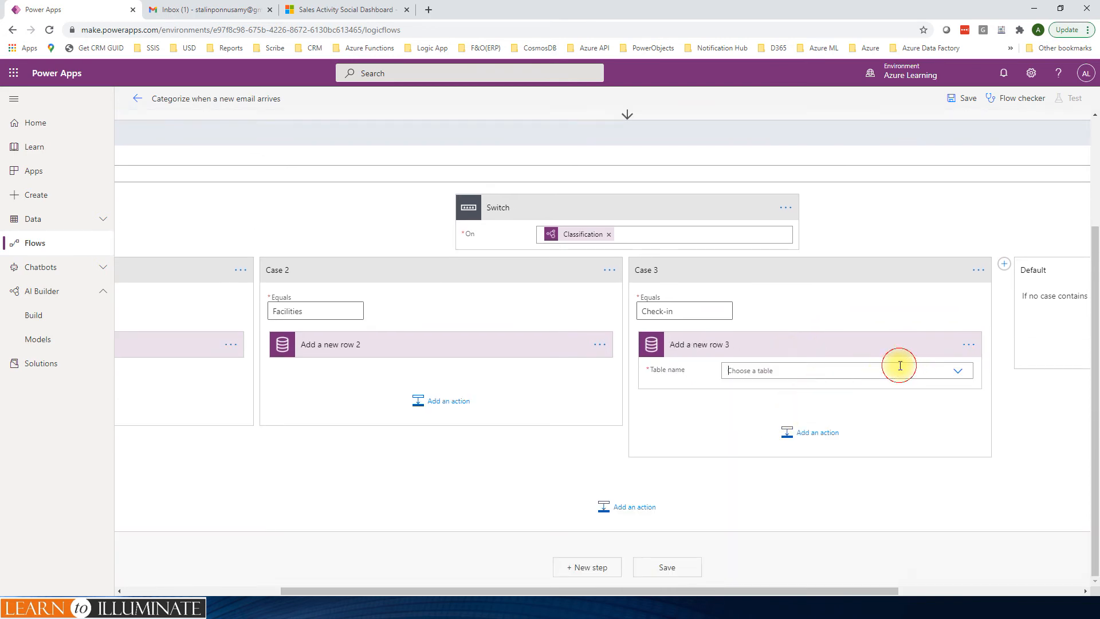
Target Email Messages and use the email's plain text content as Description
{"action": "type", "text": "email"}
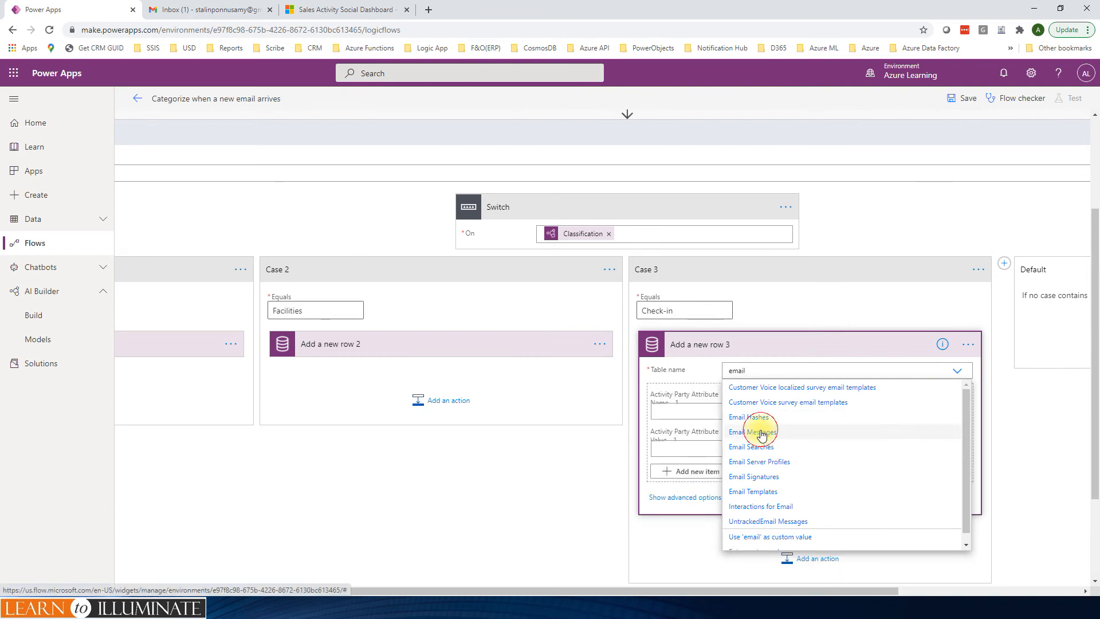
{"action": "left_click", "coordinate": [752, 431]}
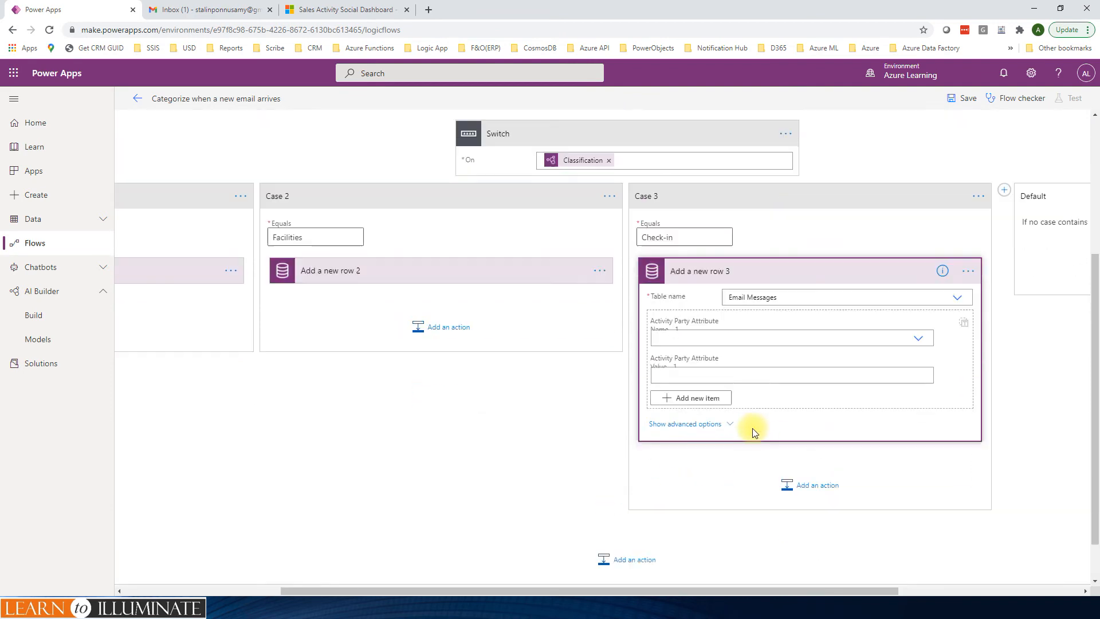
{"action": "left_click", "coordinate": [684, 423]}
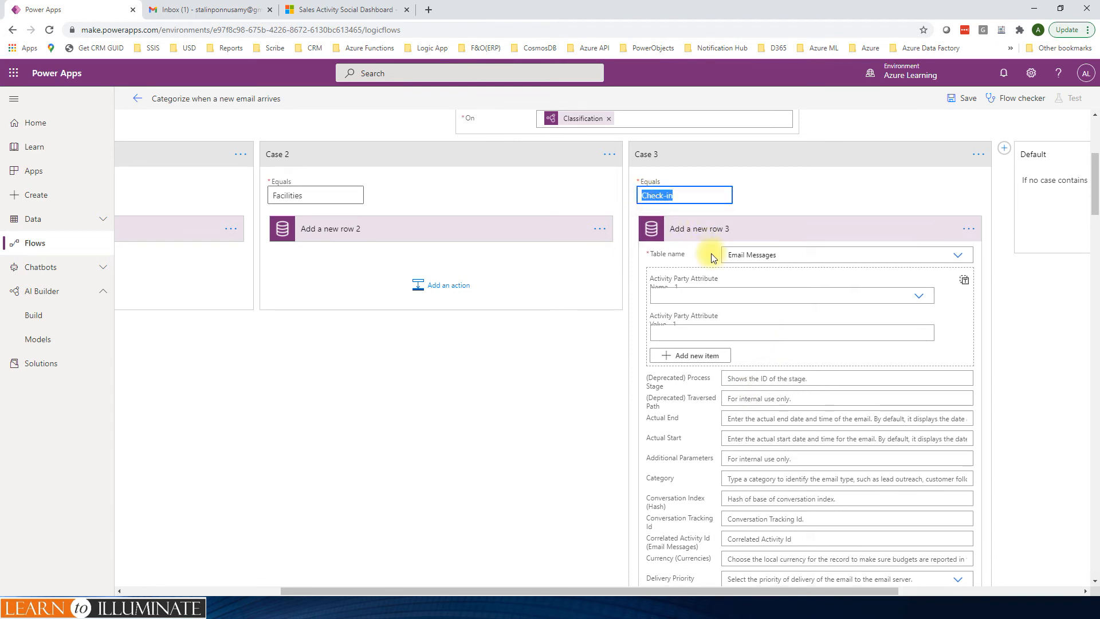
{"action": "scroll", "scroll_direction": "down", "scroll_amount": 3}
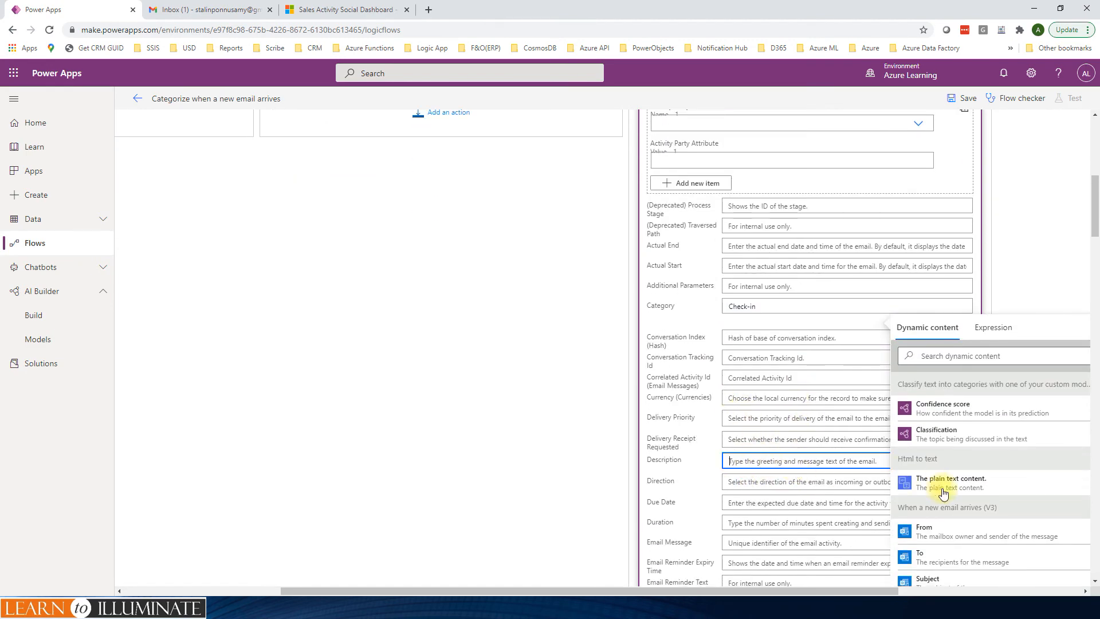
{"action": "left_click", "coordinate": [947, 482]}
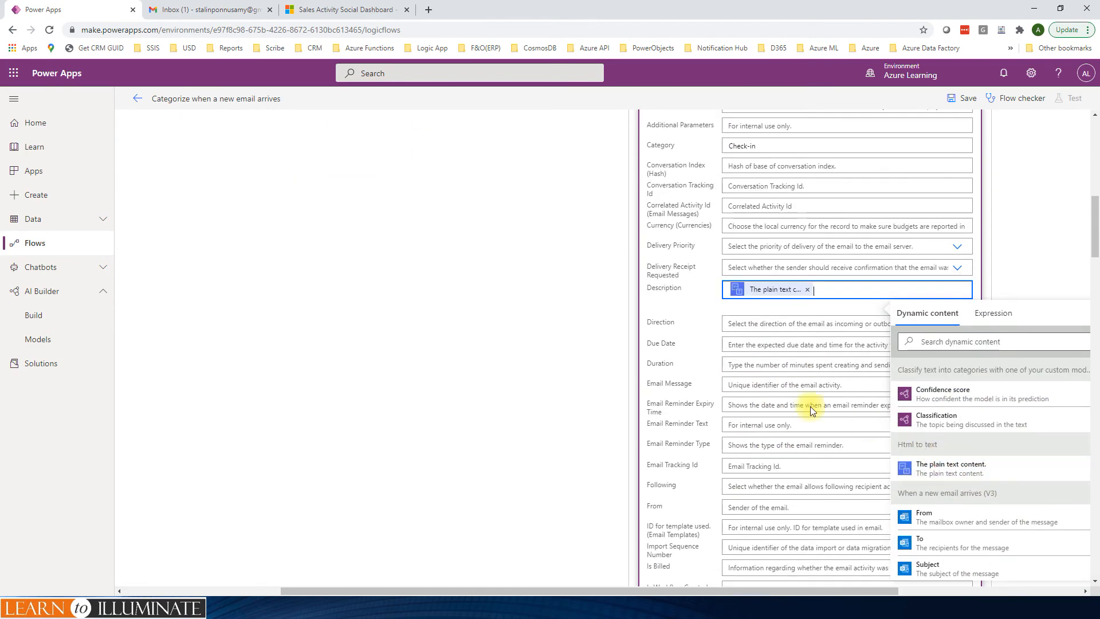
{"action": "scroll", "scroll_direction": "down", "scroll_amount": 3}
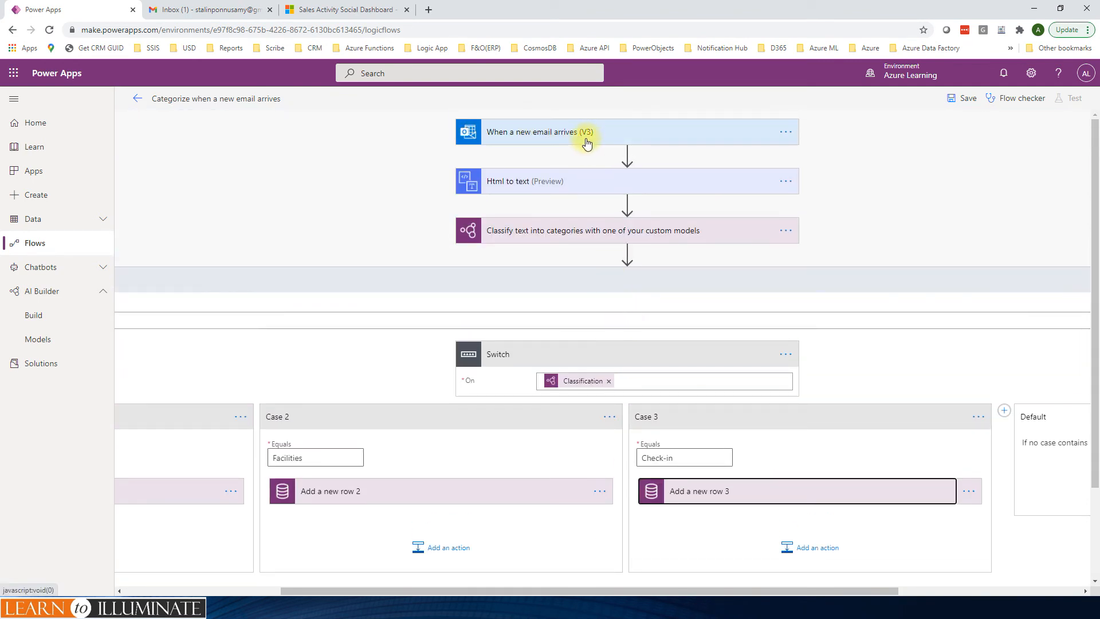
{"action": "mouse_move", "coordinate": [566, 138]}
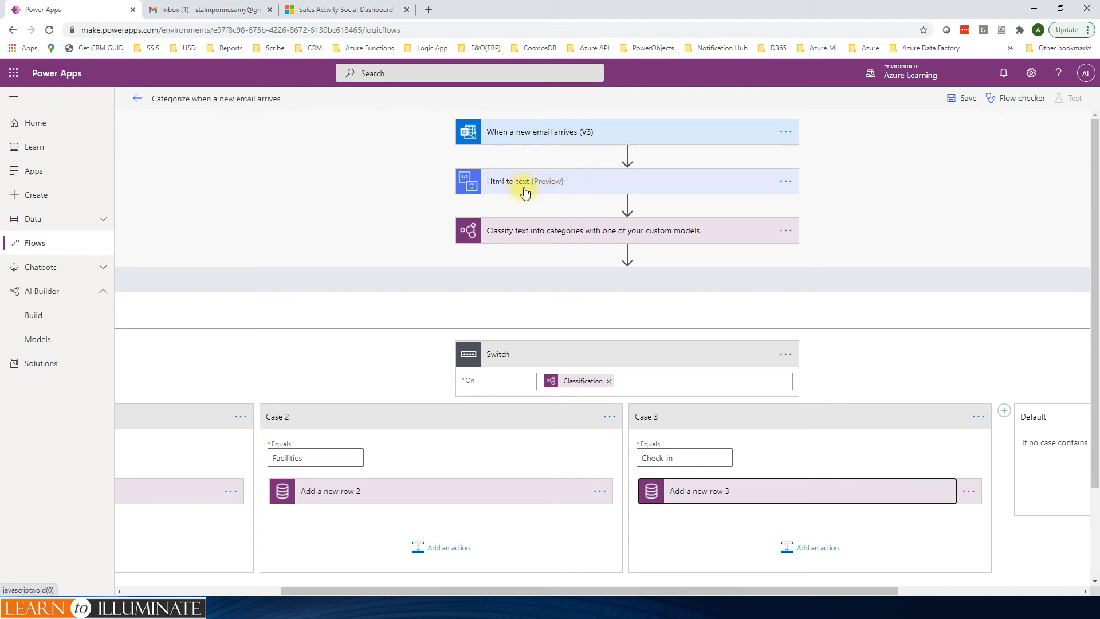
{"action": "mouse_move", "coordinate": [578, 235]}
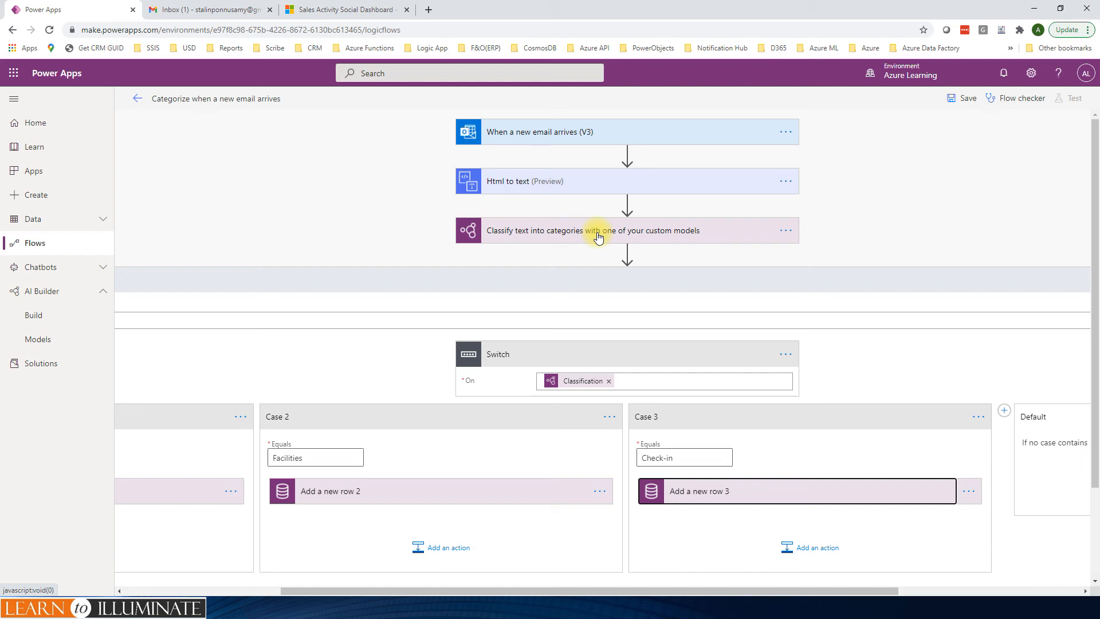
Scroll through the flow to review the trigger, Html to text, classification and three-case Switch
{"action": "scroll", "scroll_direction": "down", "scroll_amount": 3}
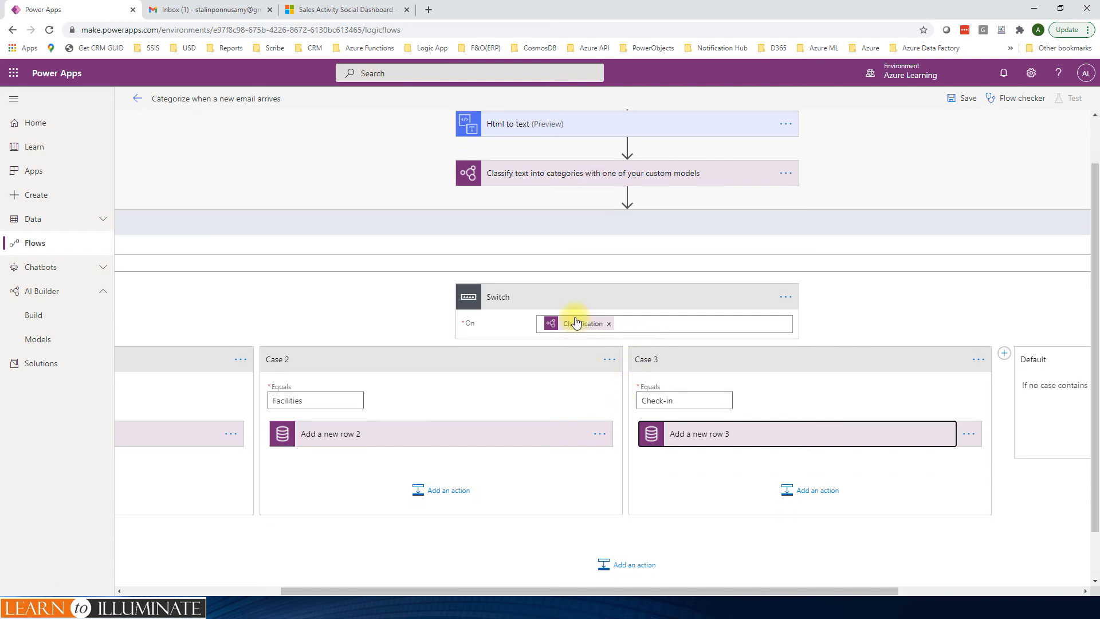
{"action": "mouse_move", "coordinate": [598, 485]}
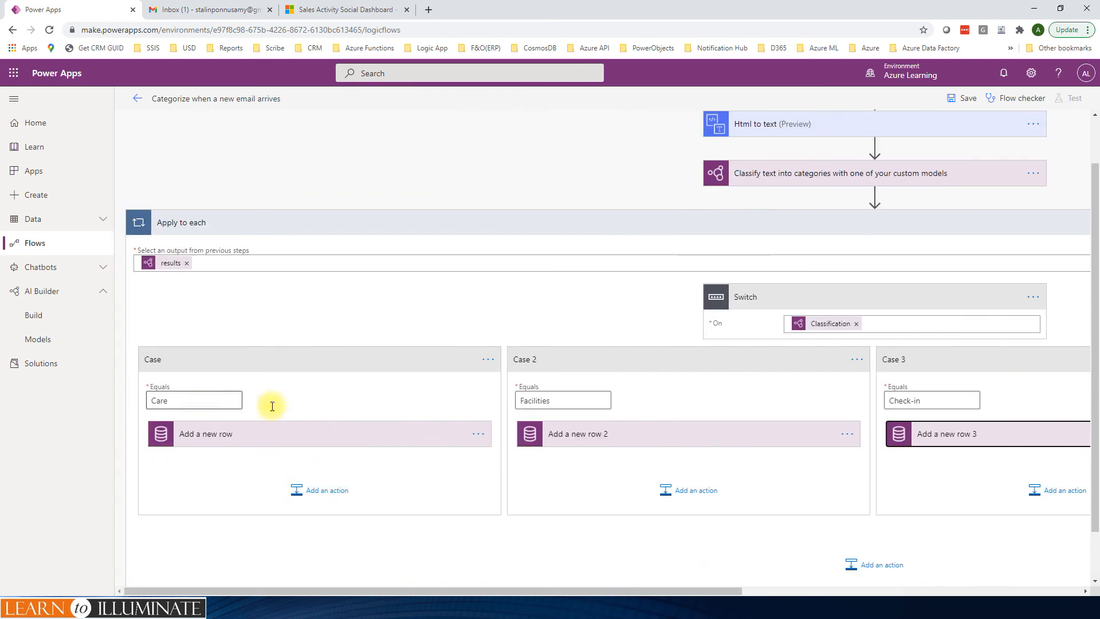
{"action": "mouse_move", "coordinate": [365, 128]}
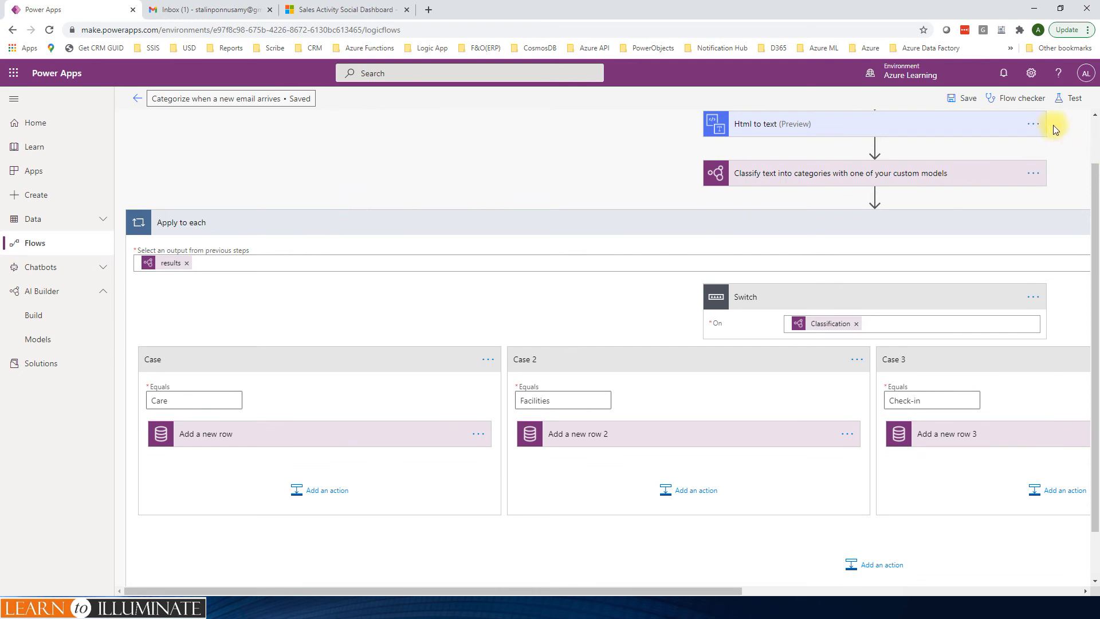
Start a manual flow test that waits for a newly sent email
{"action": "left_click", "coordinate": [1071, 97]}
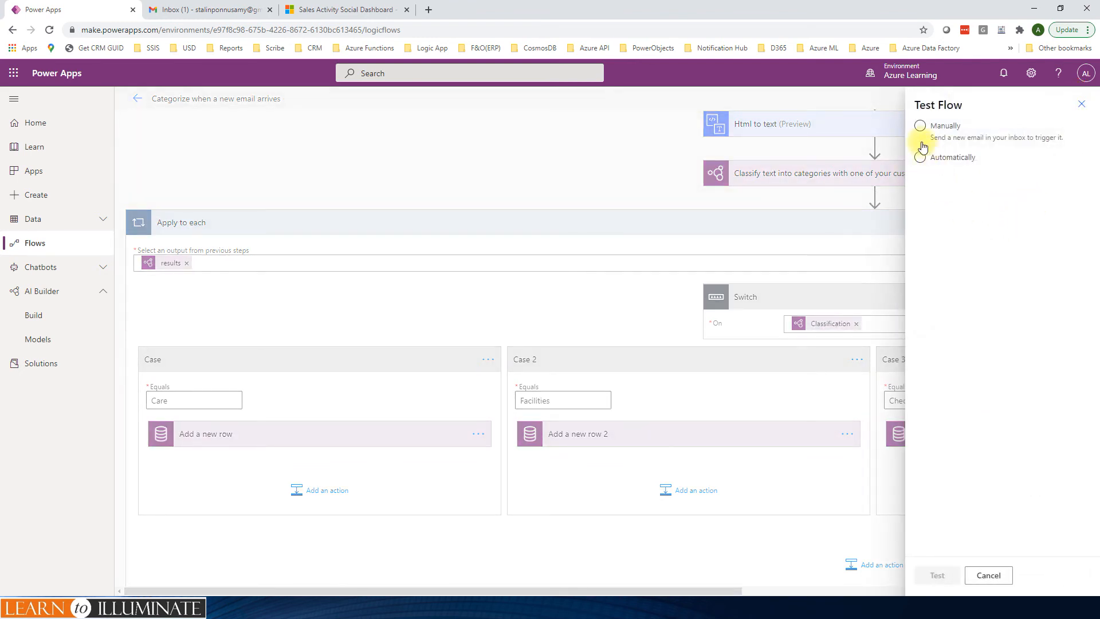
{"action": "left_click", "coordinate": [919, 126]}
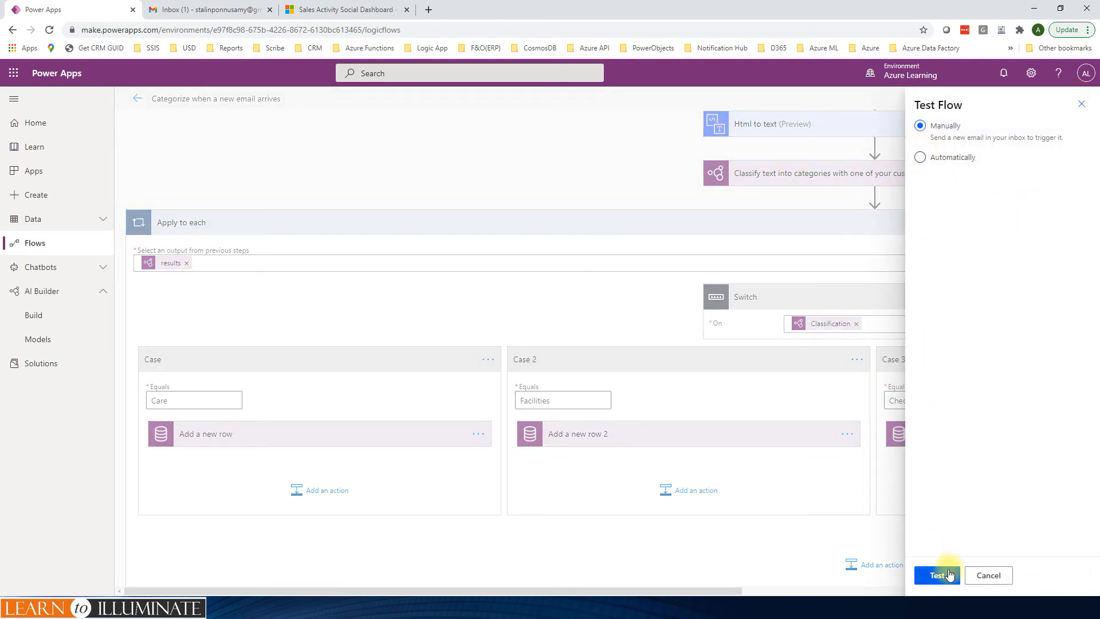
{"action": "left_click", "coordinate": [935, 574]}
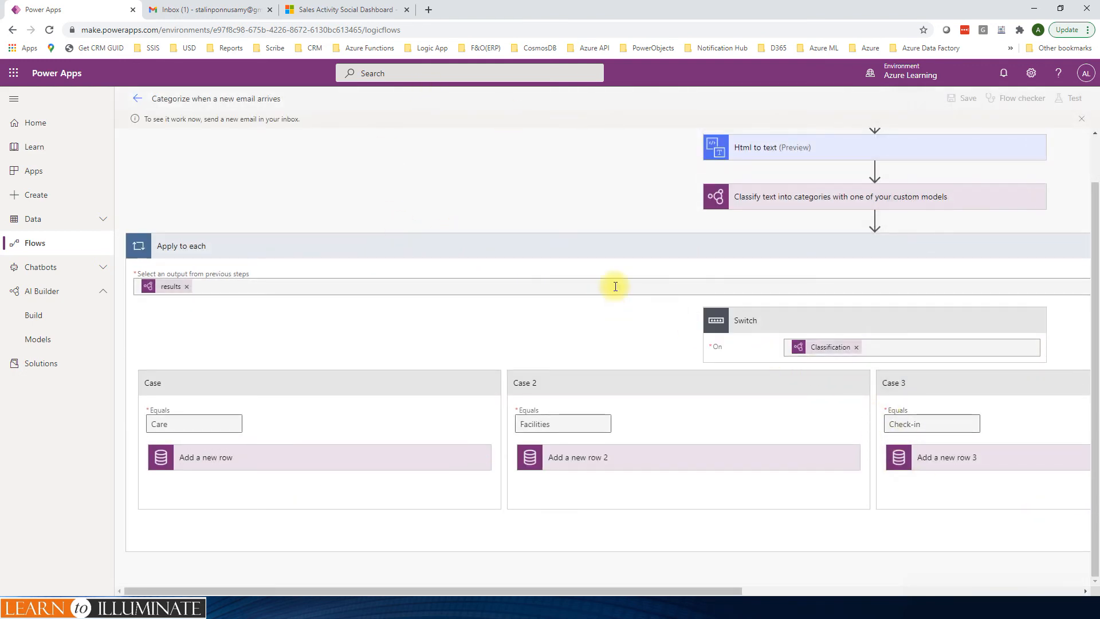
{"action": "left_click", "coordinate": [207, 9]}
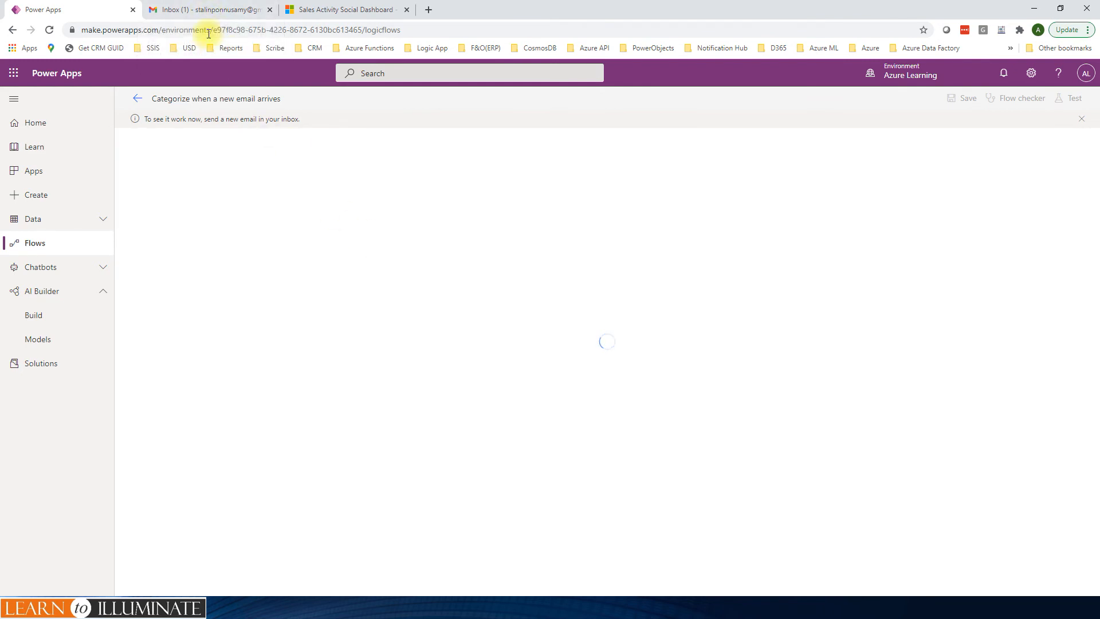
{"action": "mouse_move", "coordinate": [203, 9]}
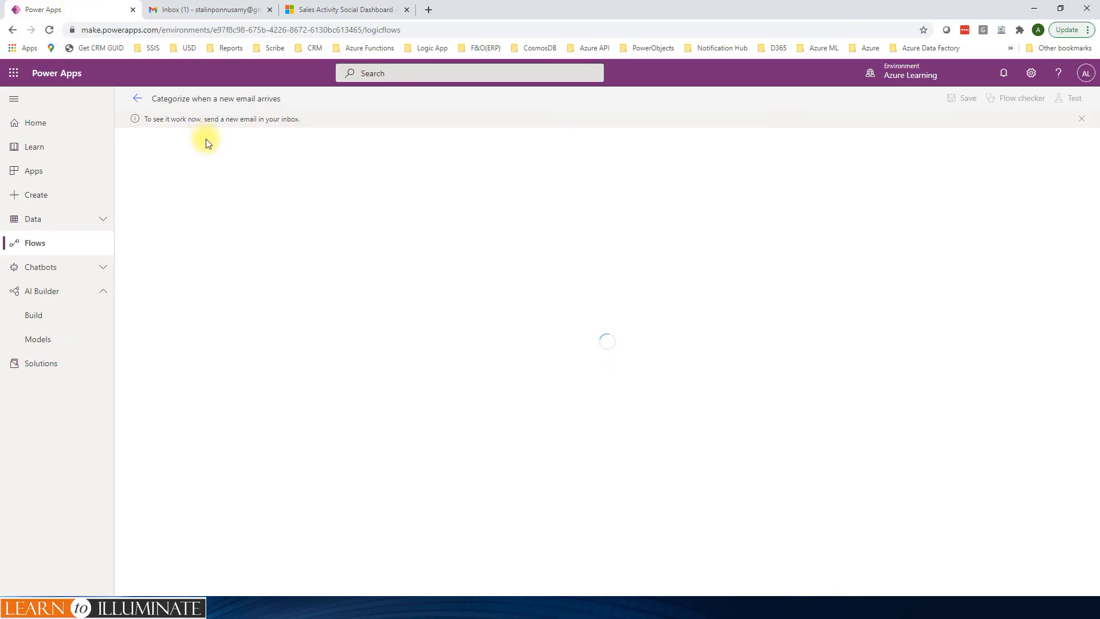
{"action": "mouse_move", "coordinate": [414, 256]}
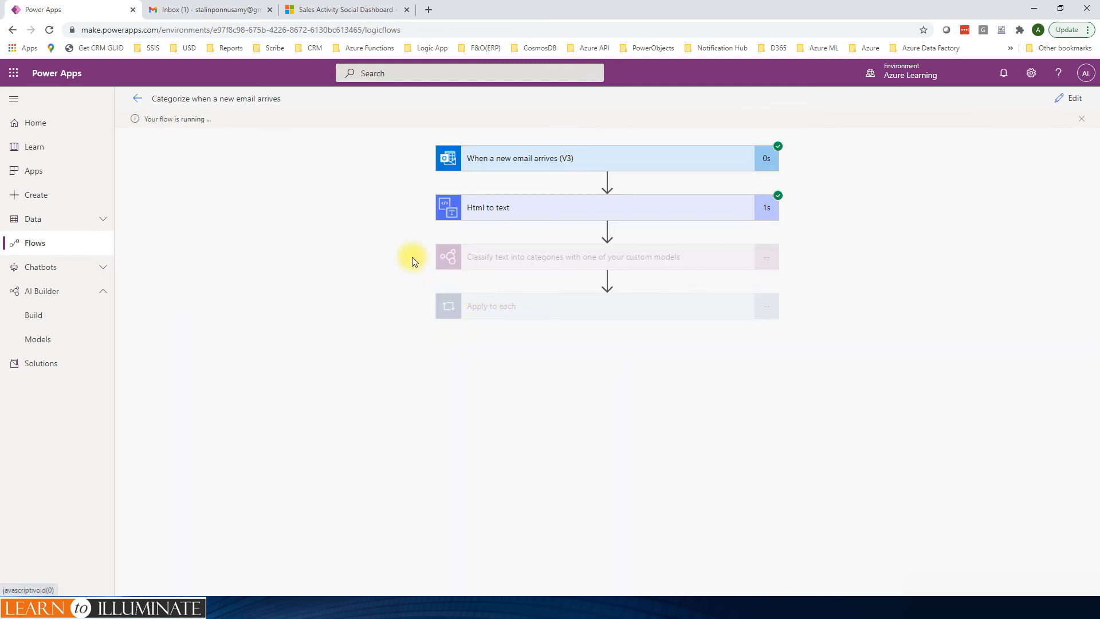
{"action": "mouse_move", "coordinate": [519, 402]}
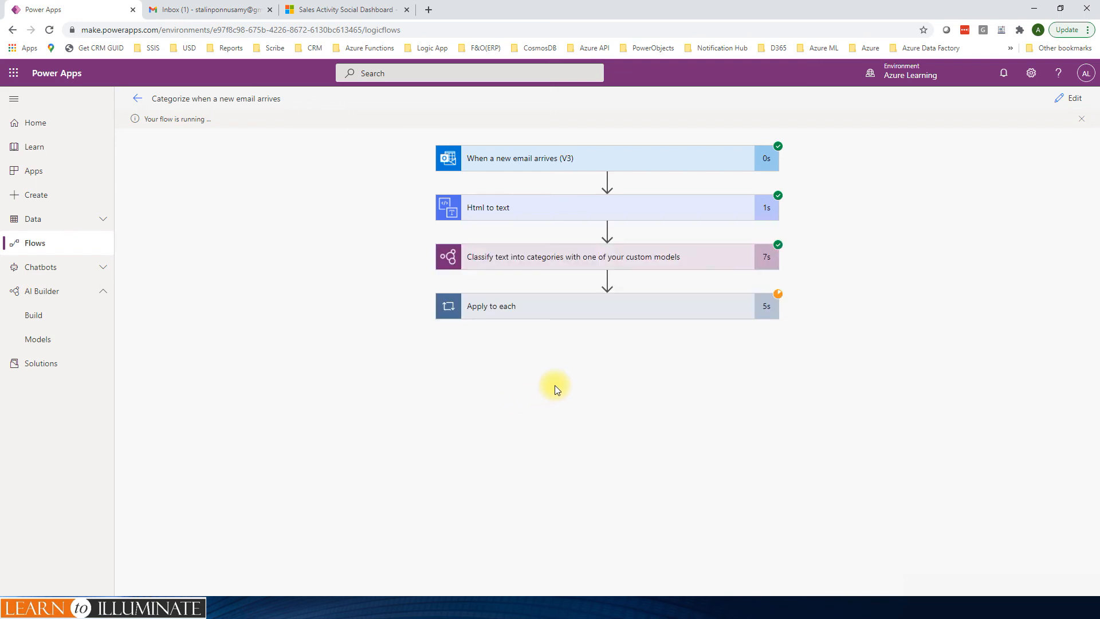
{"action": "mouse_move", "coordinate": [554, 385]}
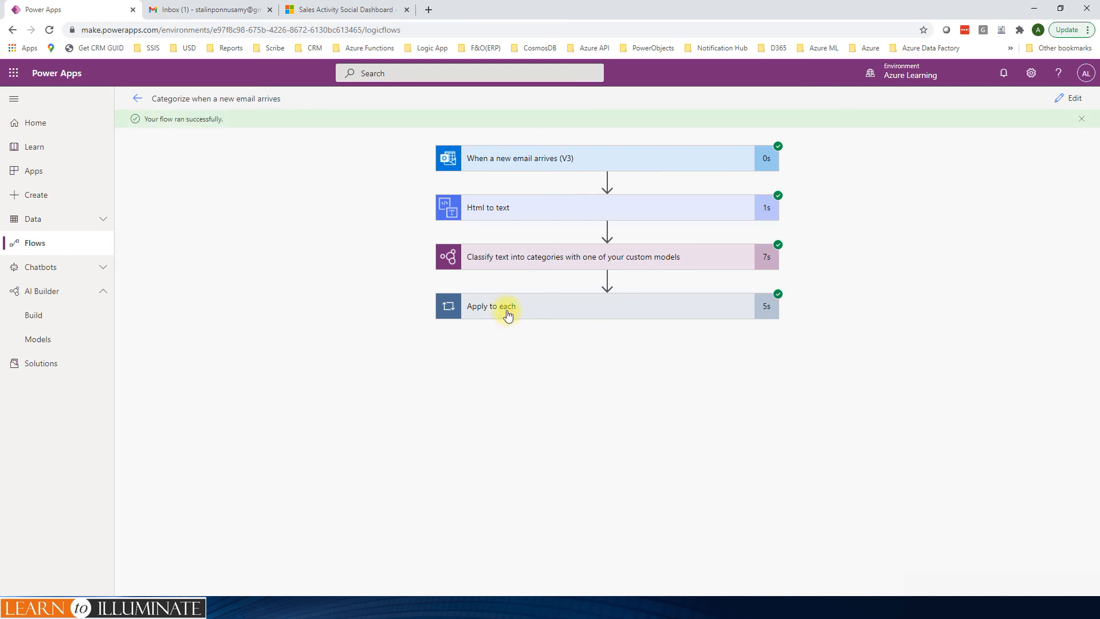
Expand Apply to each and Switch to inspect the Care case's completed add-row step
{"action": "left_click", "coordinate": [505, 306]}
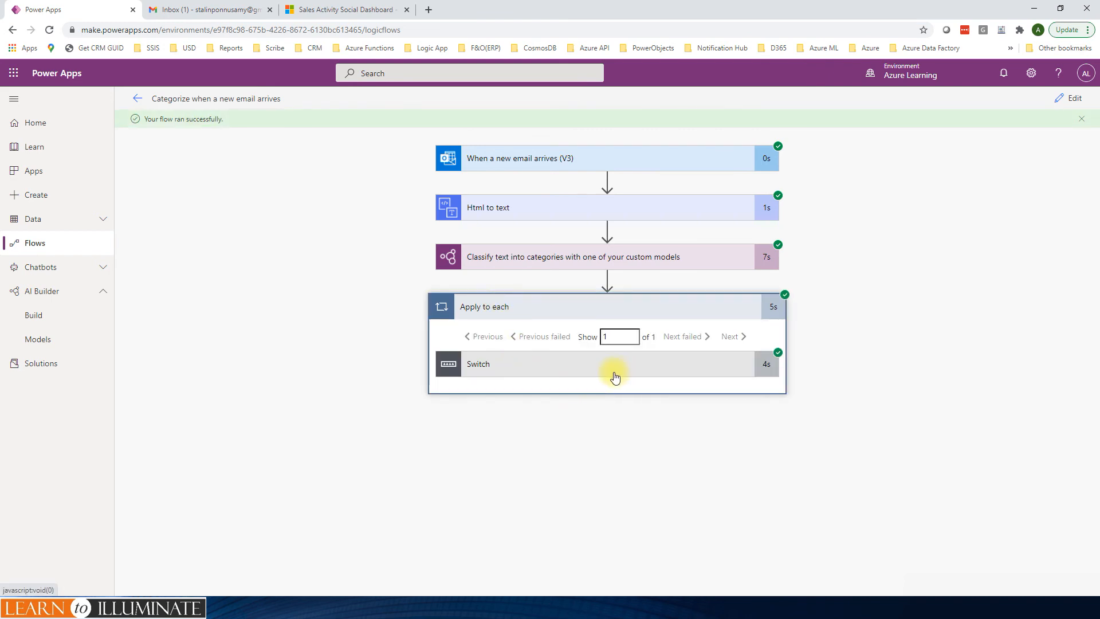
{"action": "left_click", "coordinate": [614, 363]}
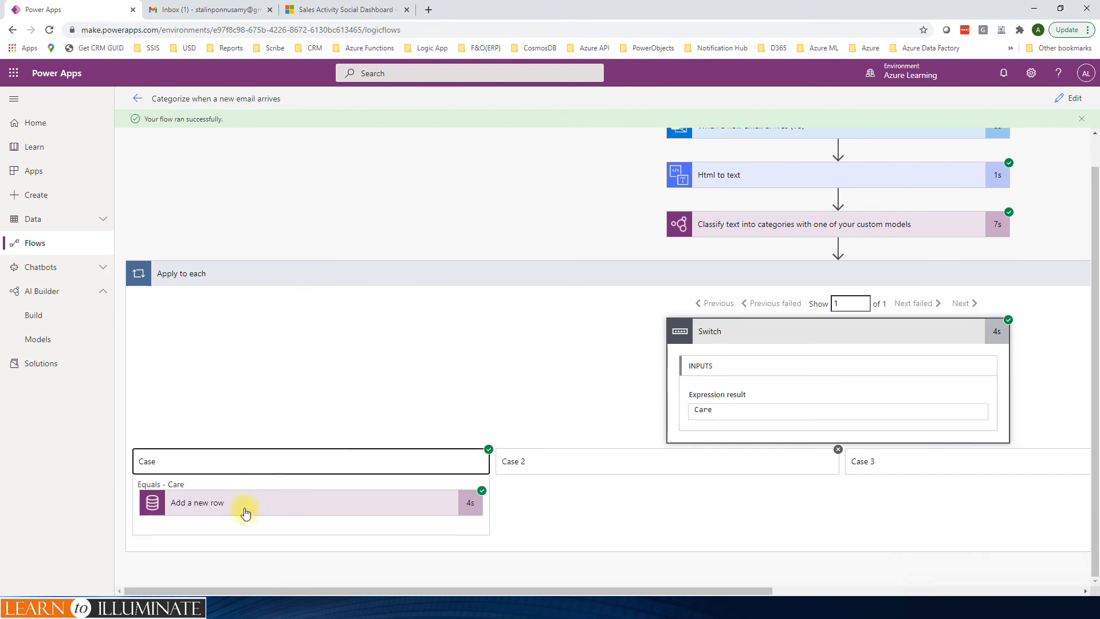
{"action": "left_click", "coordinate": [197, 502]}
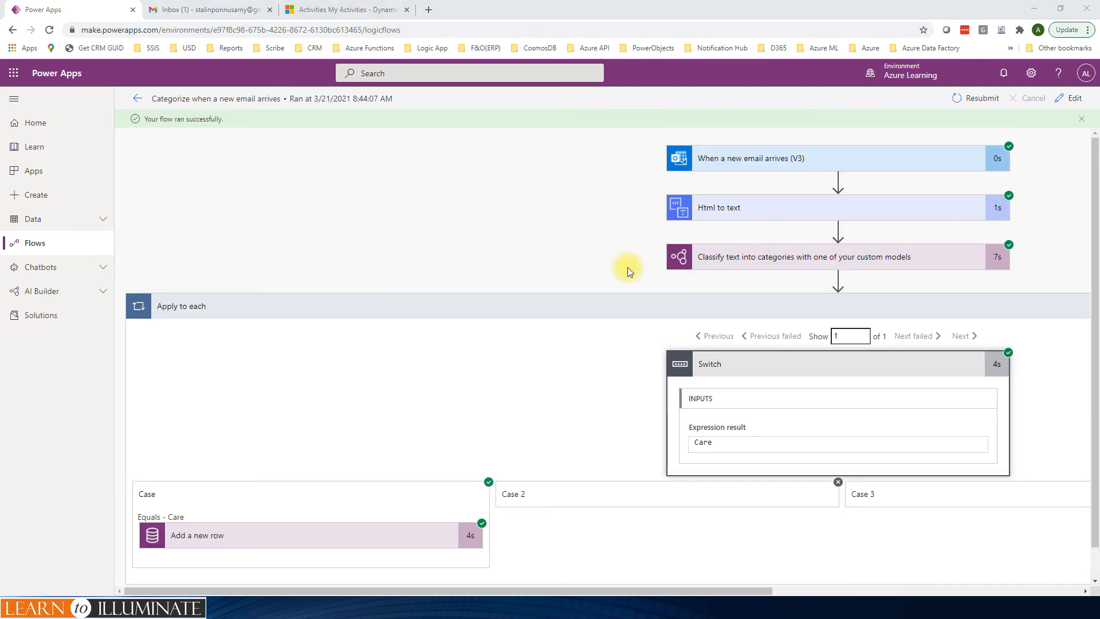
{"action": "mouse_move", "coordinate": [342, 45]}
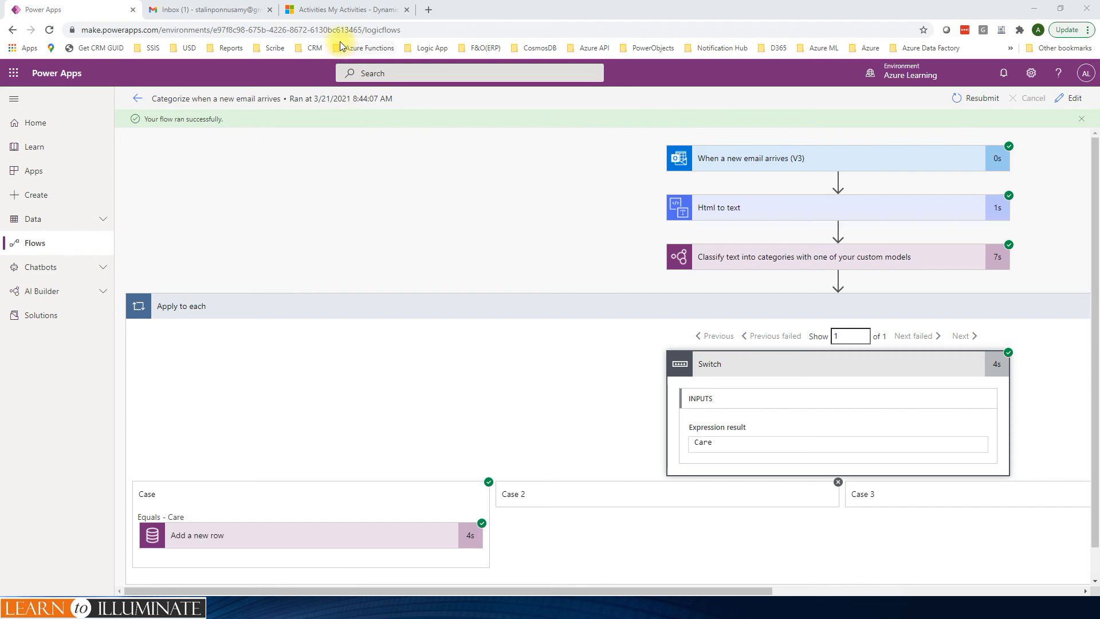
Switch to Dynamics 365 Sales Hub and show My Activities with the Care Category Received email
{"action": "left_click", "coordinate": [343, 9]}
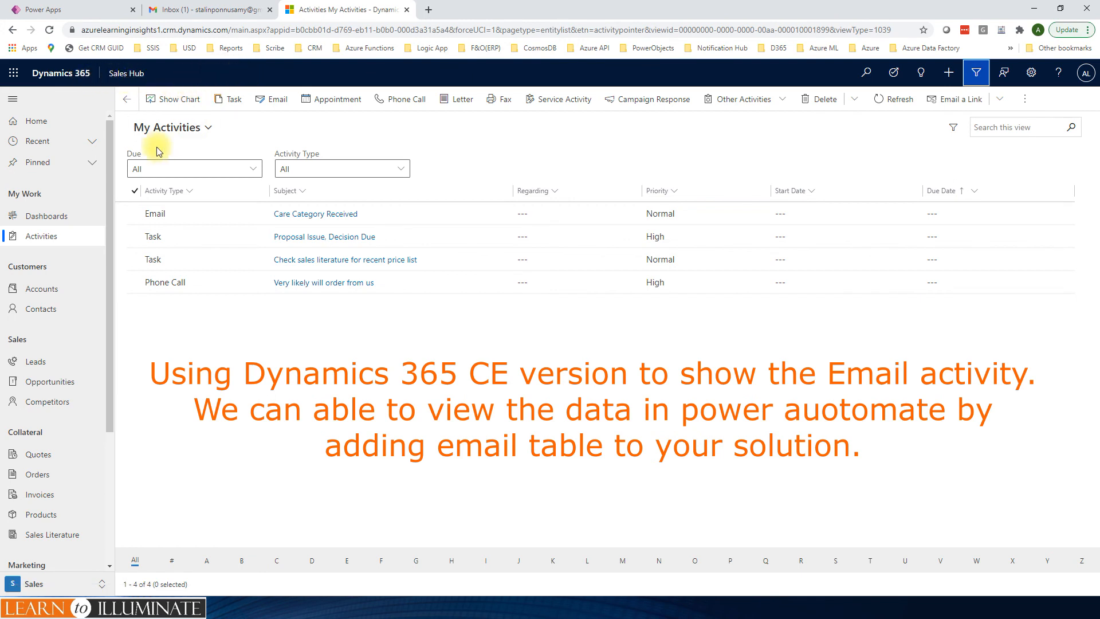
{"action": "mouse_move", "coordinate": [124, 72]}
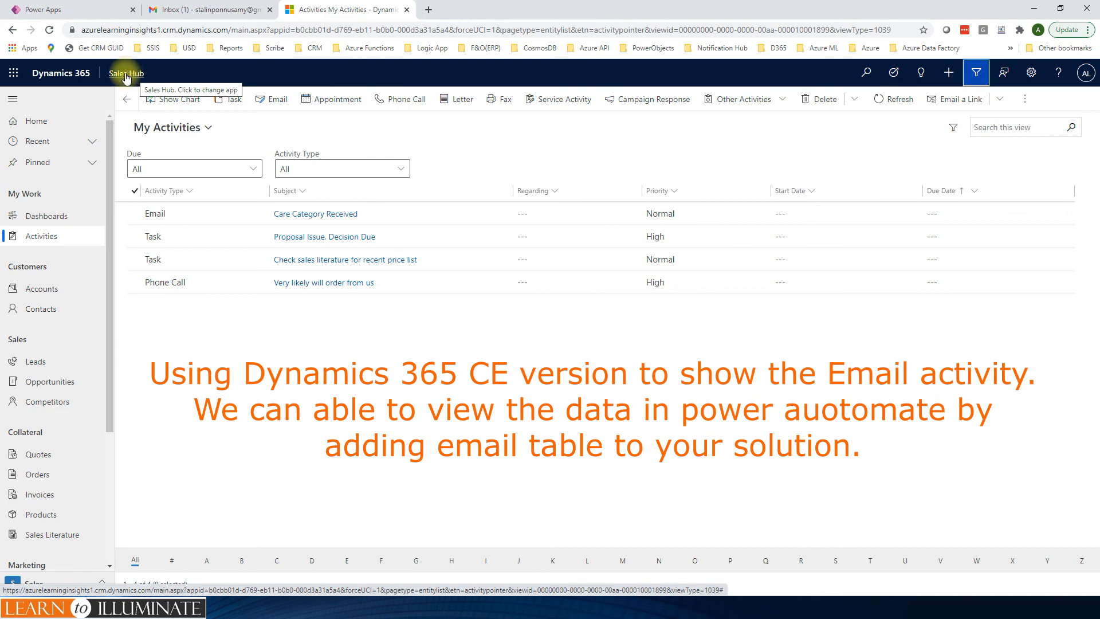
{"action": "left_click", "coordinate": [125, 72]}
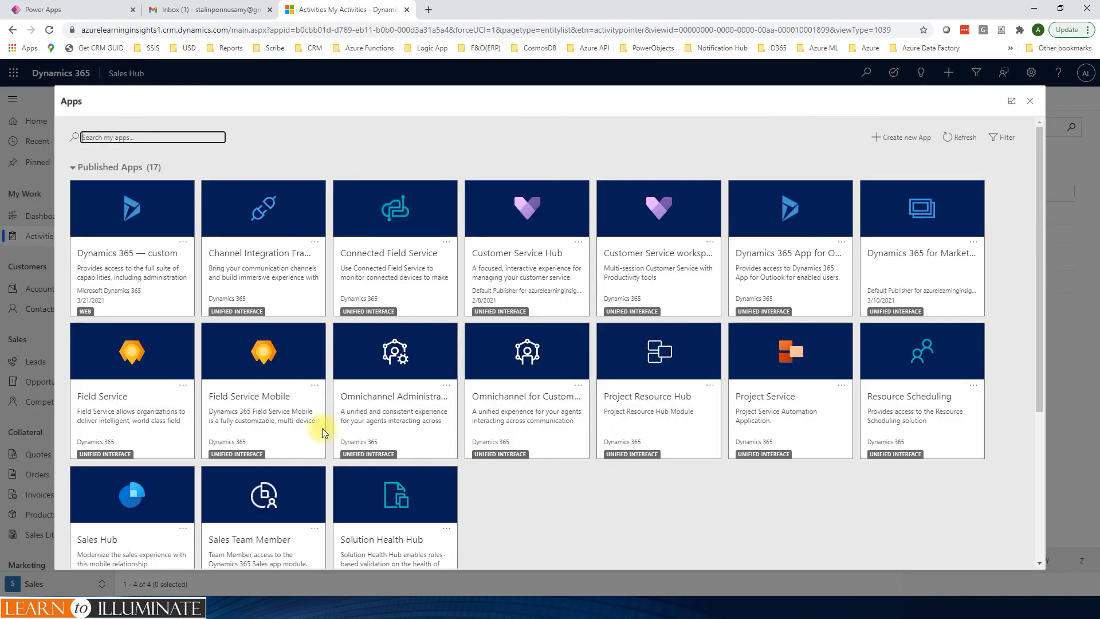
{"action": "mouse_move", "coordinate": [447, 271]}
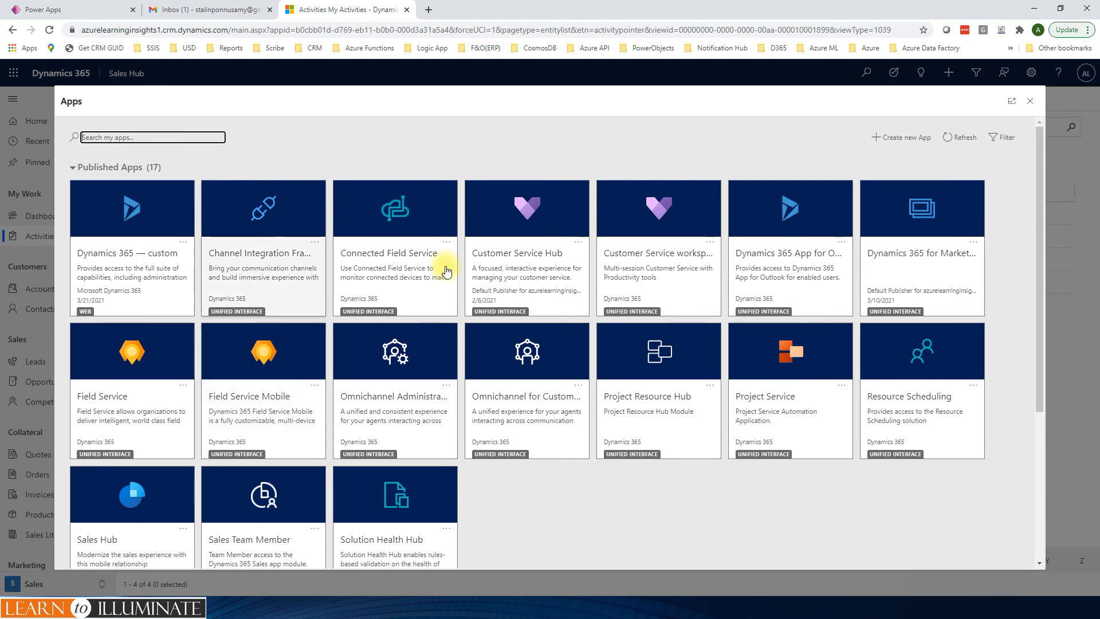
{"action": "mouse_move", "coordinate": [574, 537]}
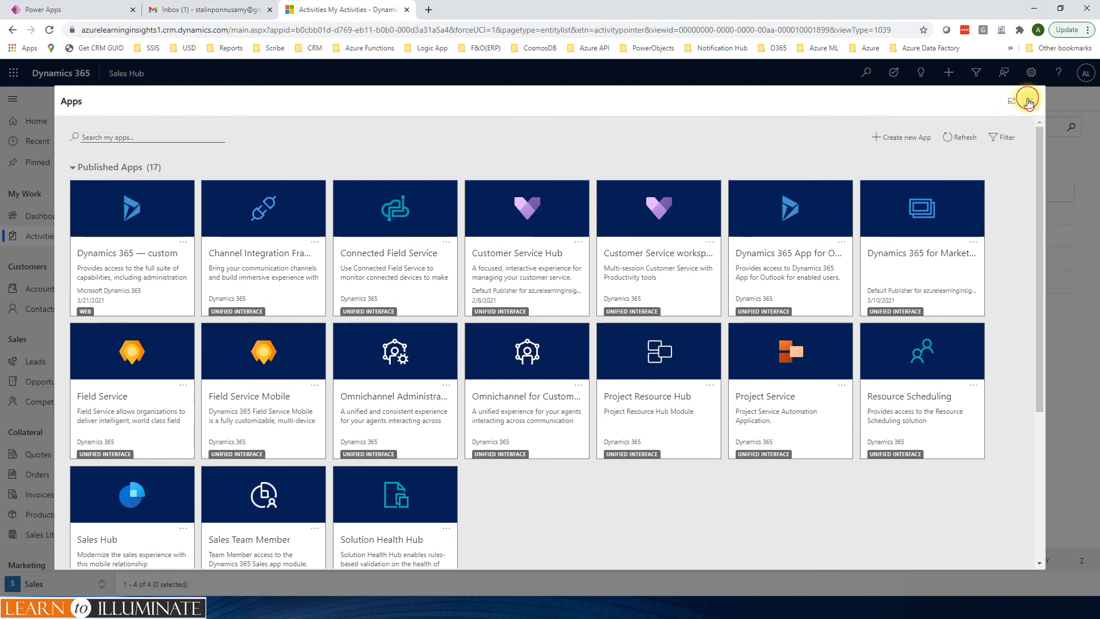
{"action": "left_click", "coordinate": [1025, 100]}
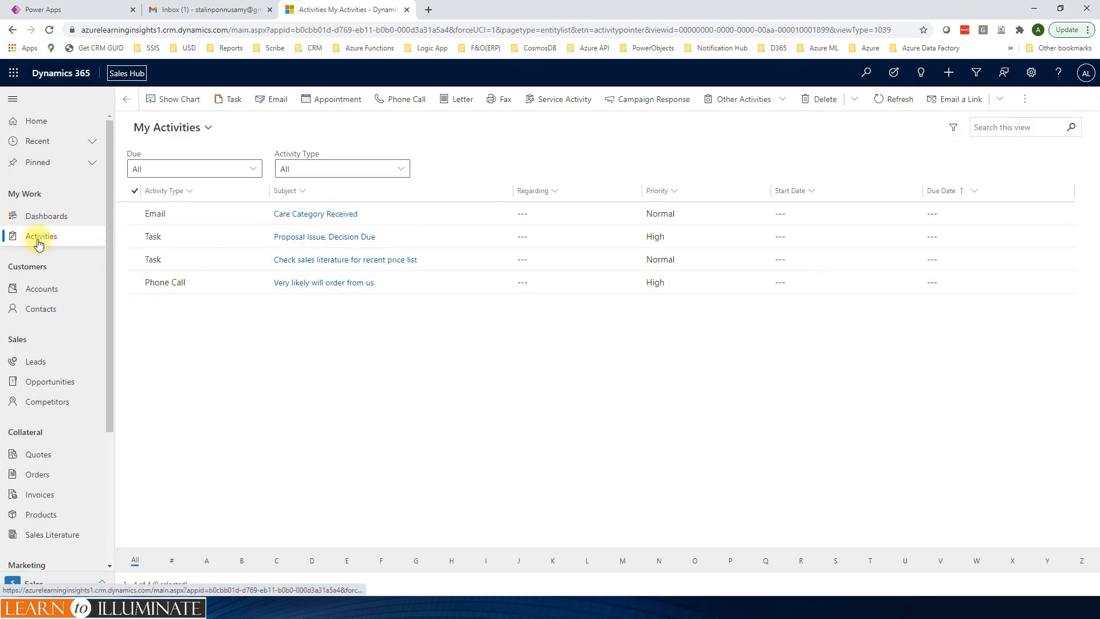
{"action": "left_click", "coordinate": [204, 213]}
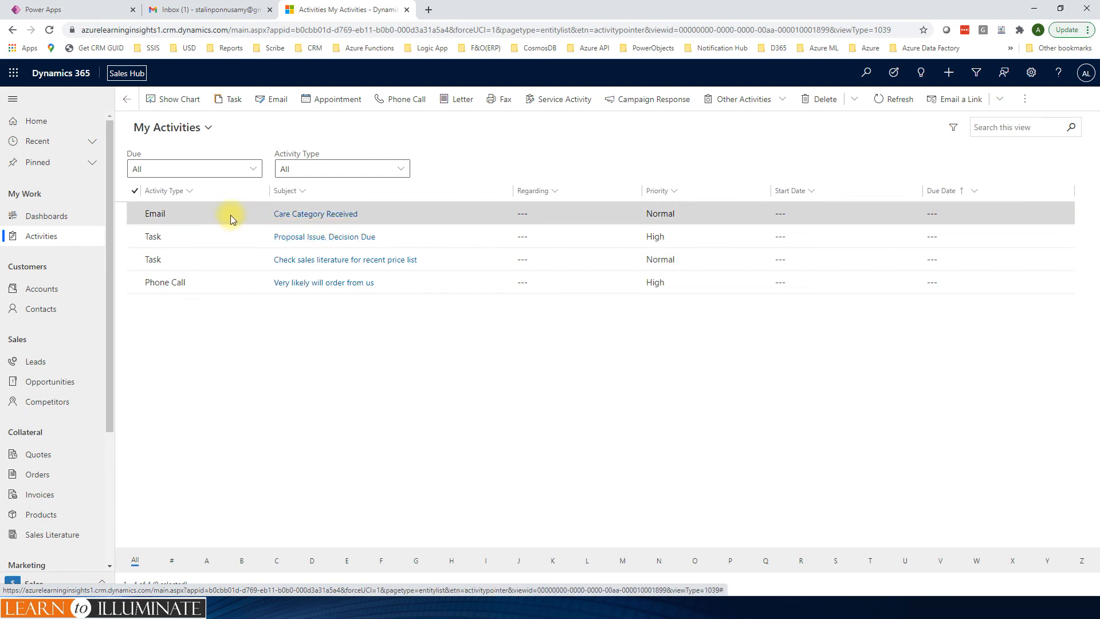
{"action": "mouse_move", "coordinate": [238, 223]}
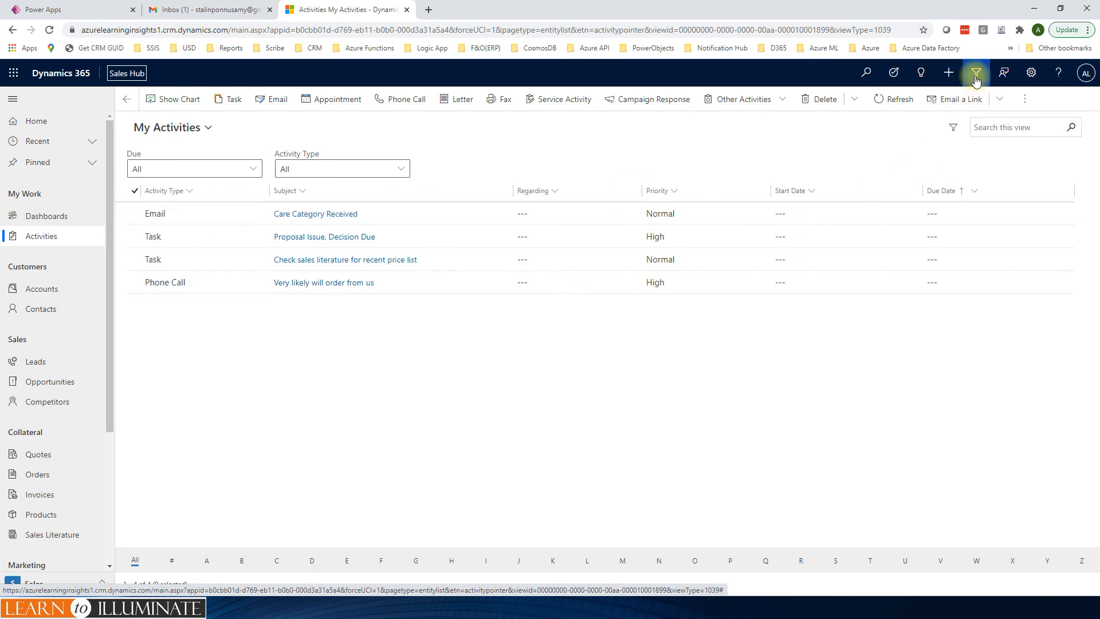
{"action": "mouse_move", "coordinate": [975, 73]}
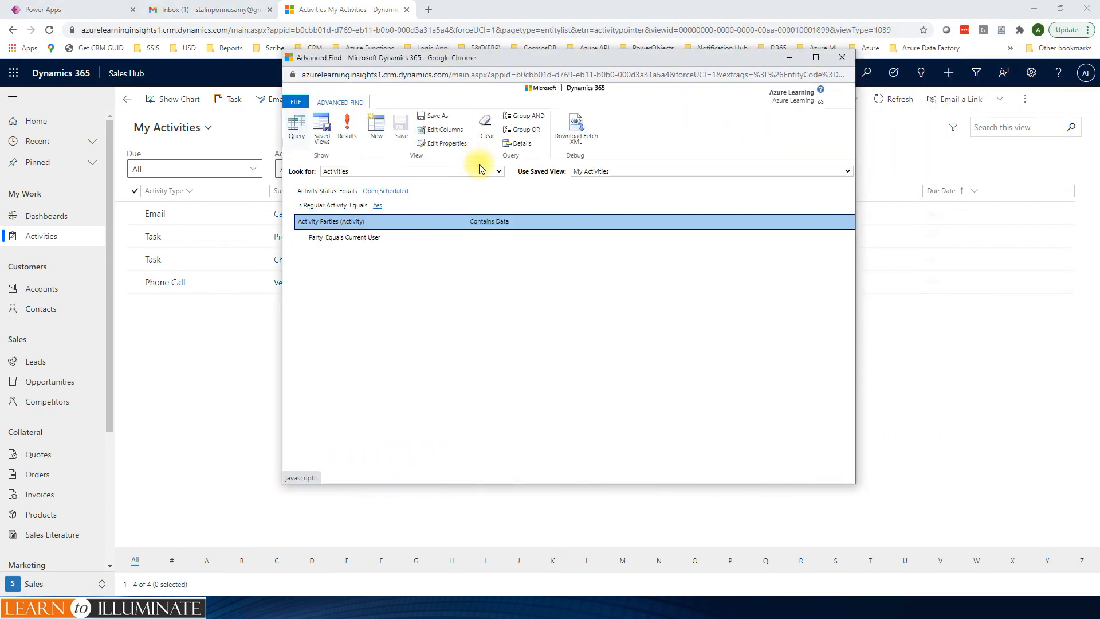
Search Email Messages with the Test Emails view, then open and close the Care email record
{"action": "left_click", "coordinate": [498, 170]}
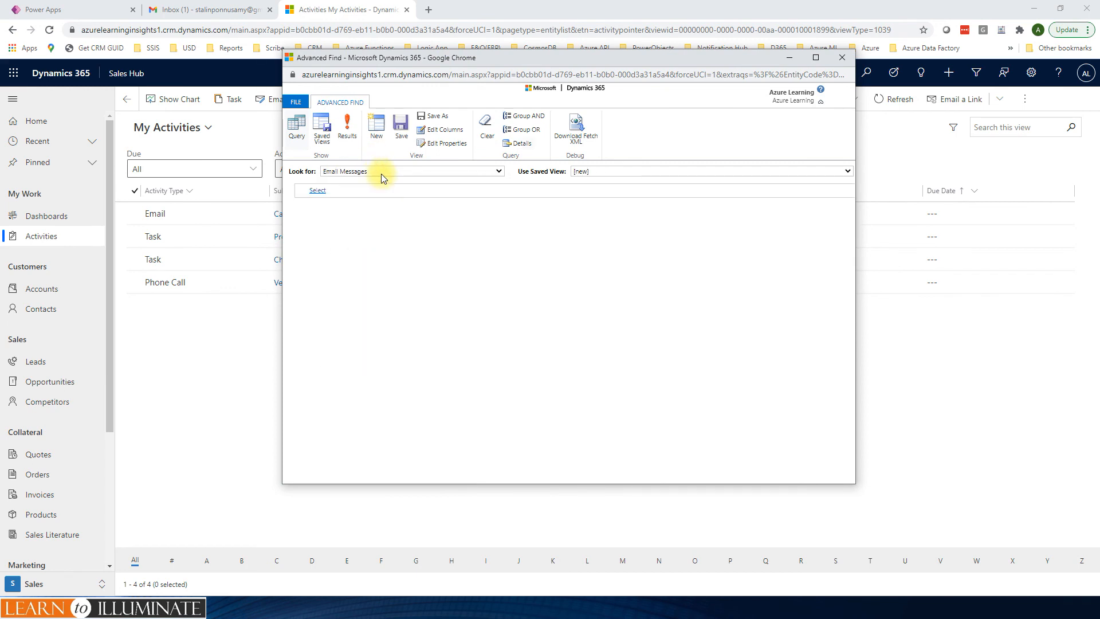
{"action": "left_click", "coordinate": [845, 171]}
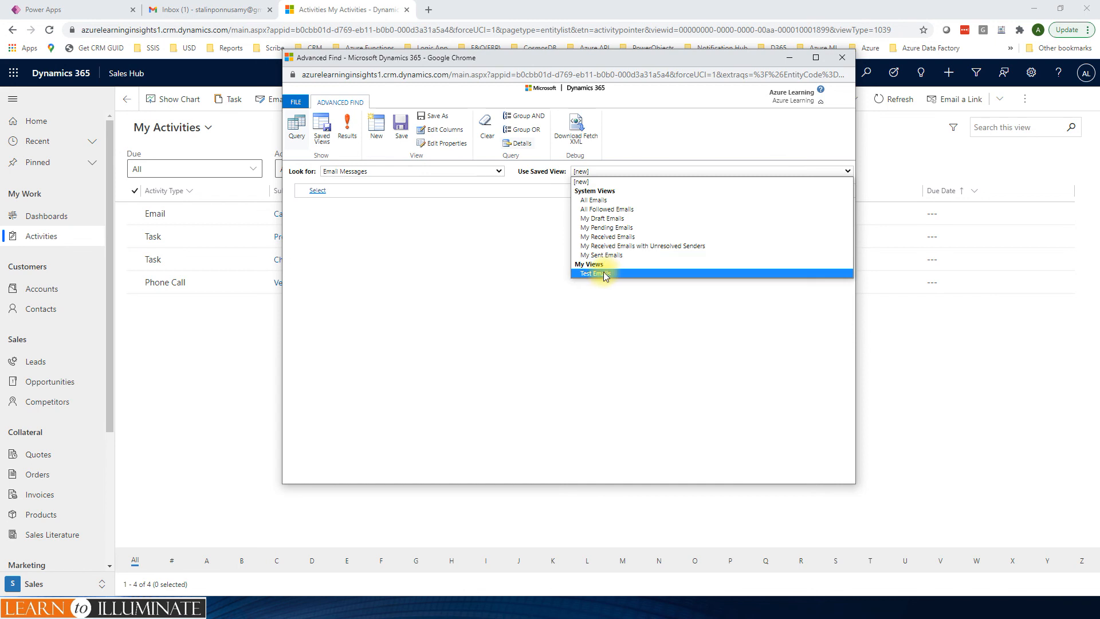
{"action": "left_click", "coordinate": [594, 273]}
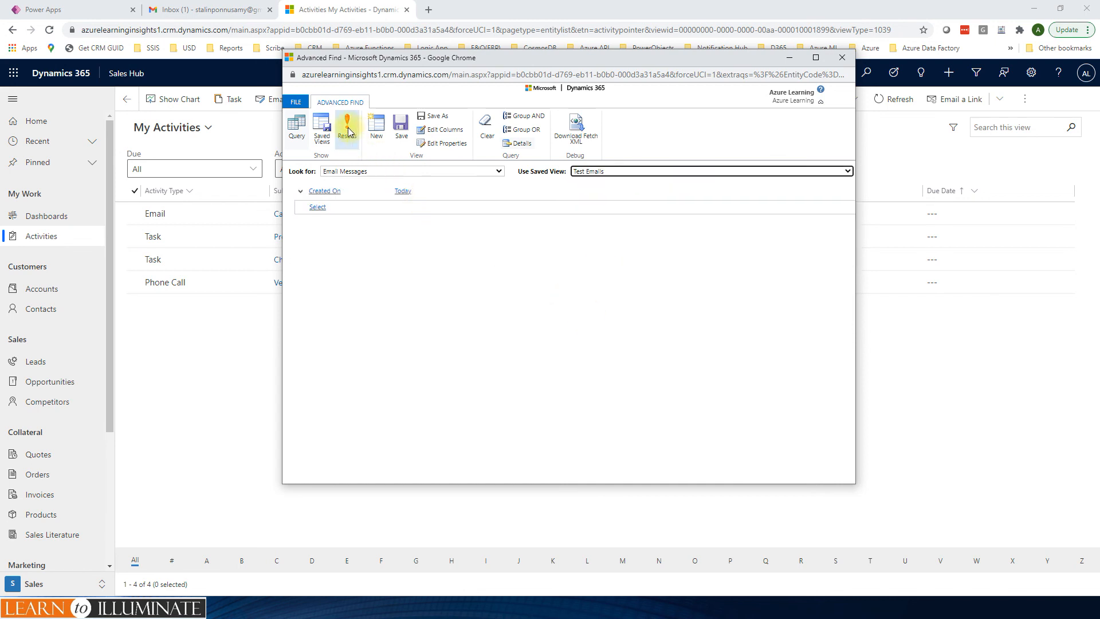
{"action": "left_click", "coordinate": [346, 128]}
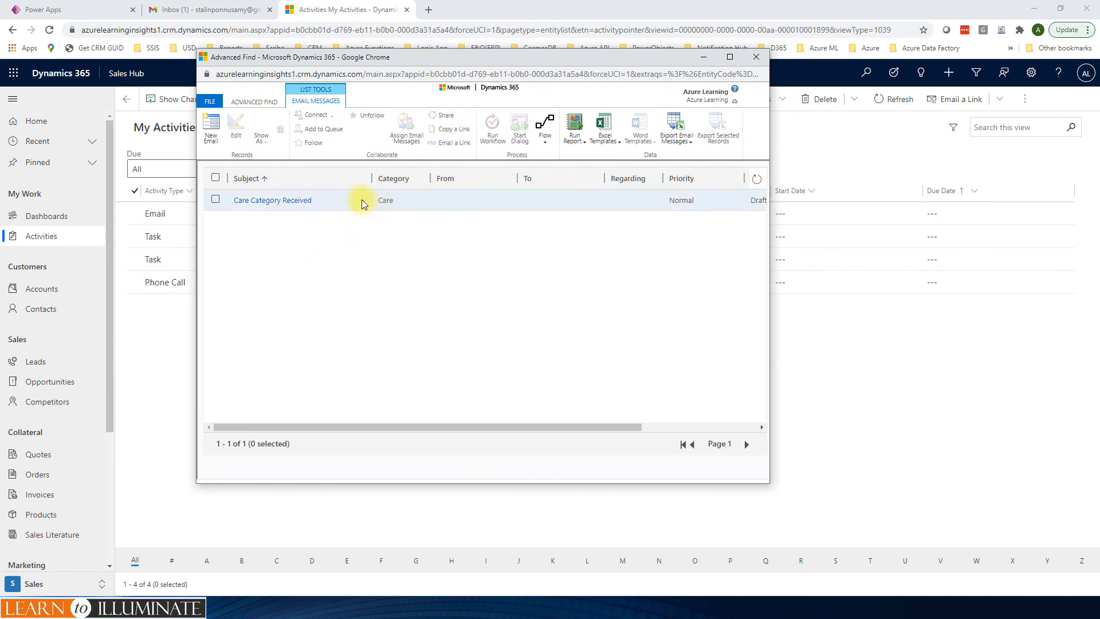
{"action": "double_click", "coordinate": [272, 200]}
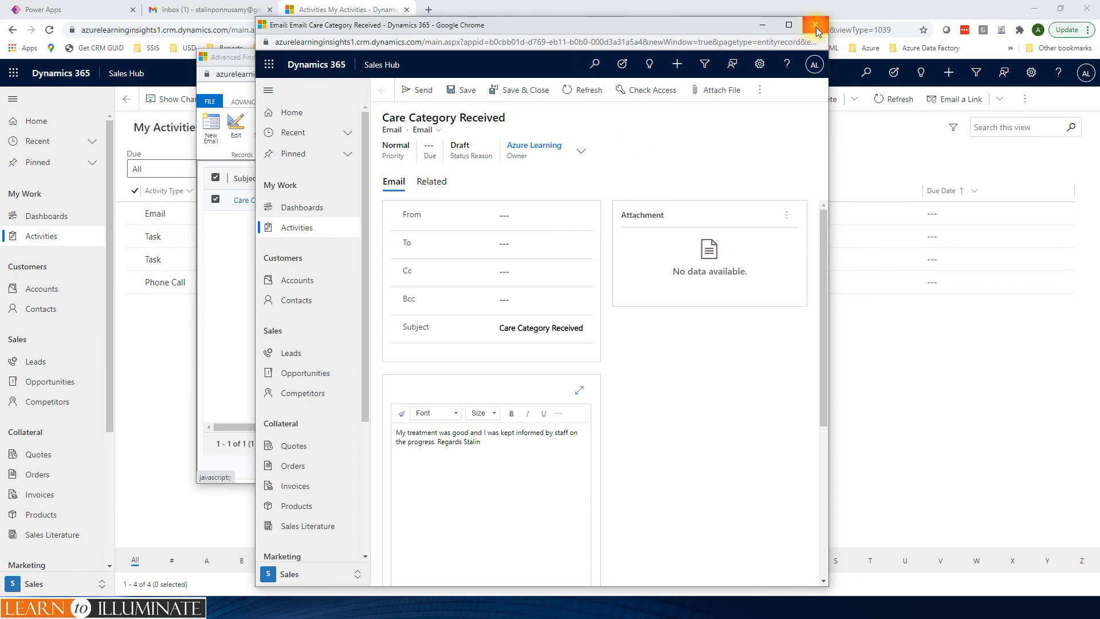
{"action": "left_click", "coordinate": [815, 25]}
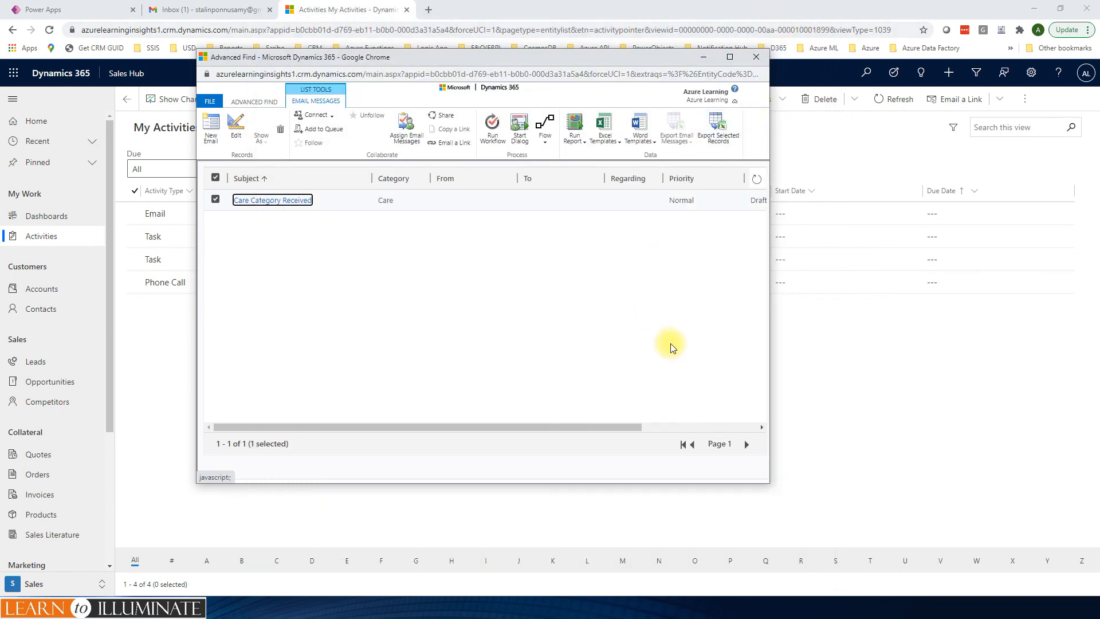